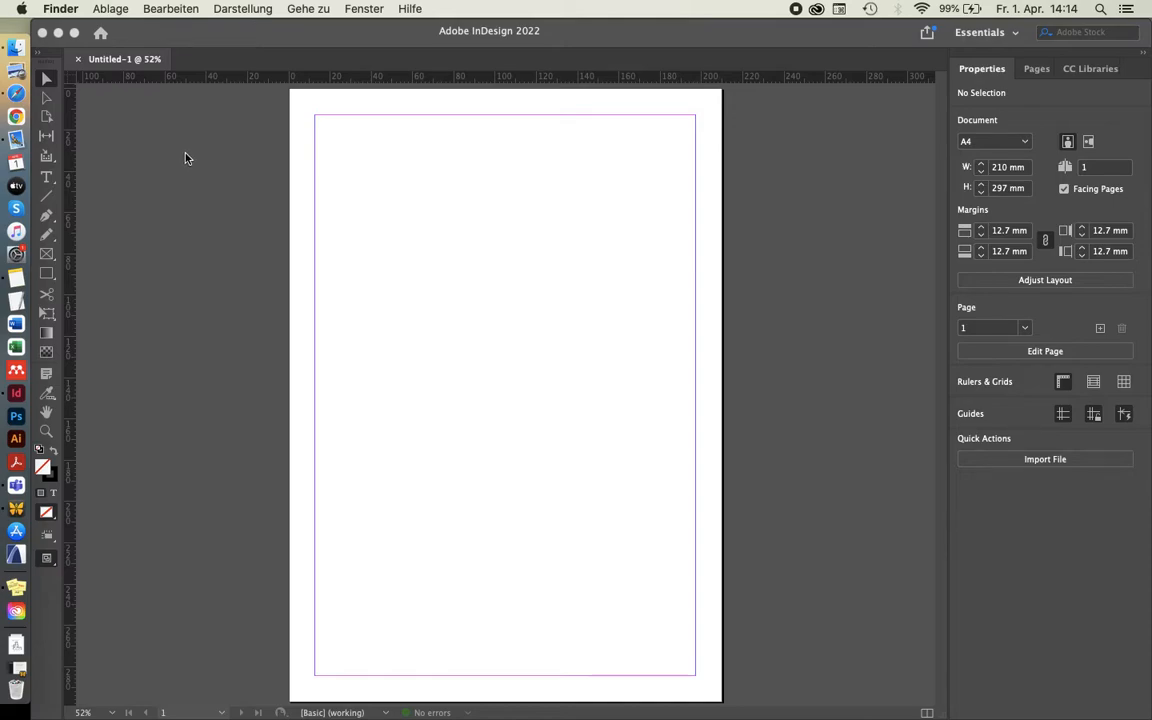
mouse_move(190, 164)
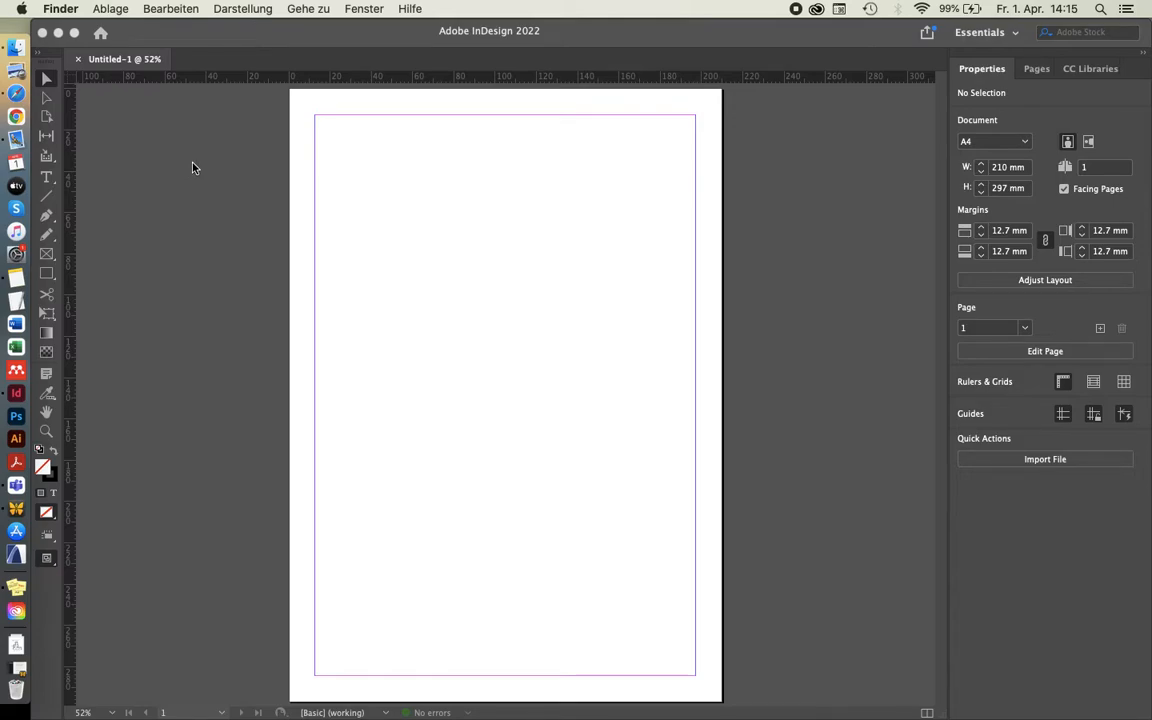
mouse_move(216, 156)
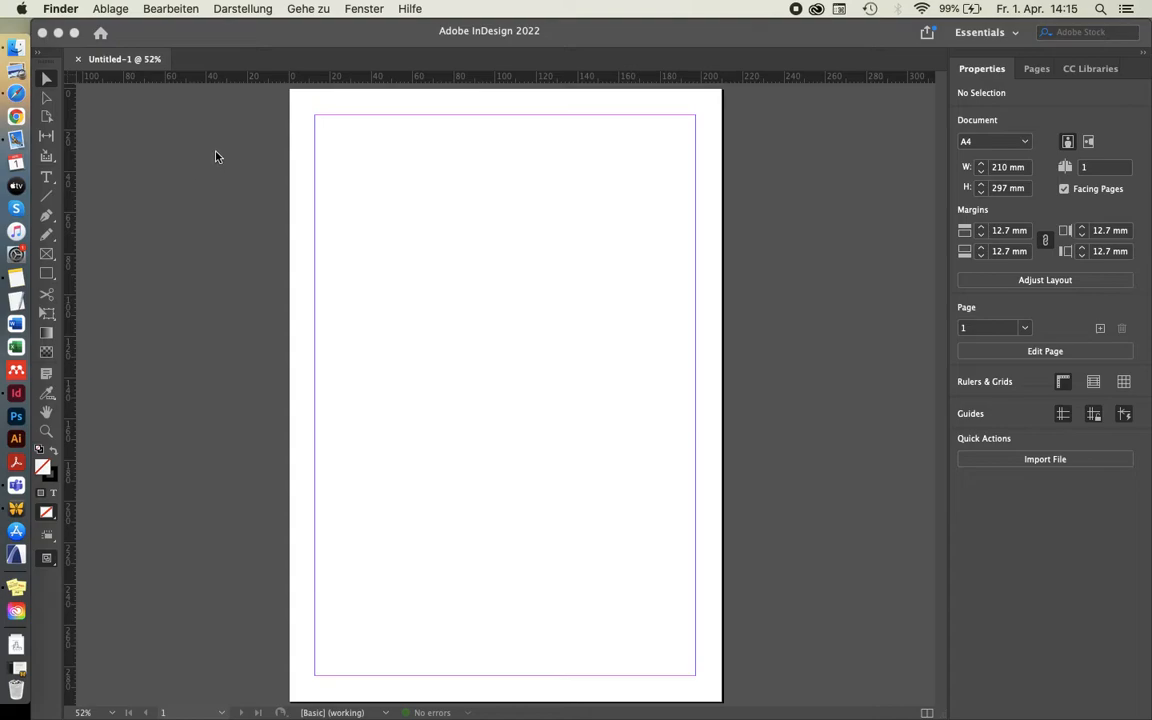
mouse_move(220, 128)
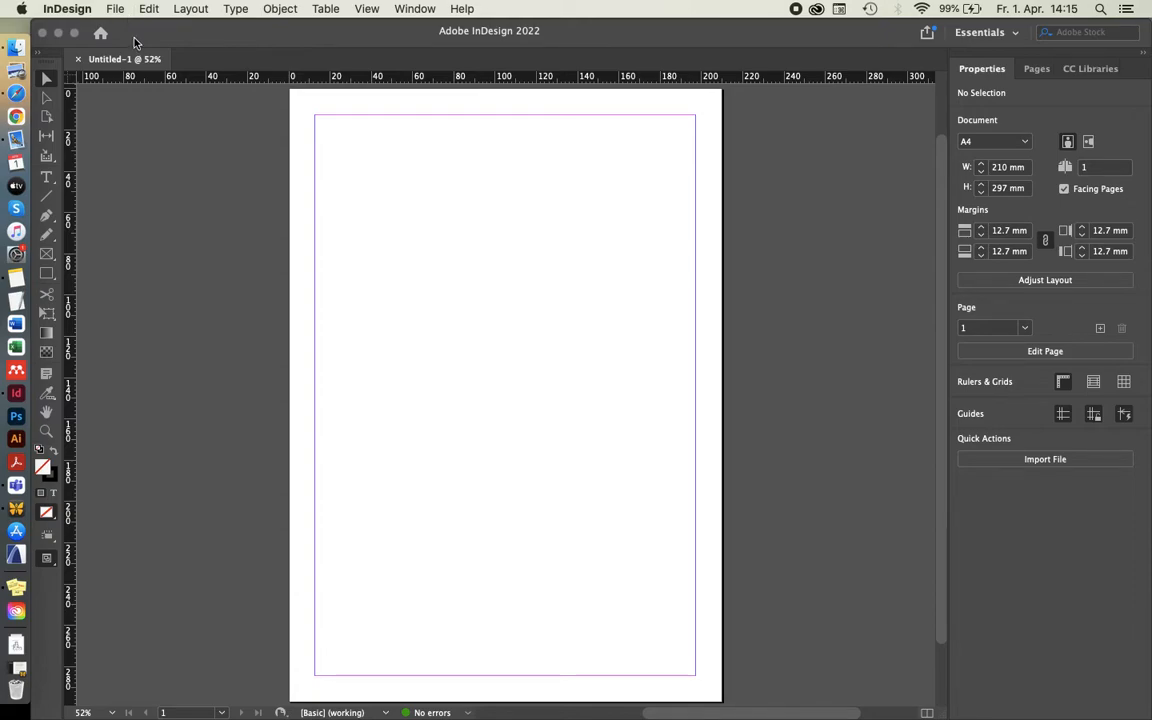
mouse_move(130, 36)
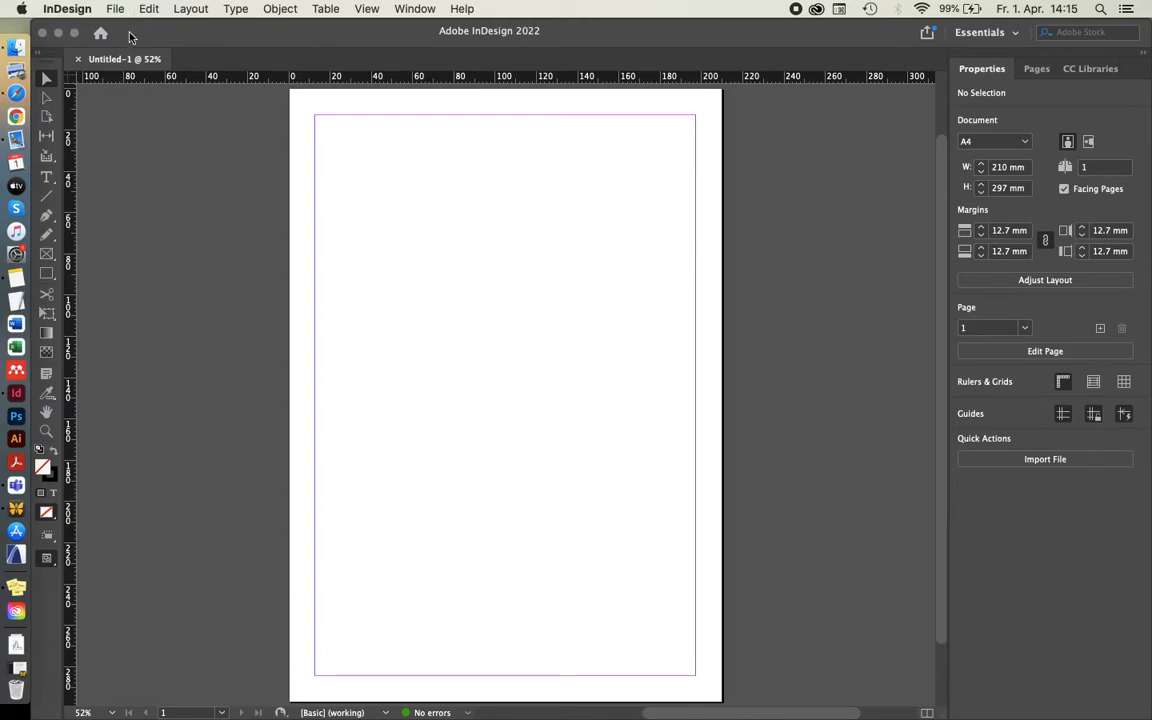
Show the File menu's New choices for a document, book or library.
left_click(114, 8)
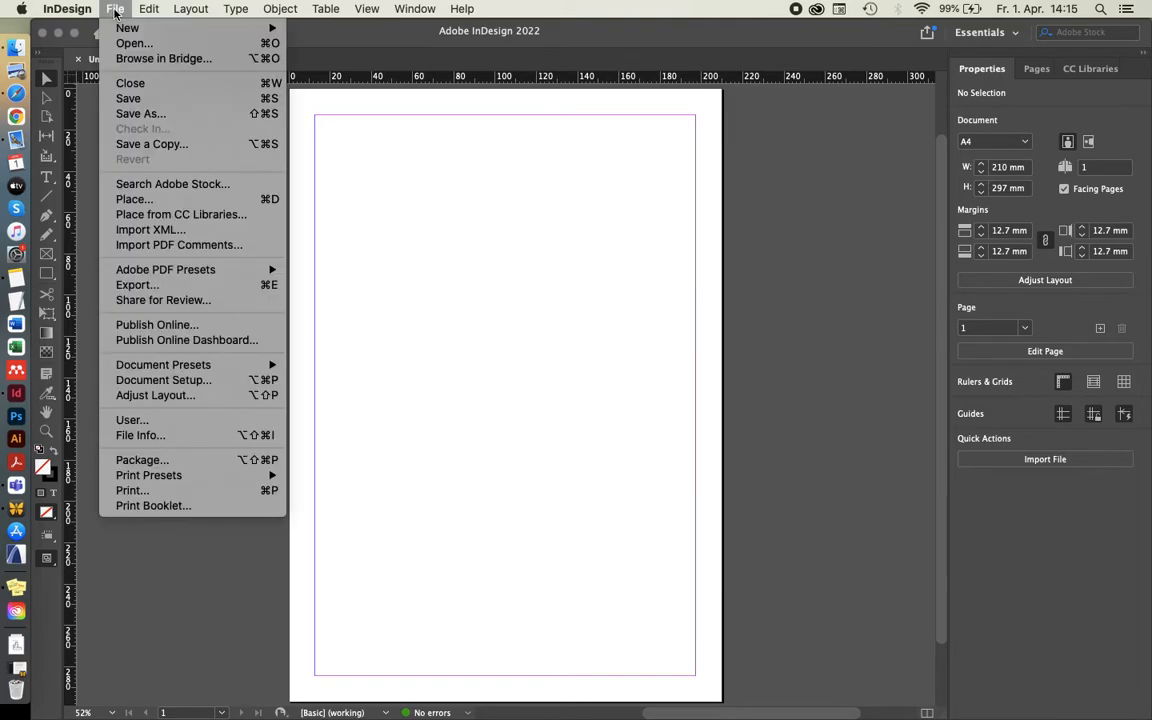
mouse_move(132, 30)
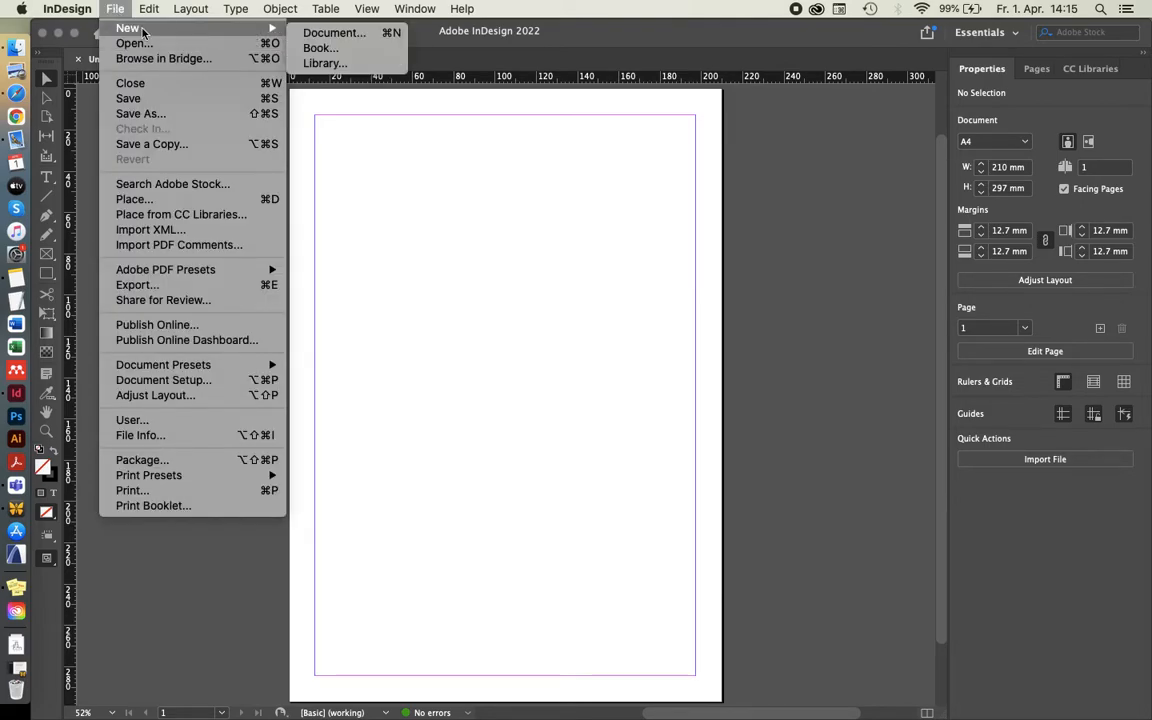
mouse_move(334, 32)
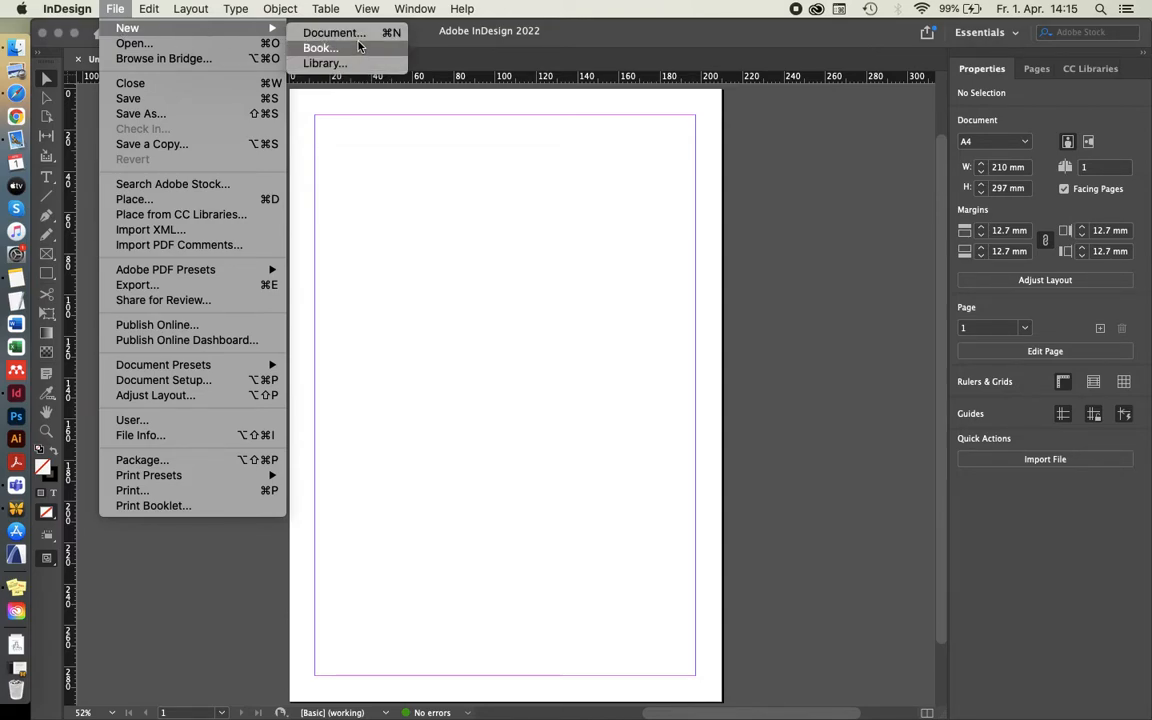
mouse_move(336, 32)
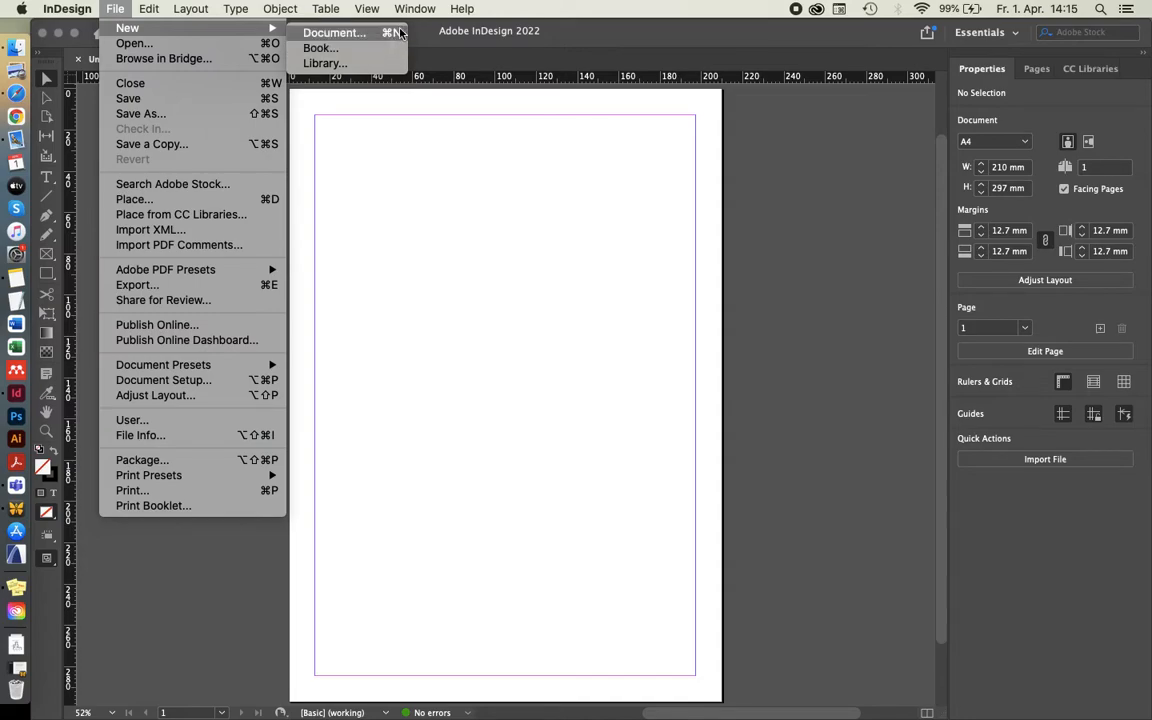
mouse_move(360, 42)
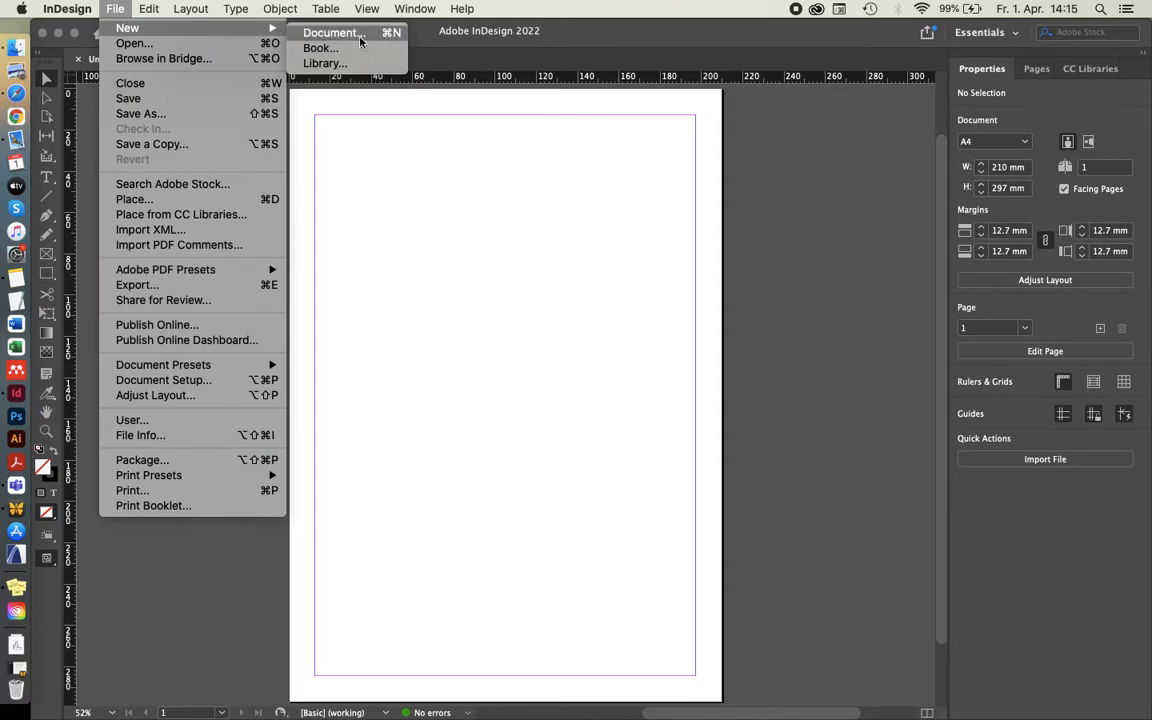
Start a new document and browse the Print and Web preset lists.
left_click(336, 32)
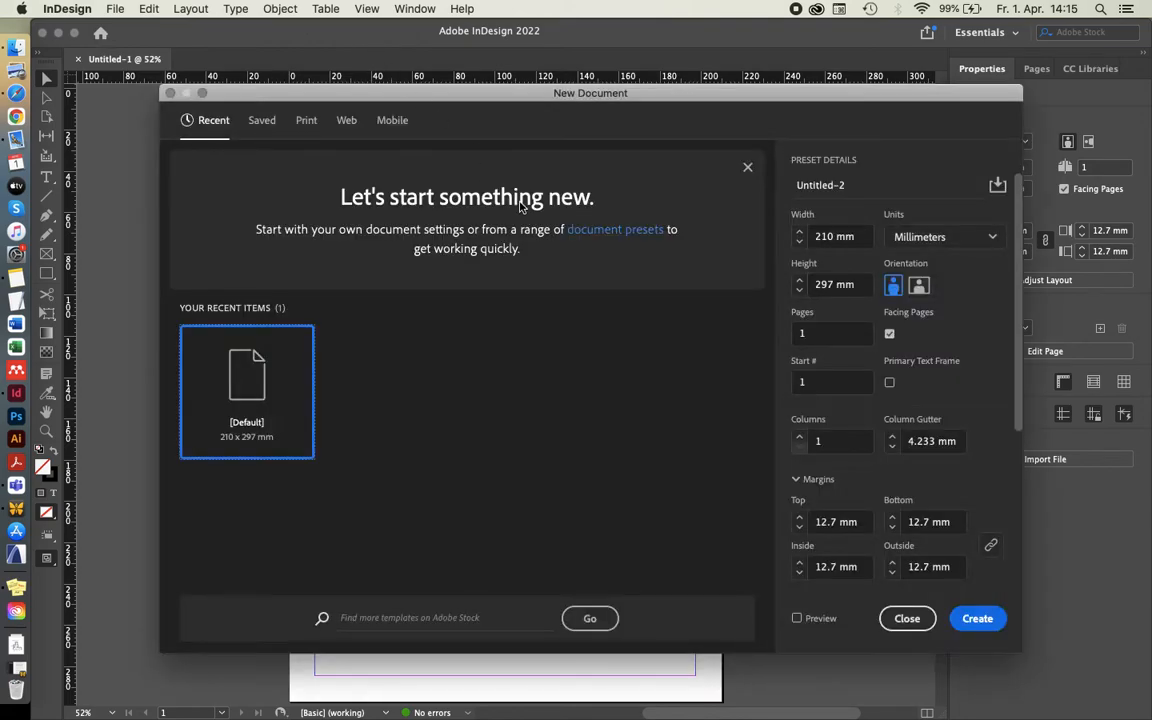
left_click_drag(590, 94, 552, 82)
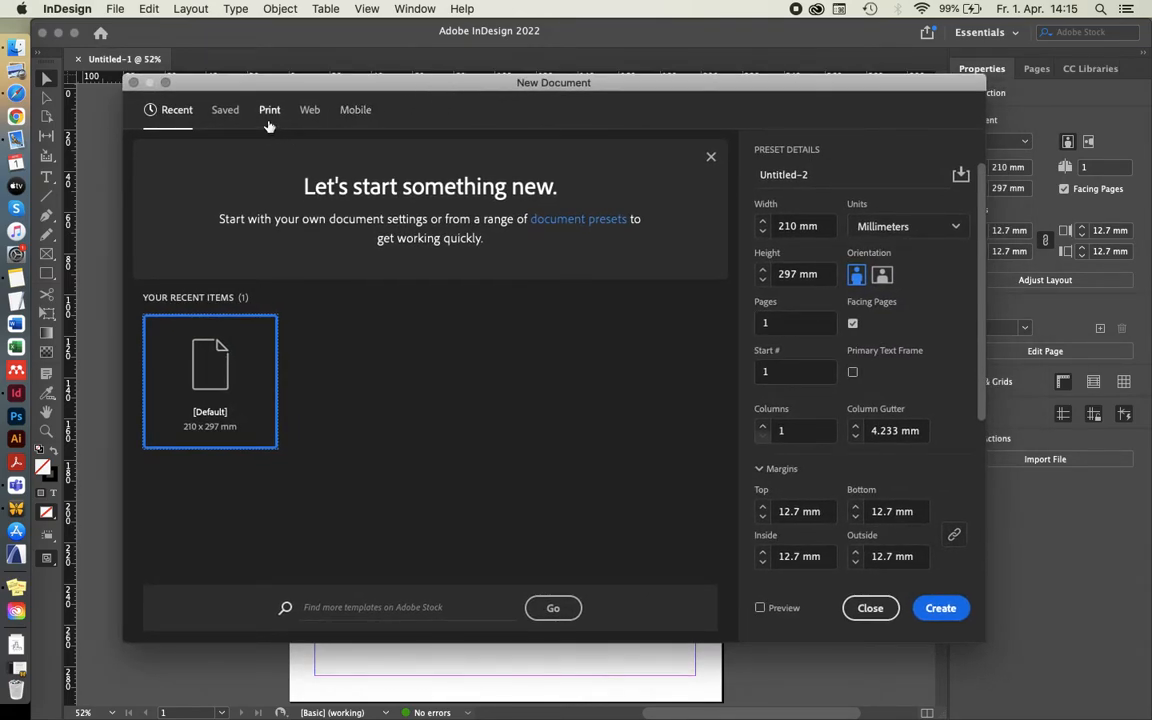
mouse_move(266, 122)
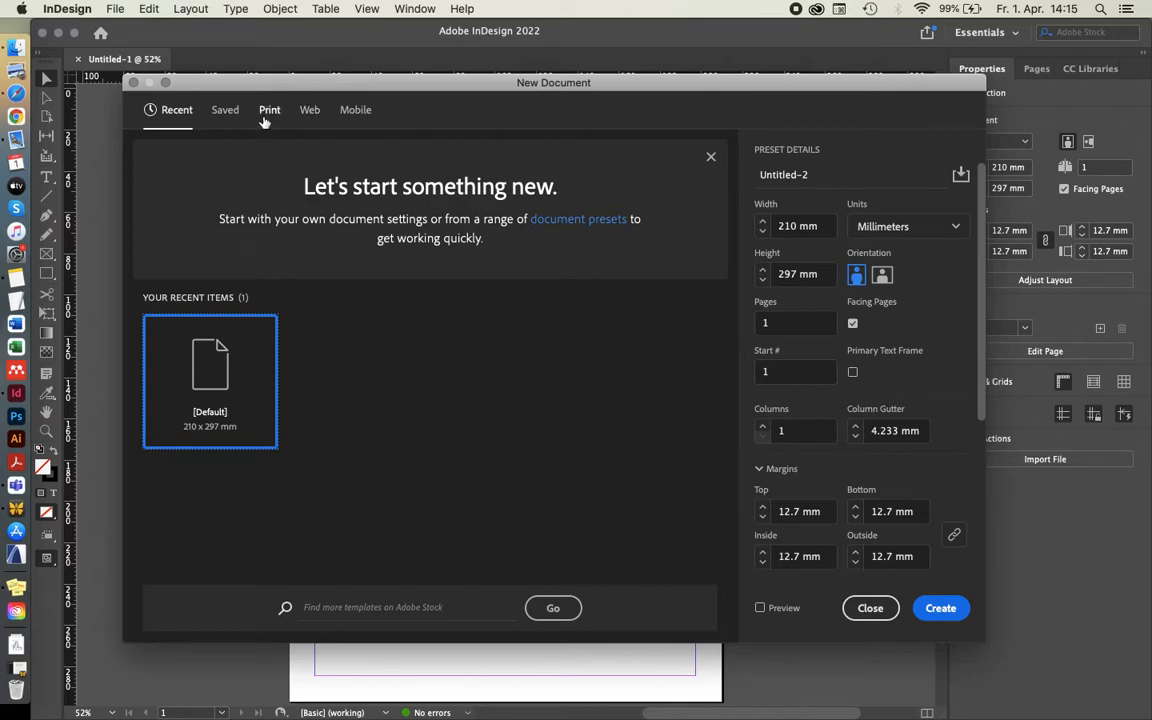
mouse_move(268, 120)
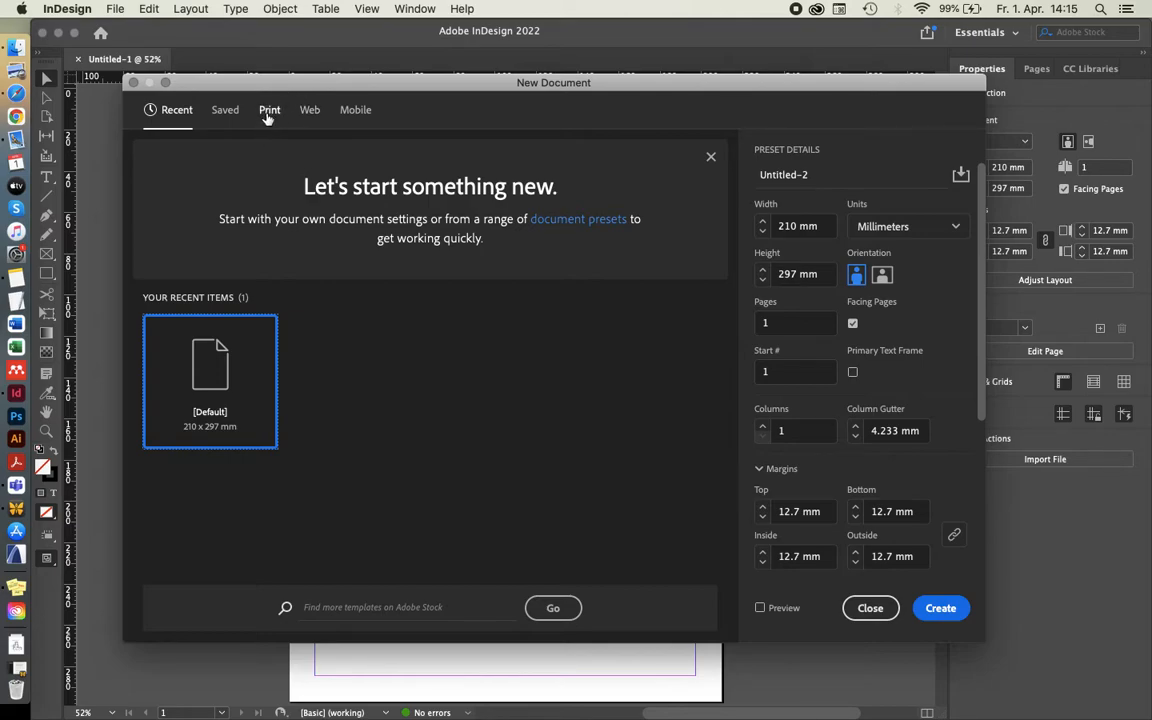
left_click(268, 110)
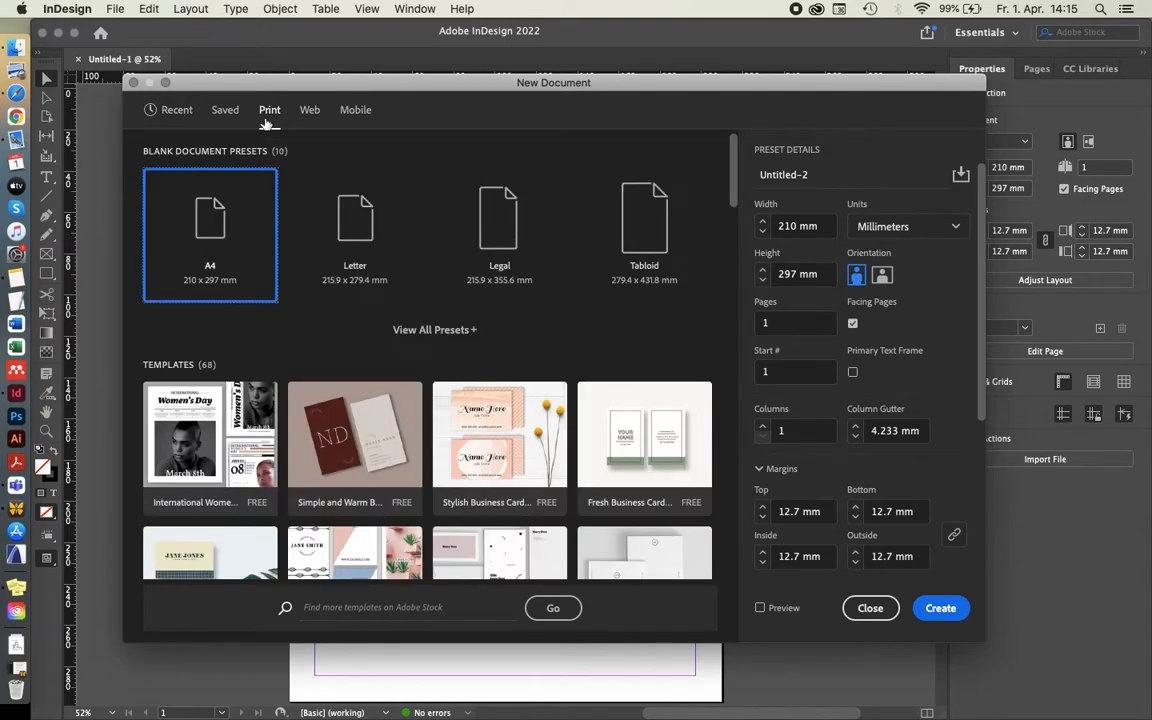
left_click(308, 110)
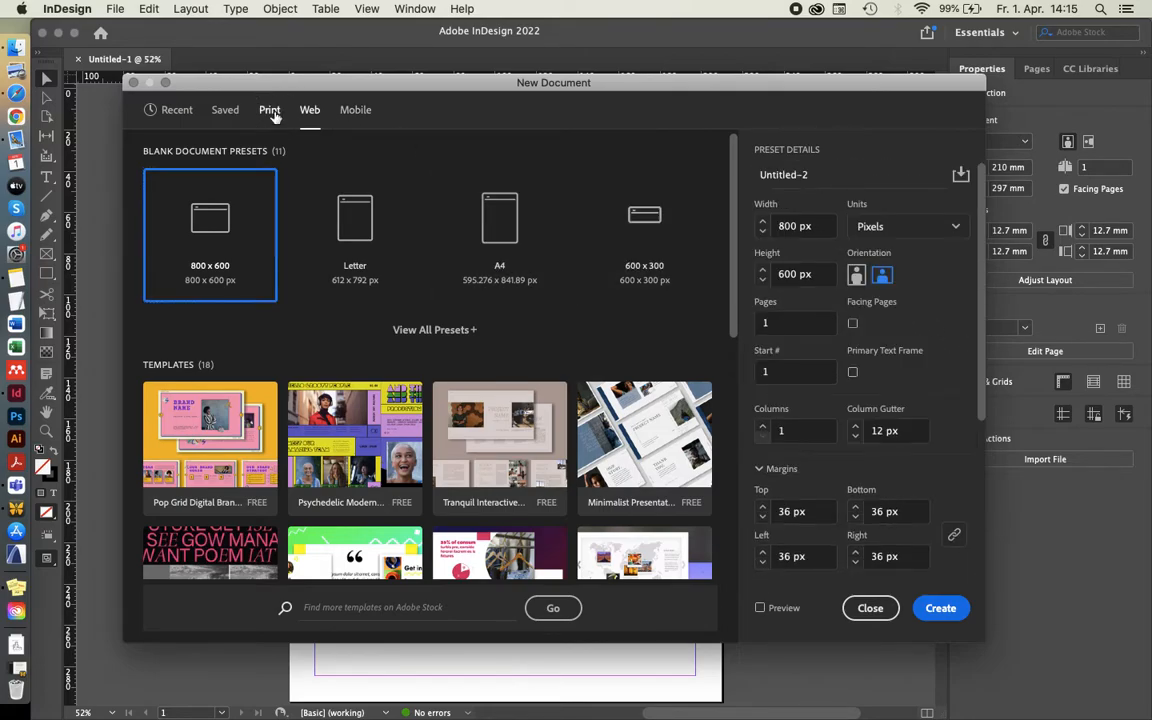
left_click(268, 108)
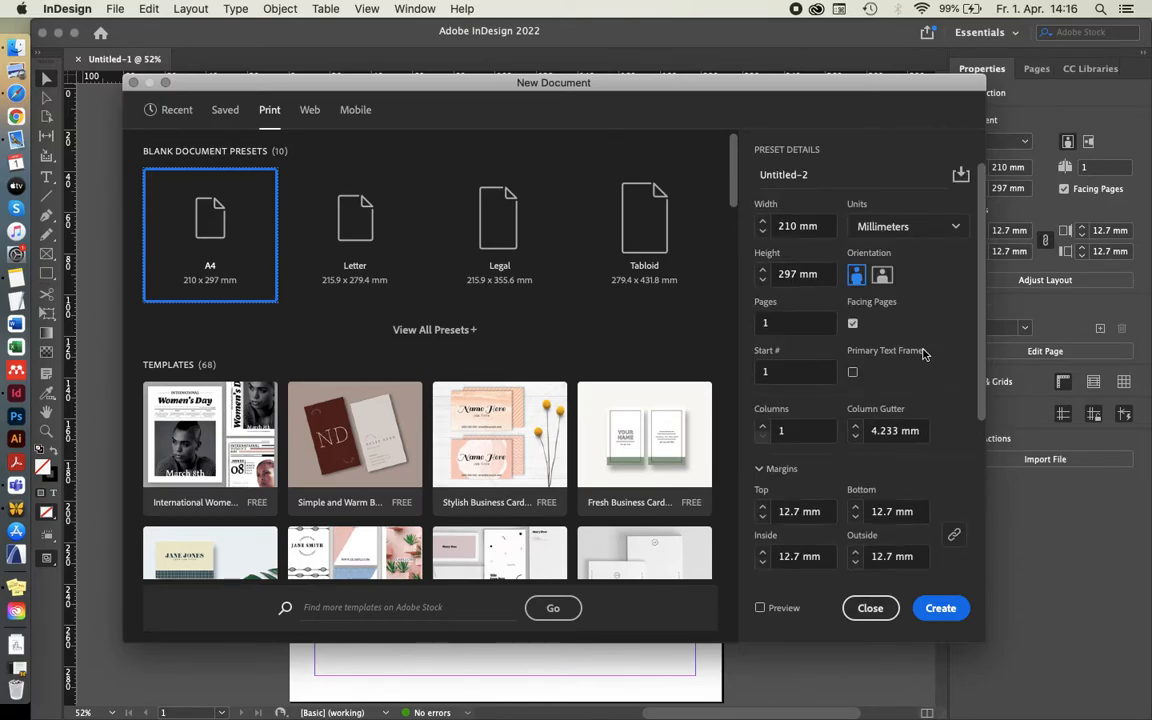
scroll("down", 3)
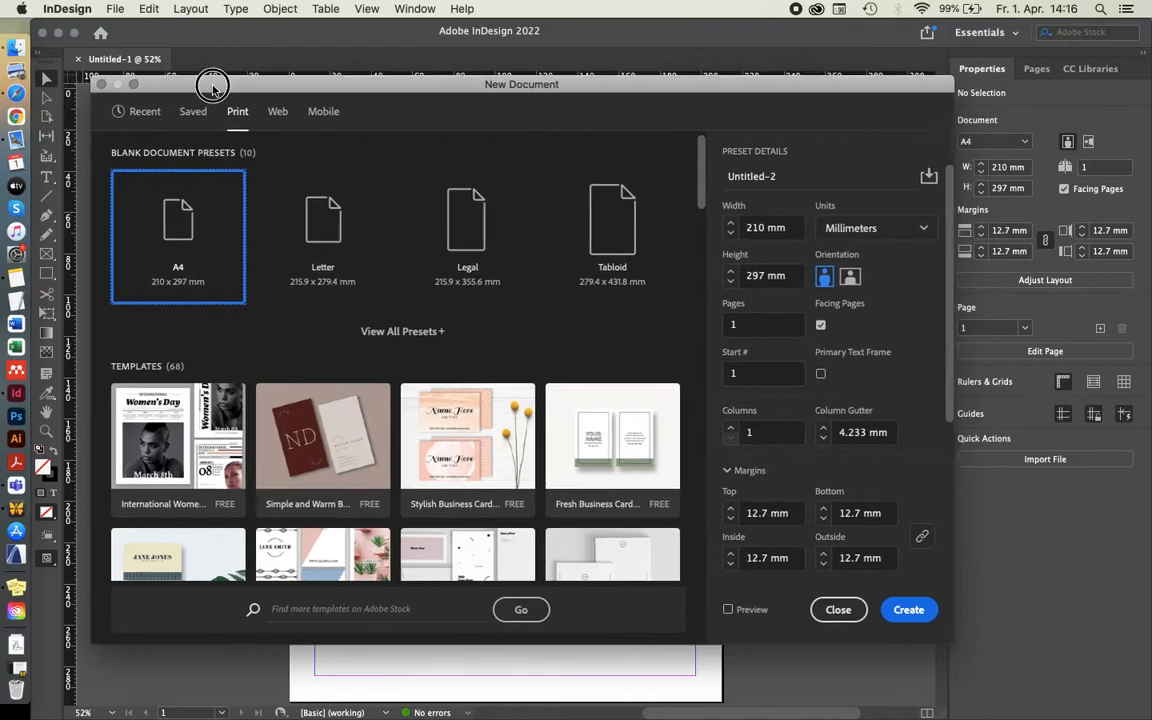
Compare the Web presets once more and settle on the Print presets with A4.
left_click_drag(212, 84, 208, 98)
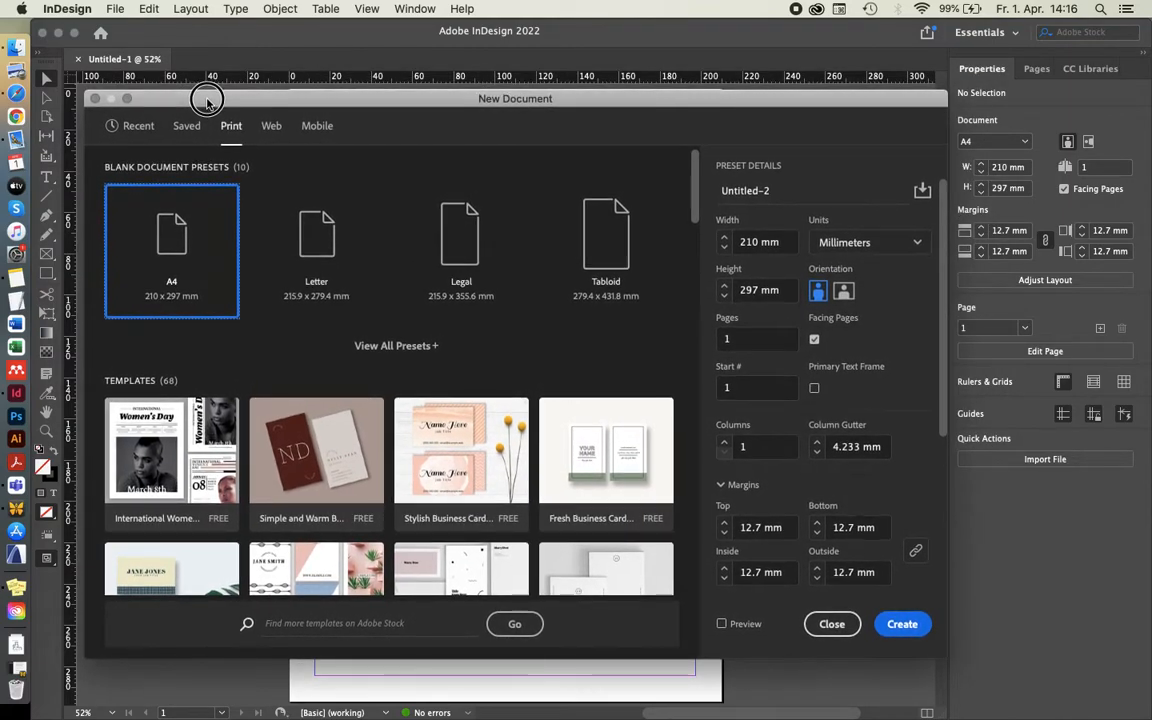
mouse_move(208, 100)
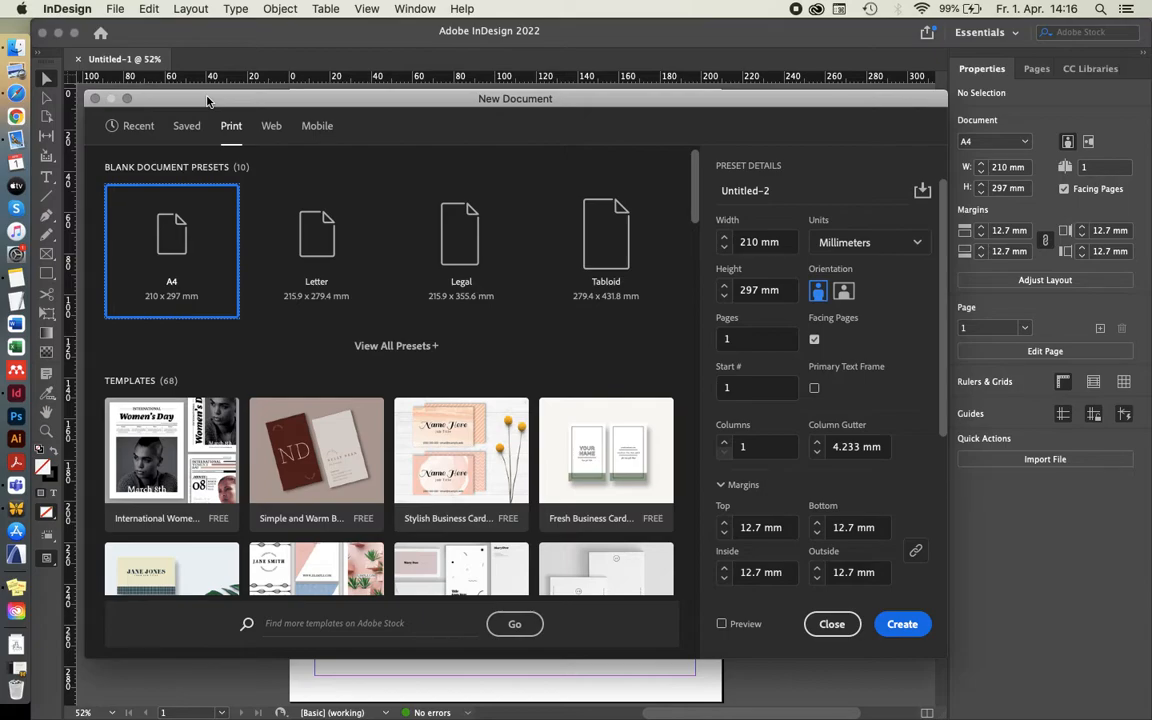
mouse_move(236, 138)
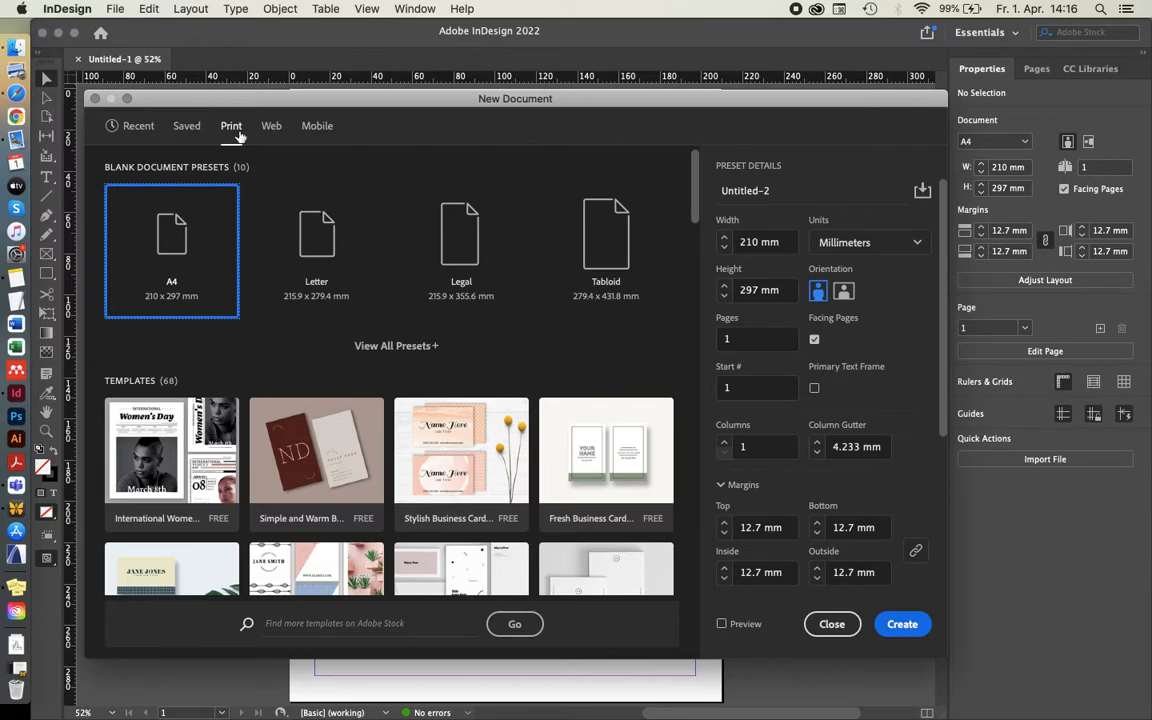
left_click(272, 124)
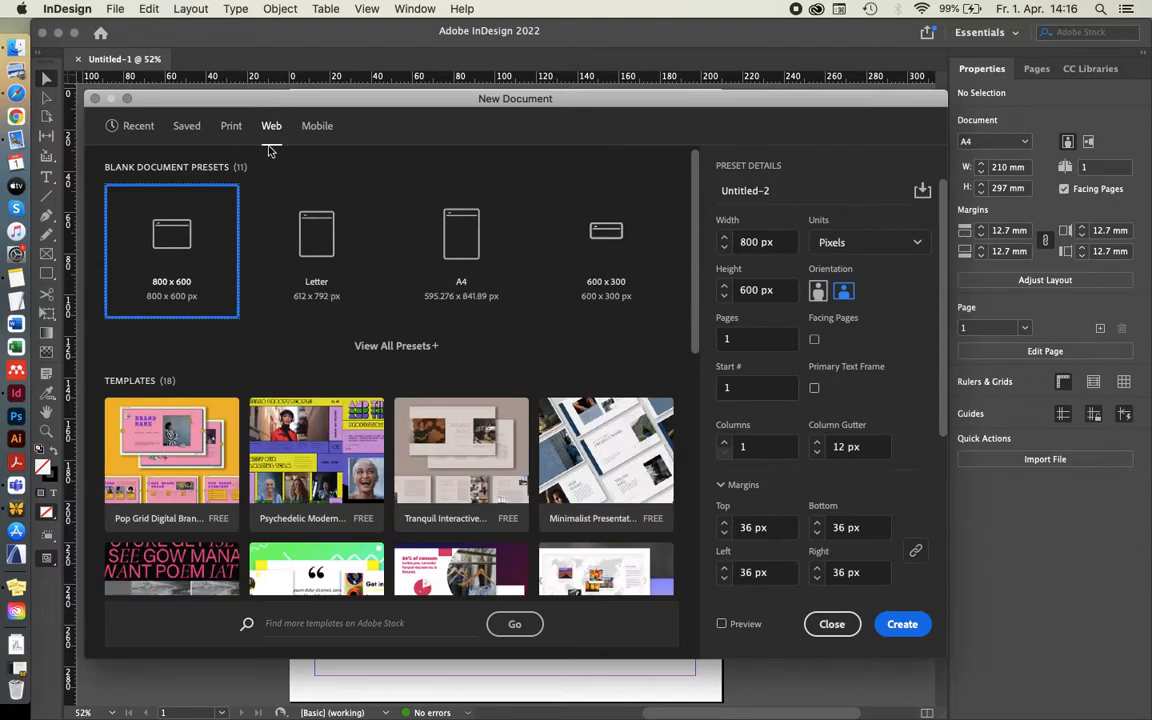
mouse_move(288, 138)
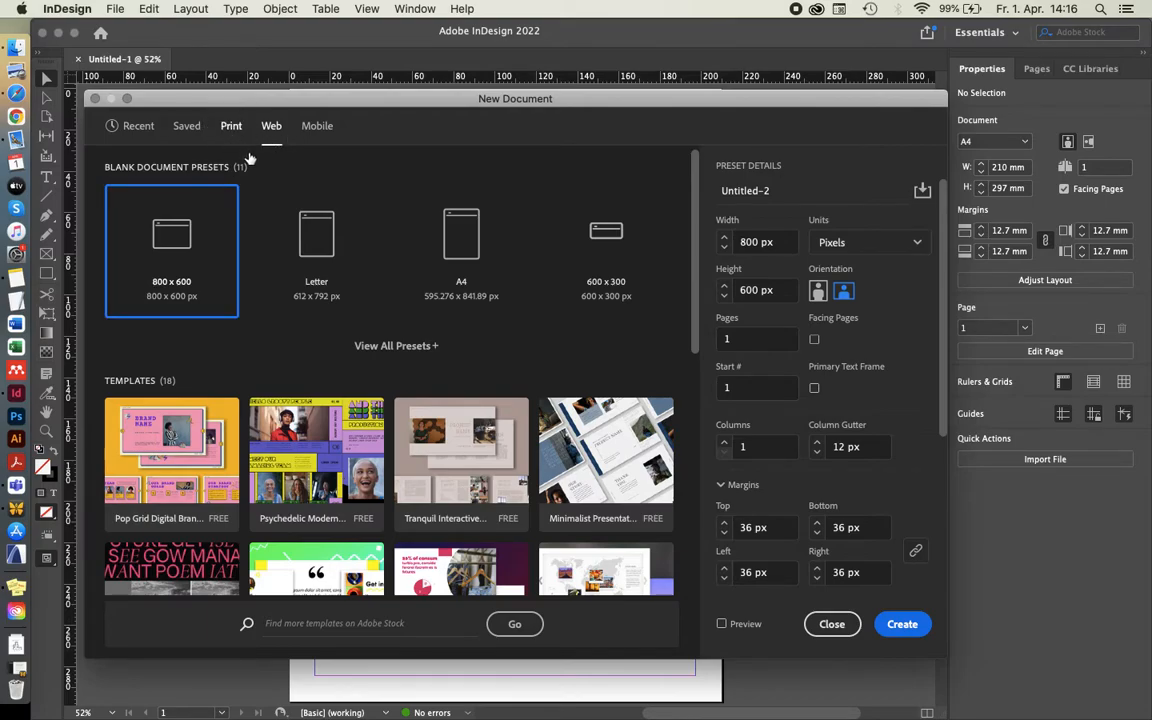
left_click(232, 124)
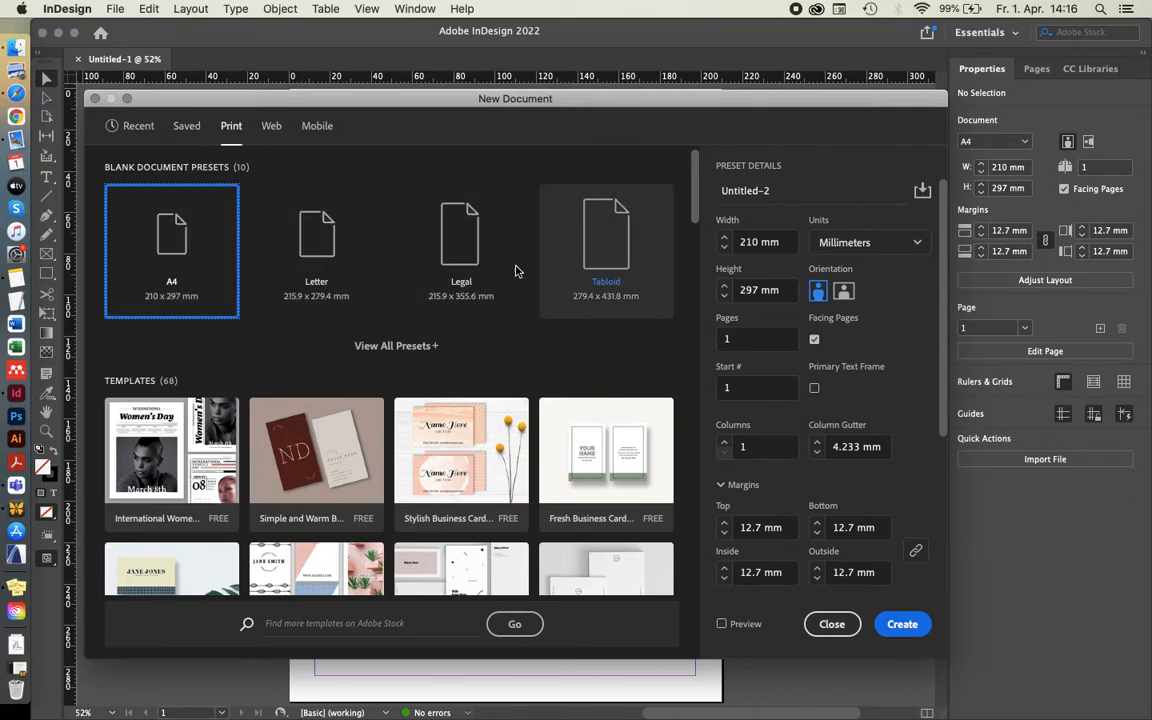
mouse_move(630, 236)
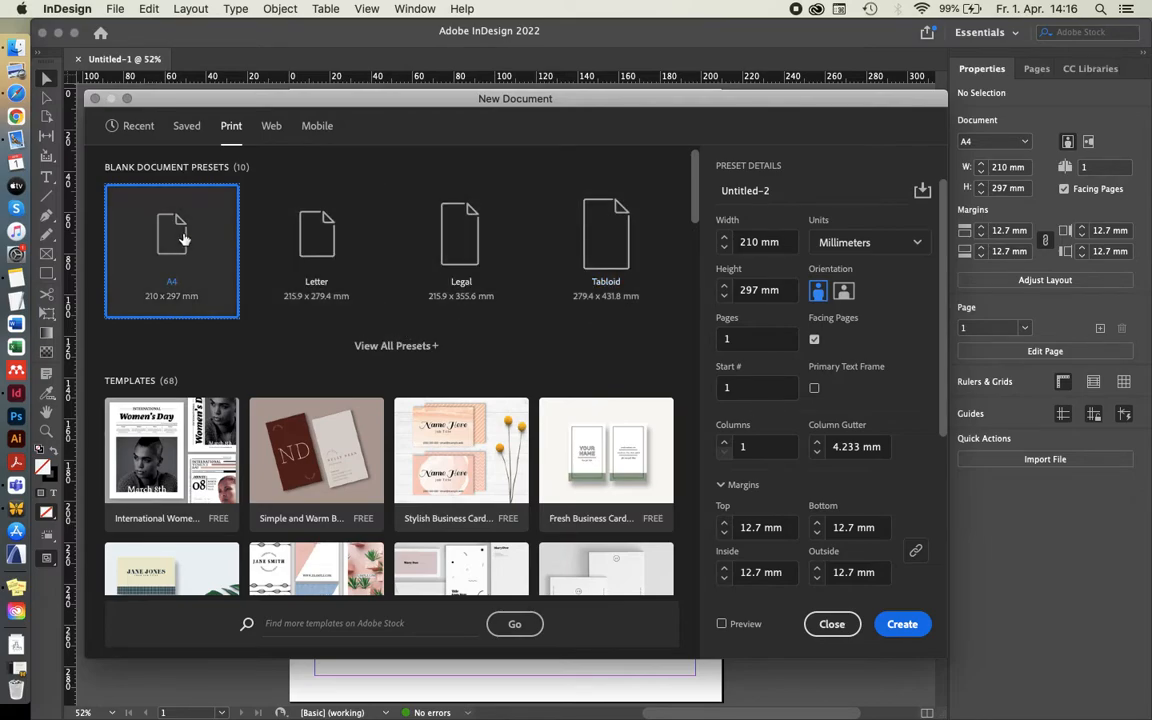
mouse_move(132, 244)
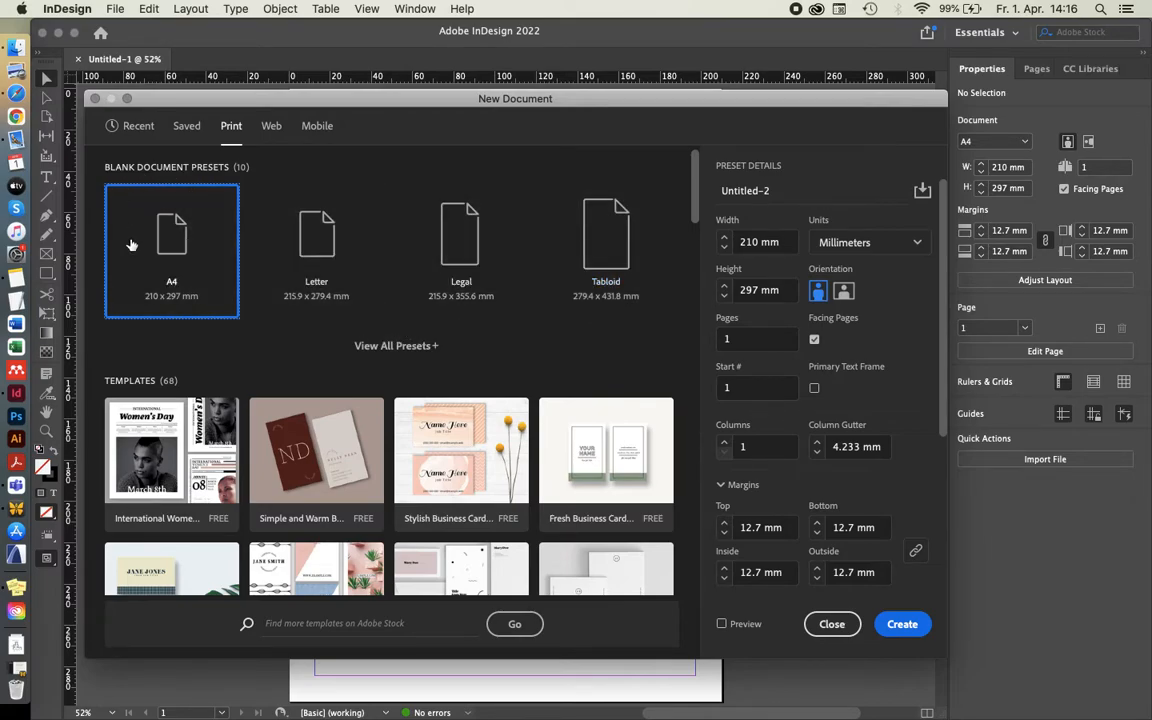
mouse_move(200, 252)
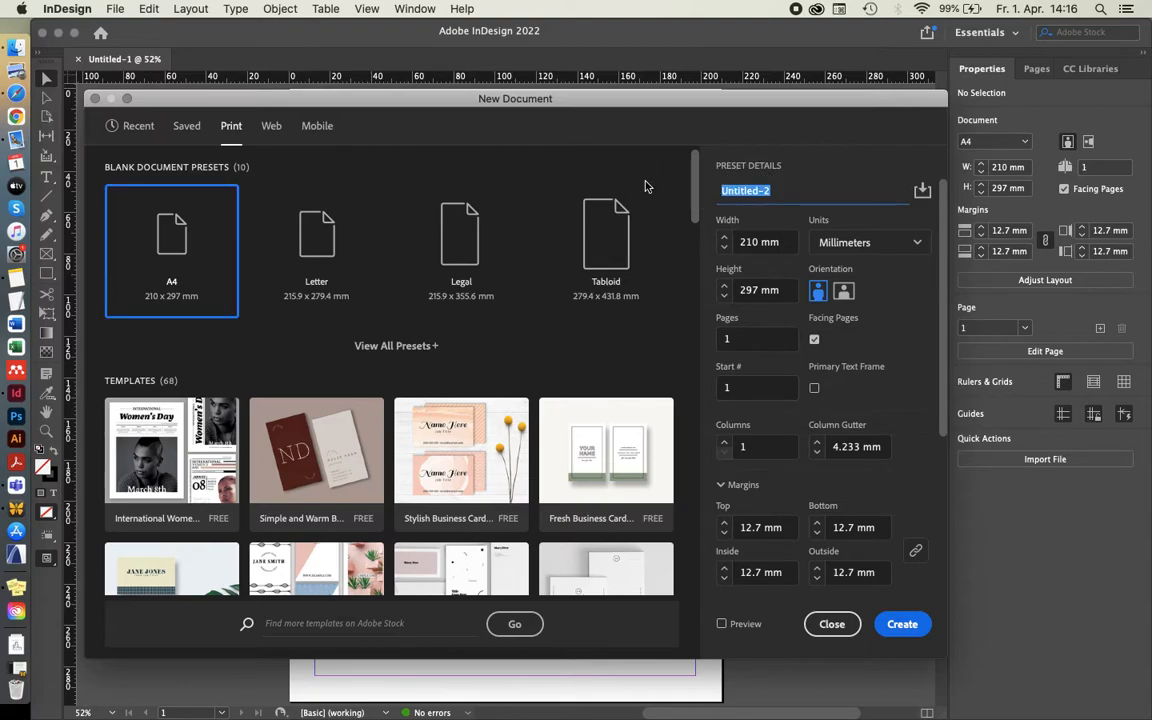
Name the document 'test file', make it landscape 42 × 29.7 in centimetres.
type("test")
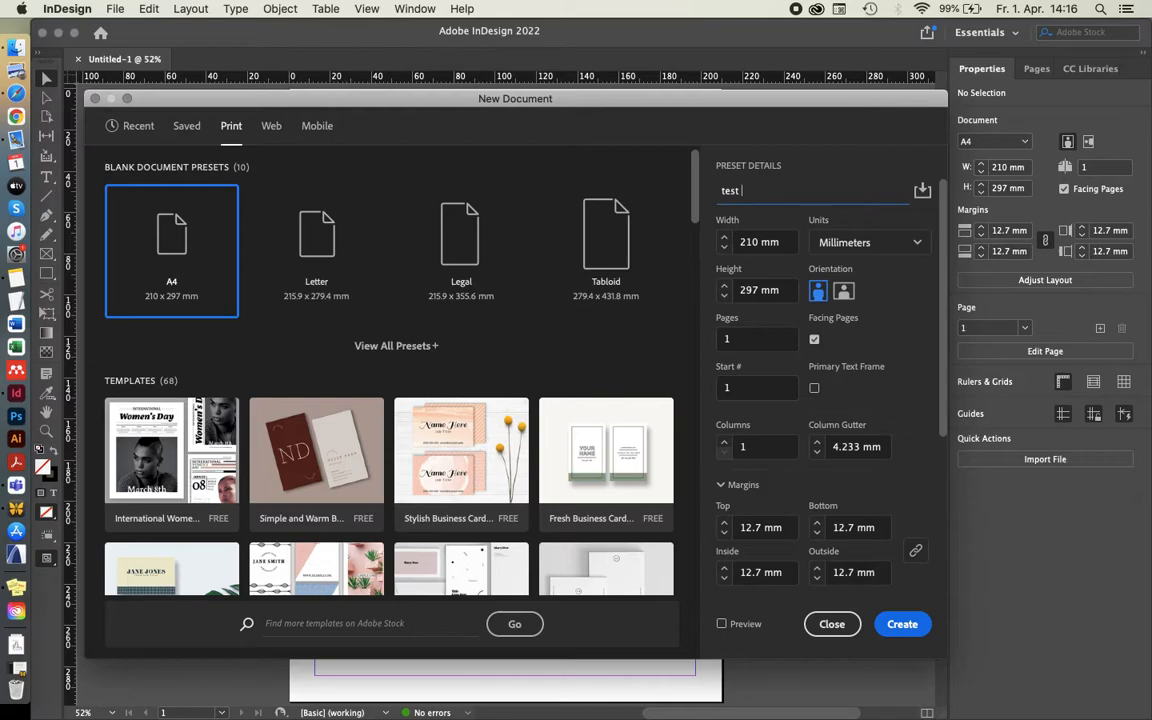
type("file")
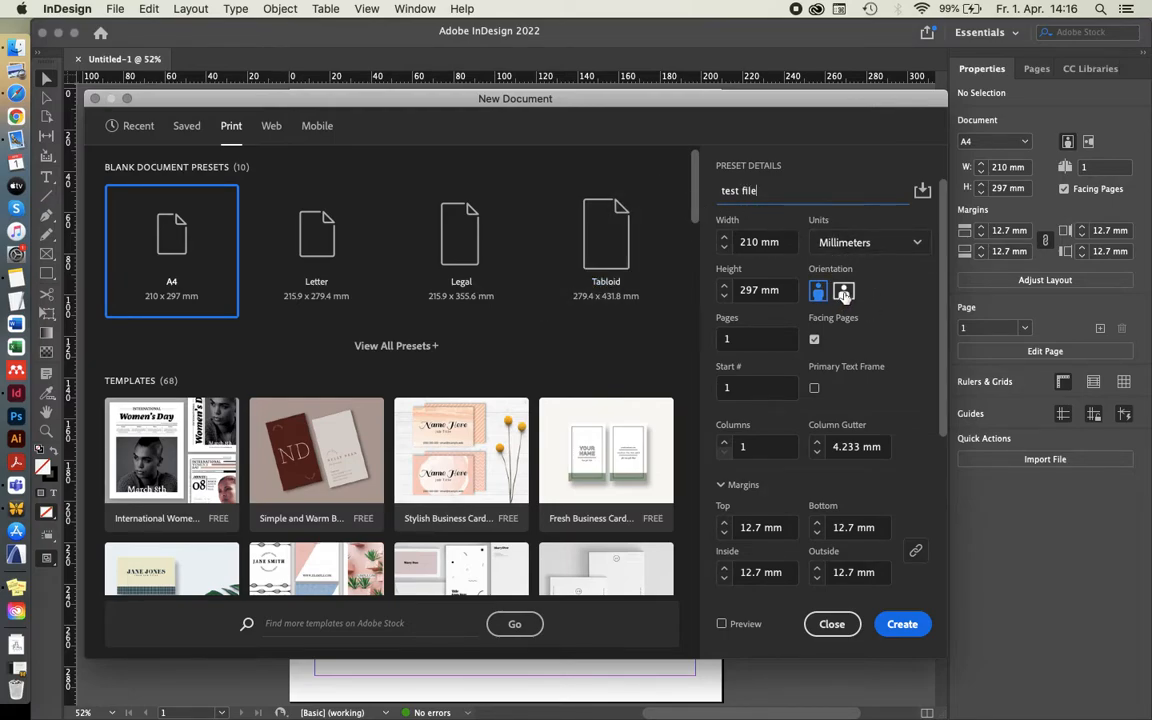
left_click(818, 292)
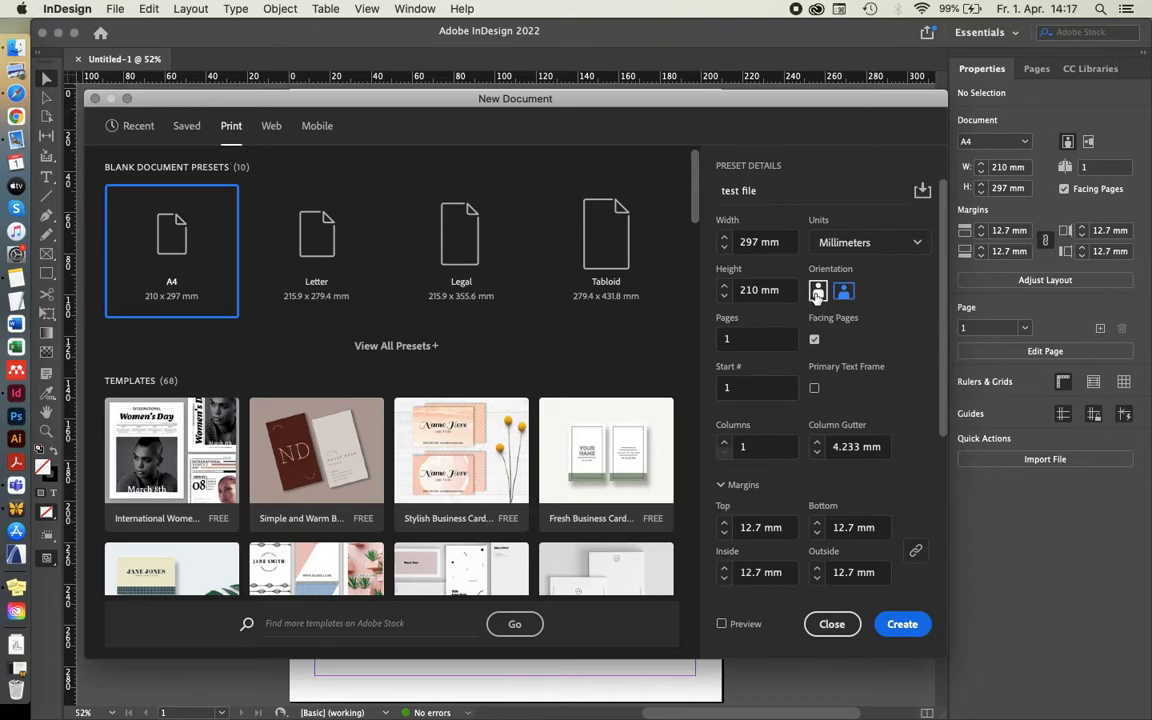
left_click(844, 290)
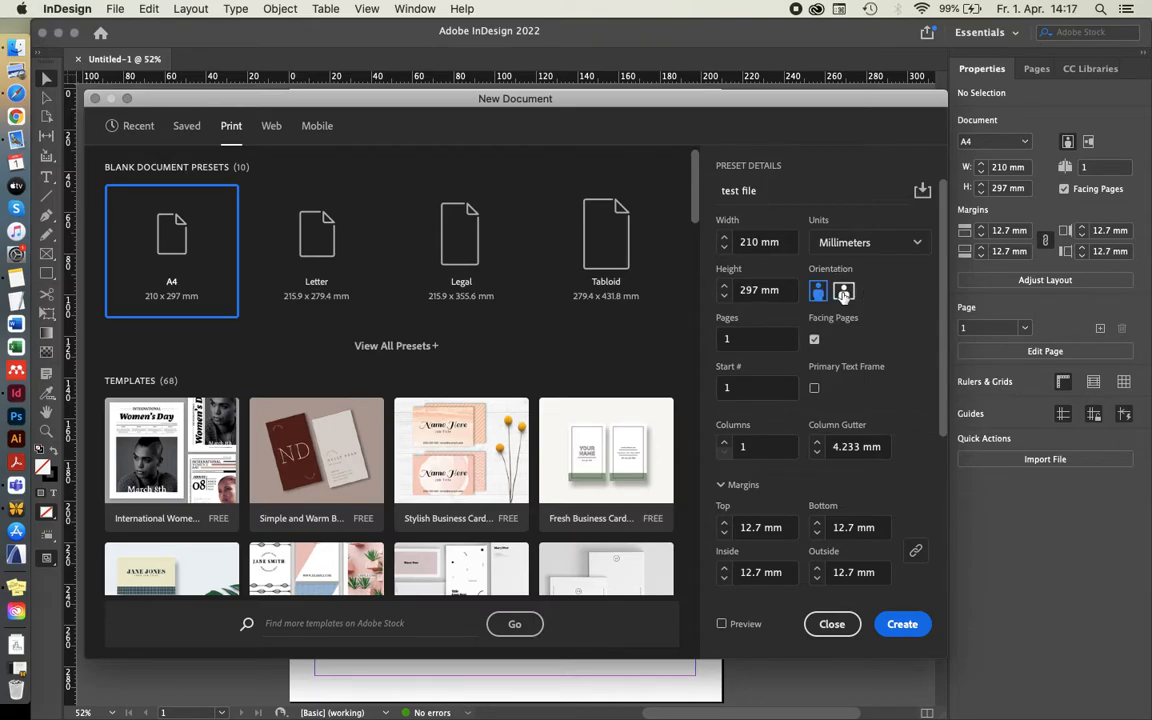
left_click(844, 290)
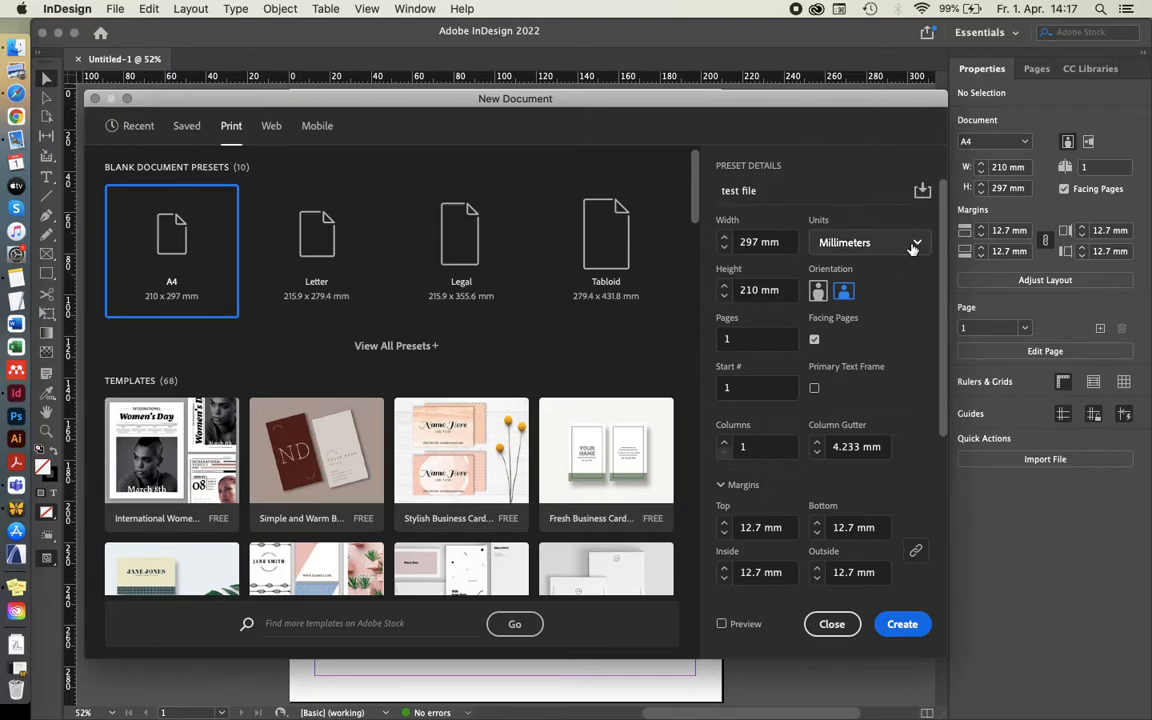
left_click(912, 242)
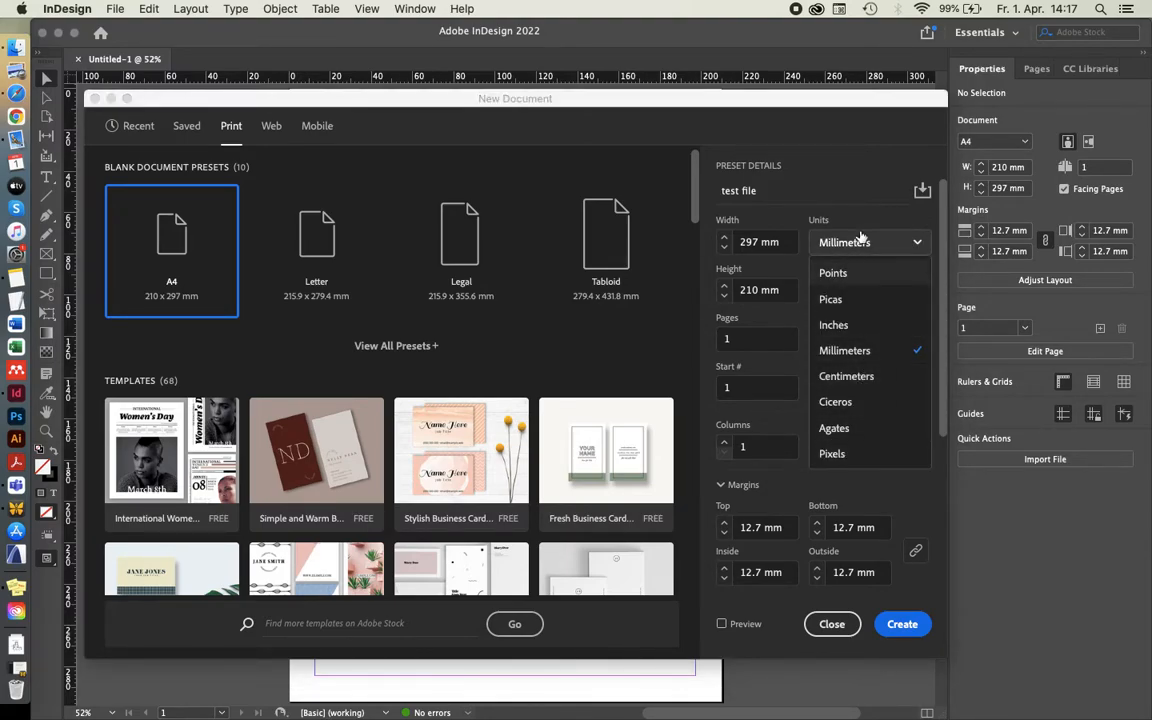
left_click(846, 376)
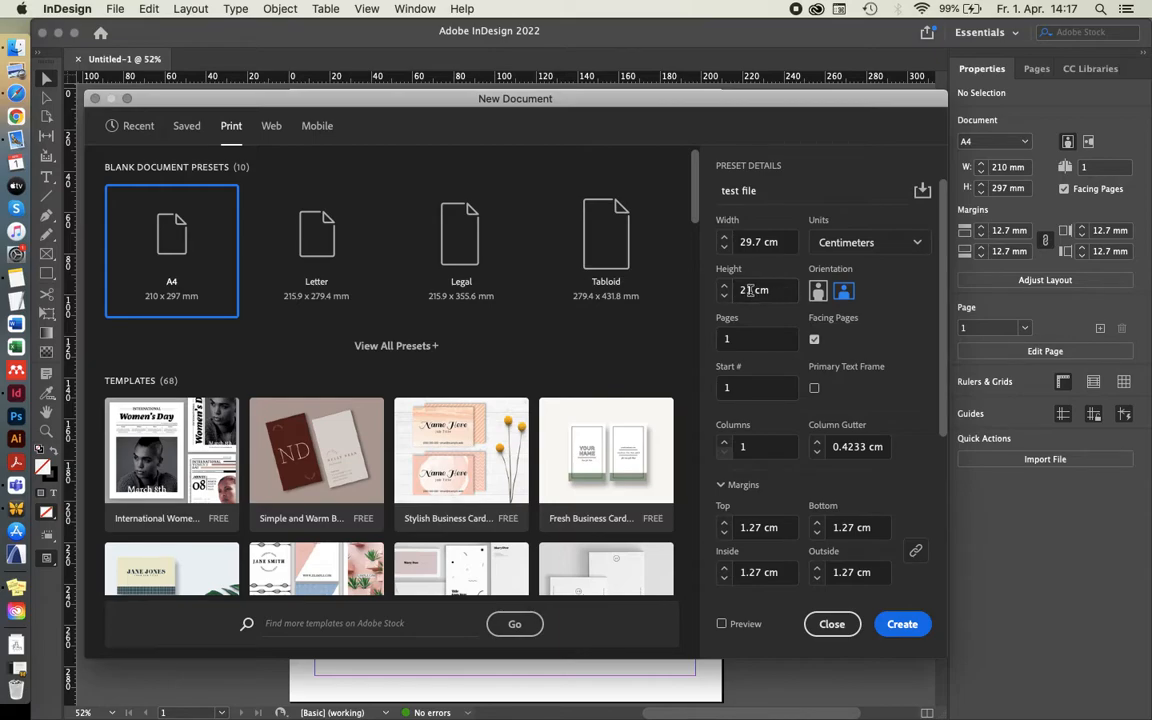
type("29.7 cm")
type("42")
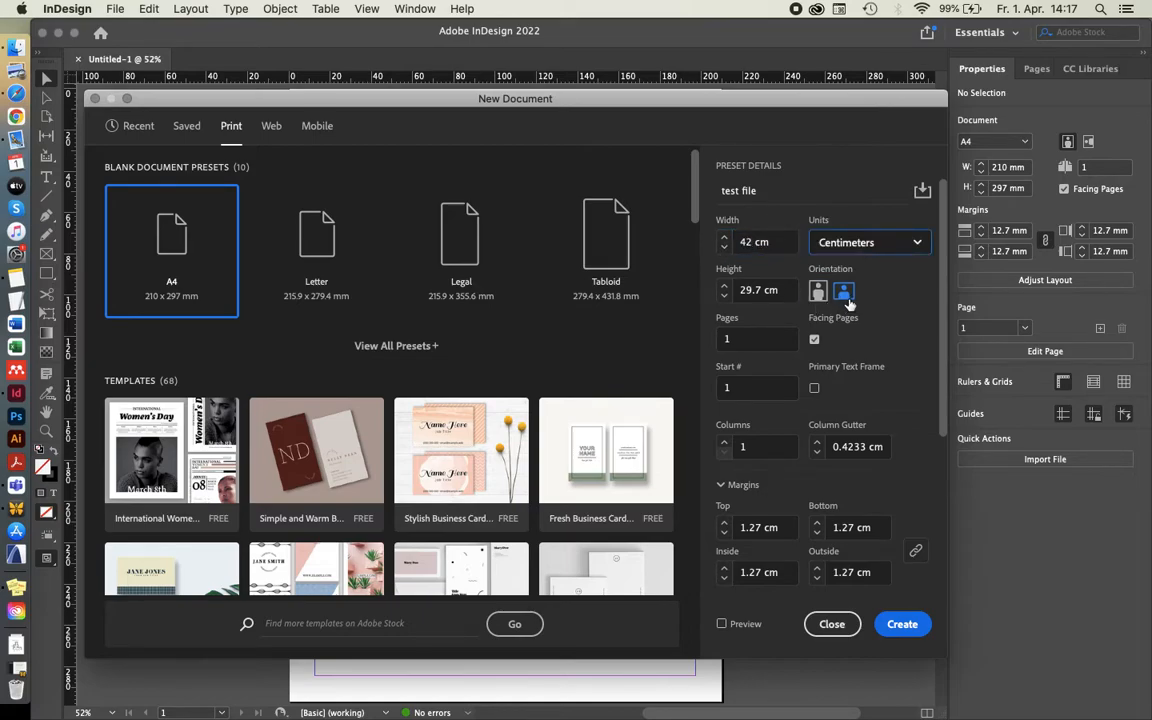
mouse_move(842, 290)
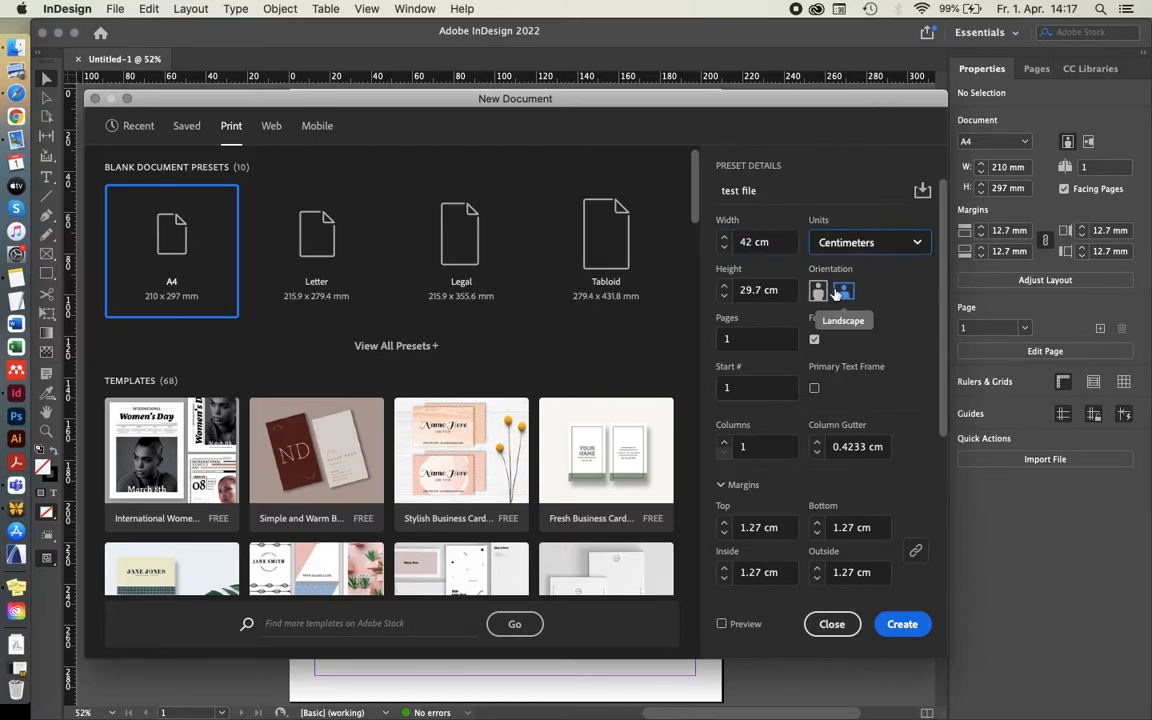
Set the page count to 8 and keep Facing Pages enabled after comparing.
left_click(756, 338)
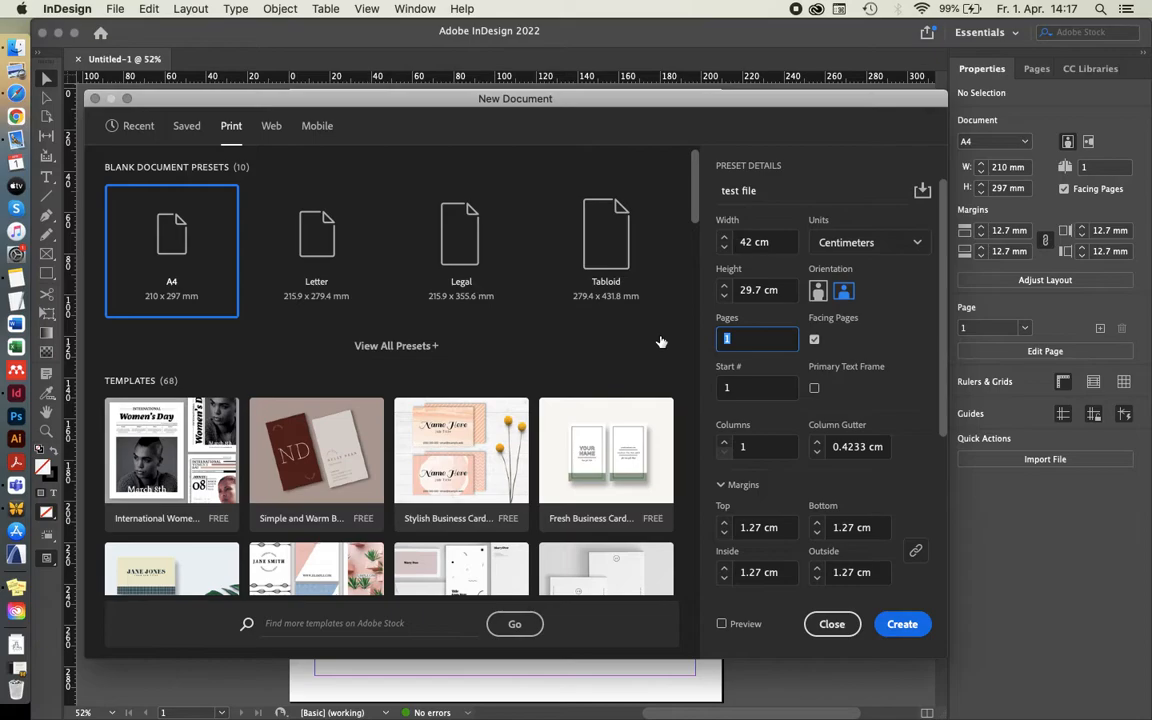
type("8")
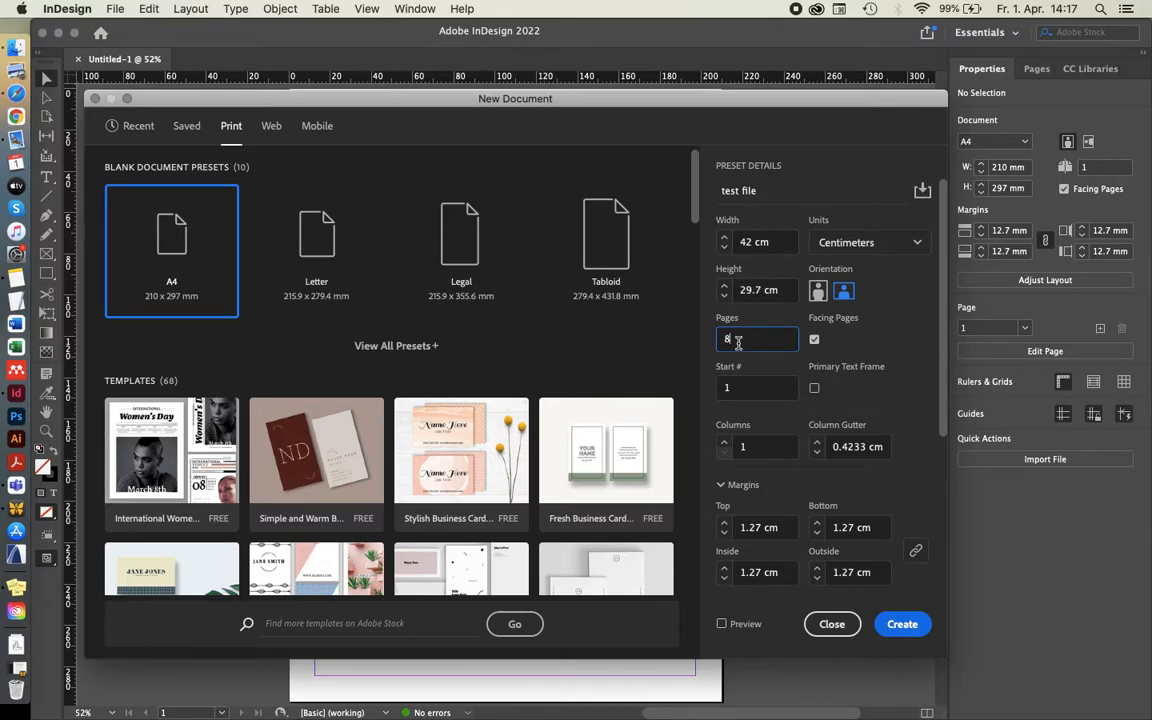
left_click(814, 340)
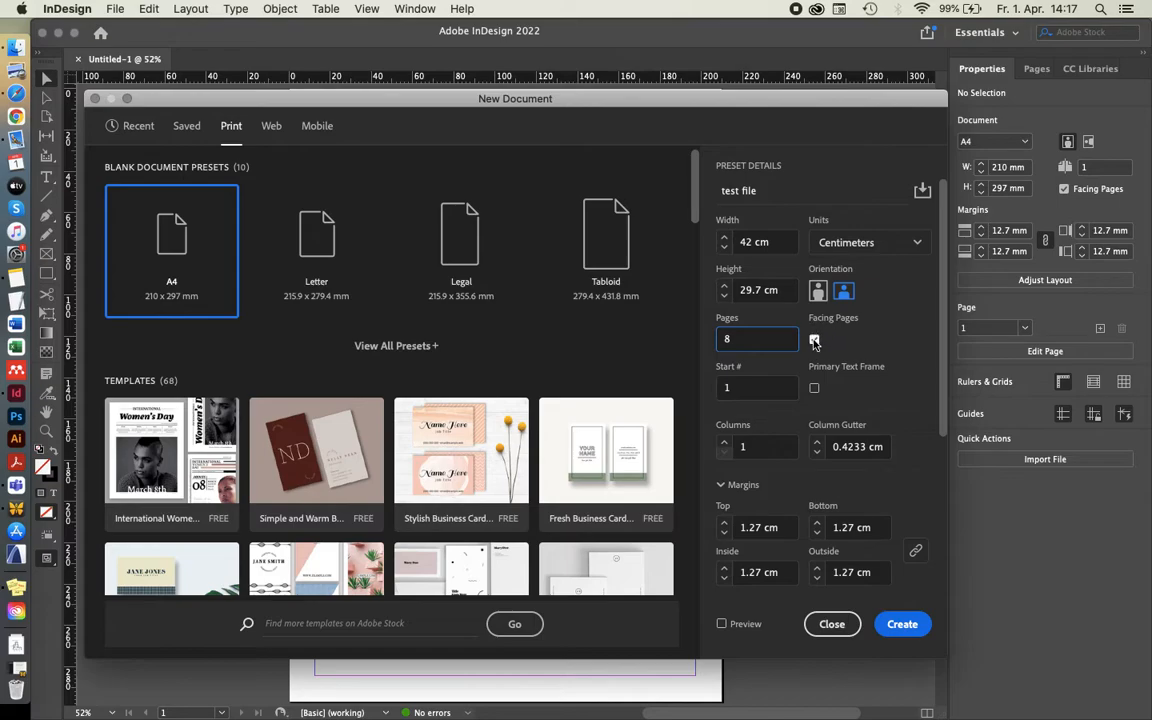
left_click(814, 340)
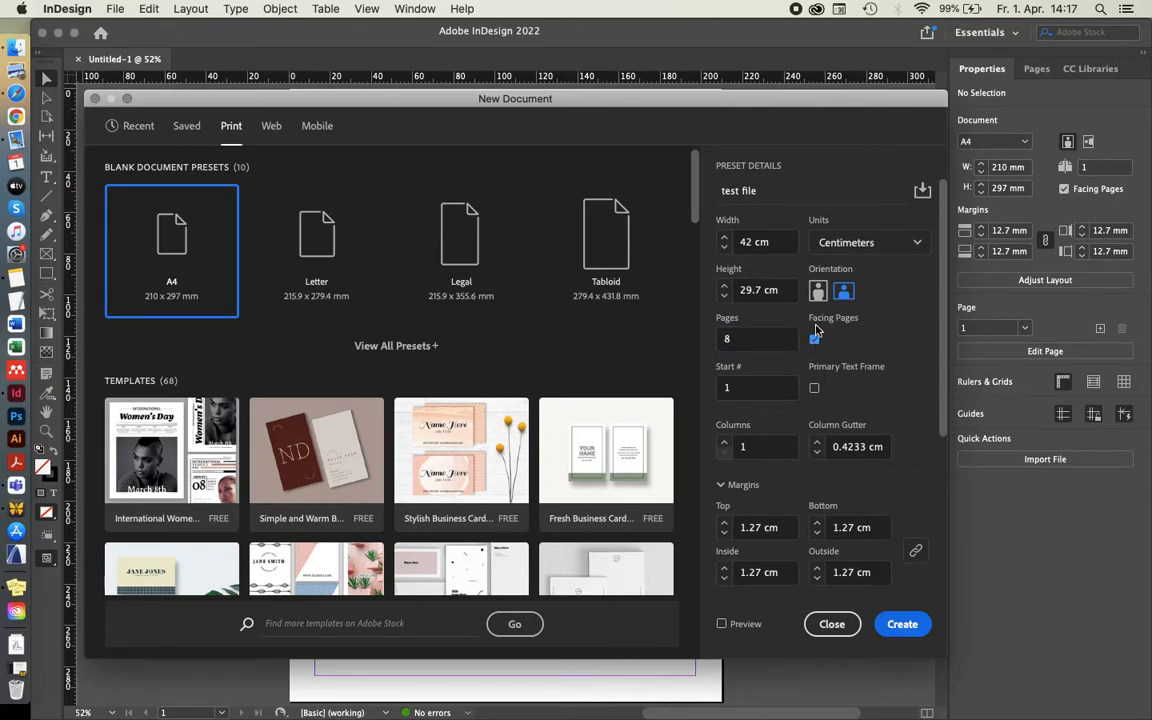
mouse_move(850, 332)
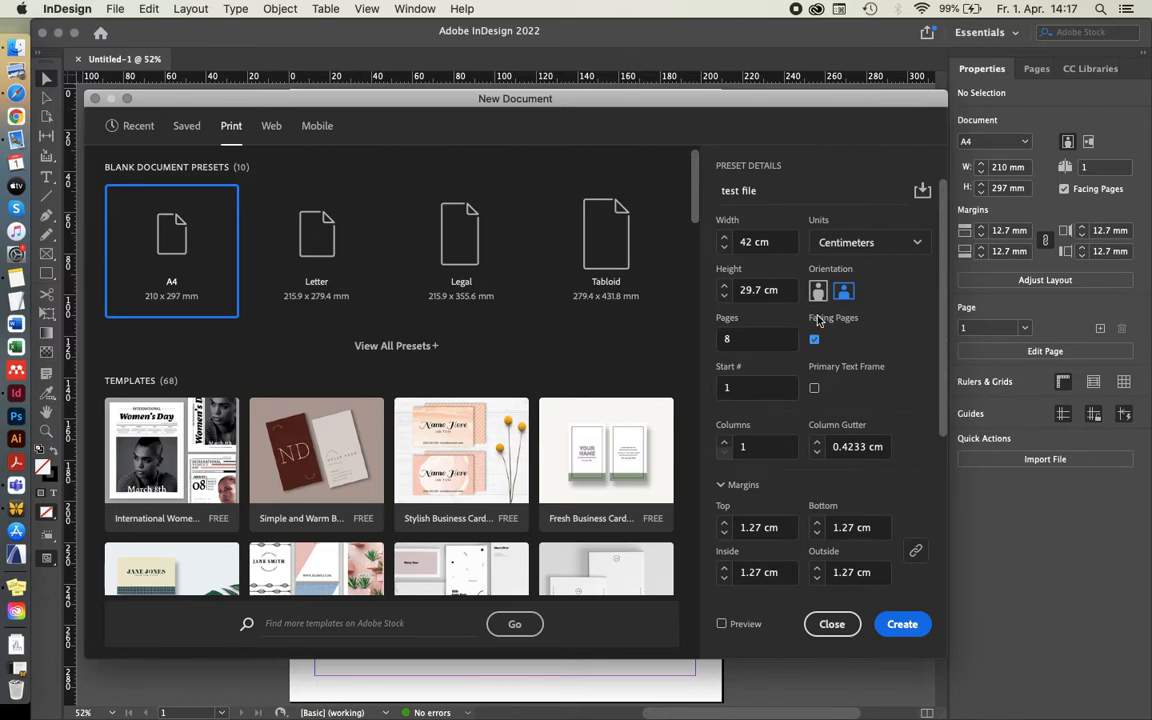
mouse_move(832, 328)
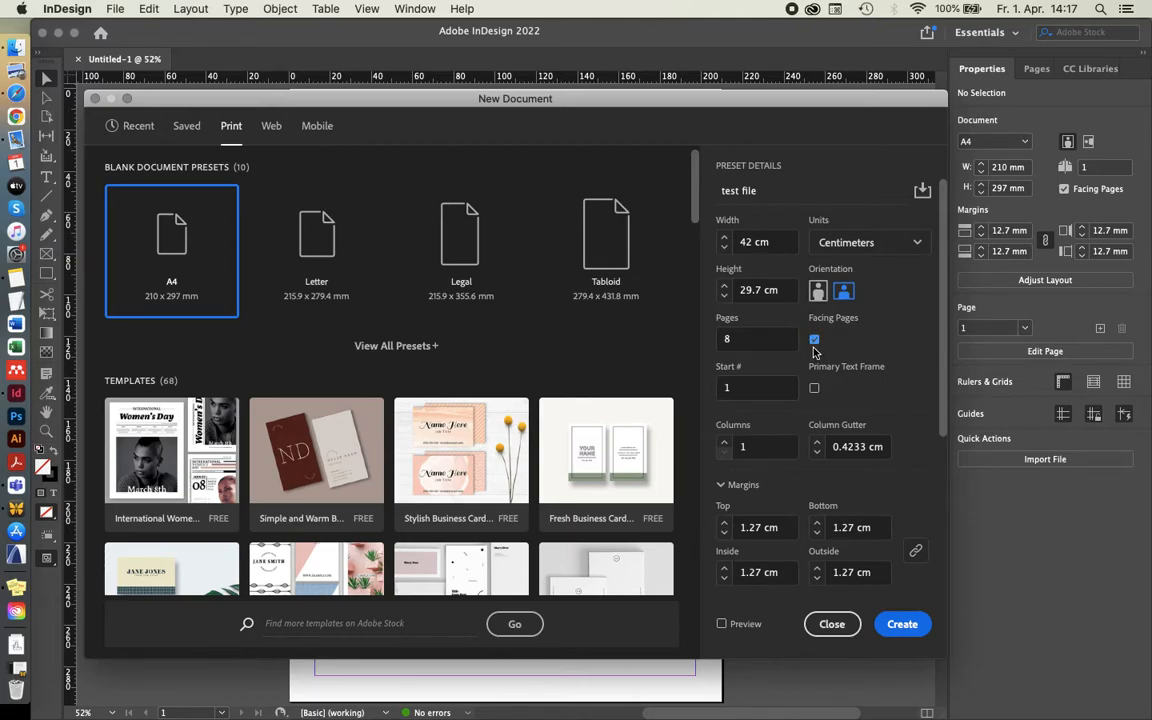
left_click(814, 340)
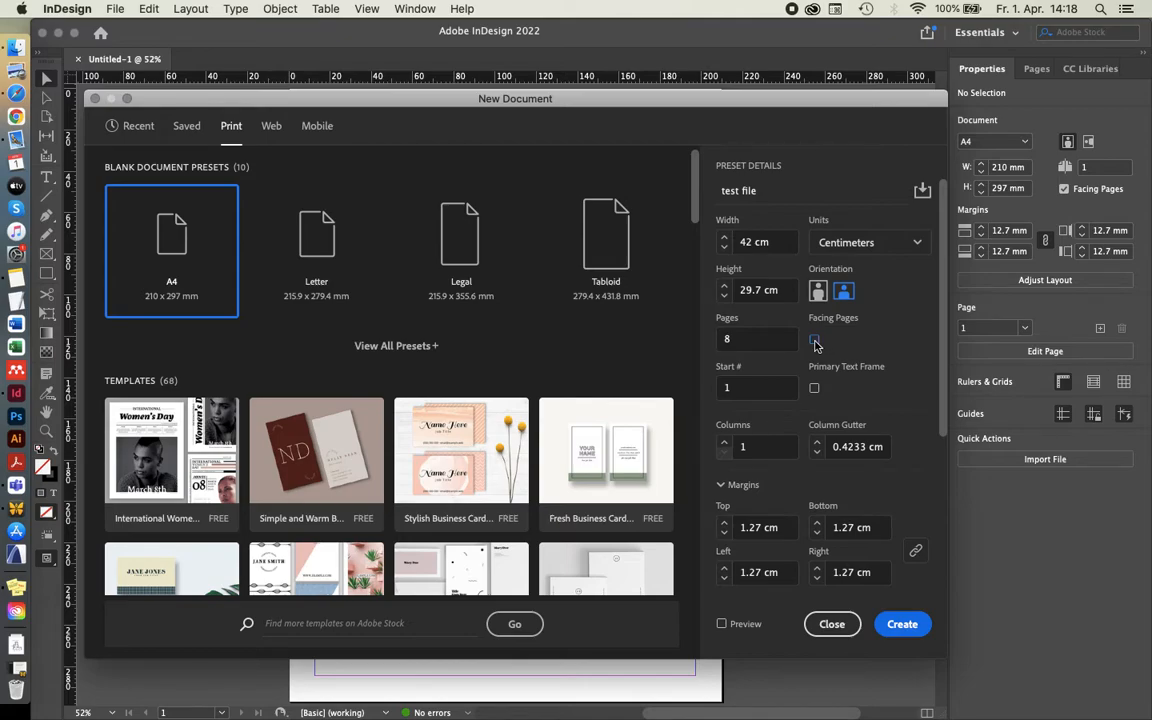
left_click(814, 344)
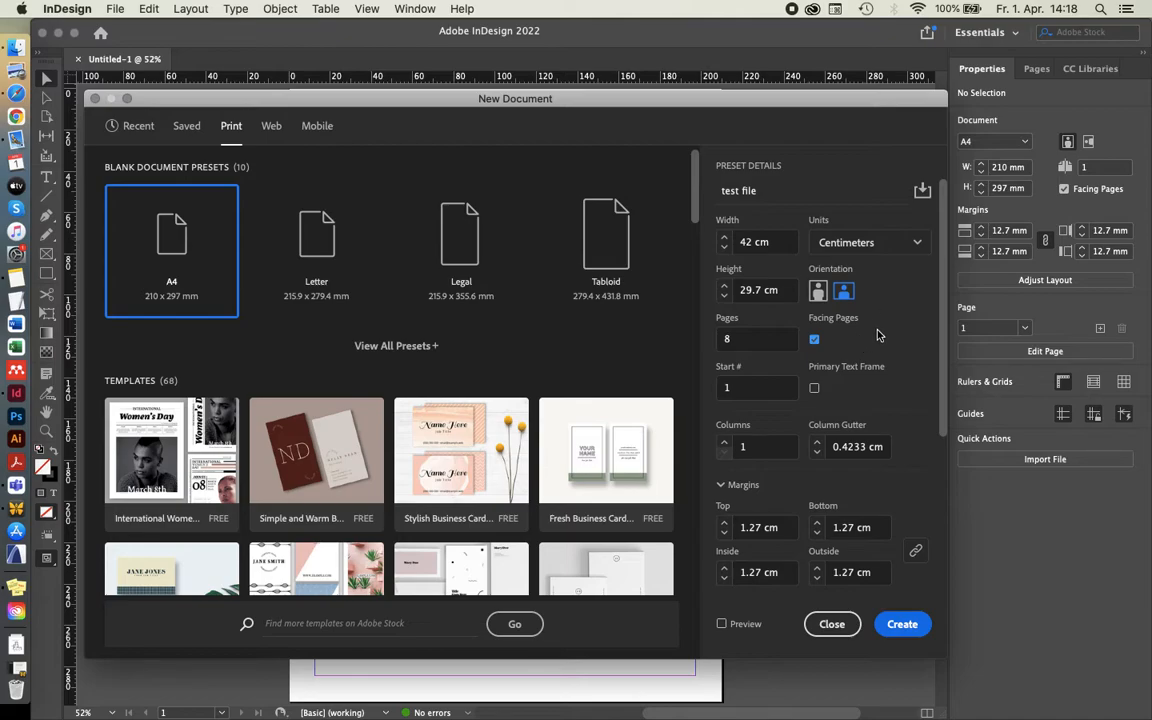
mouse_move(868, 342)
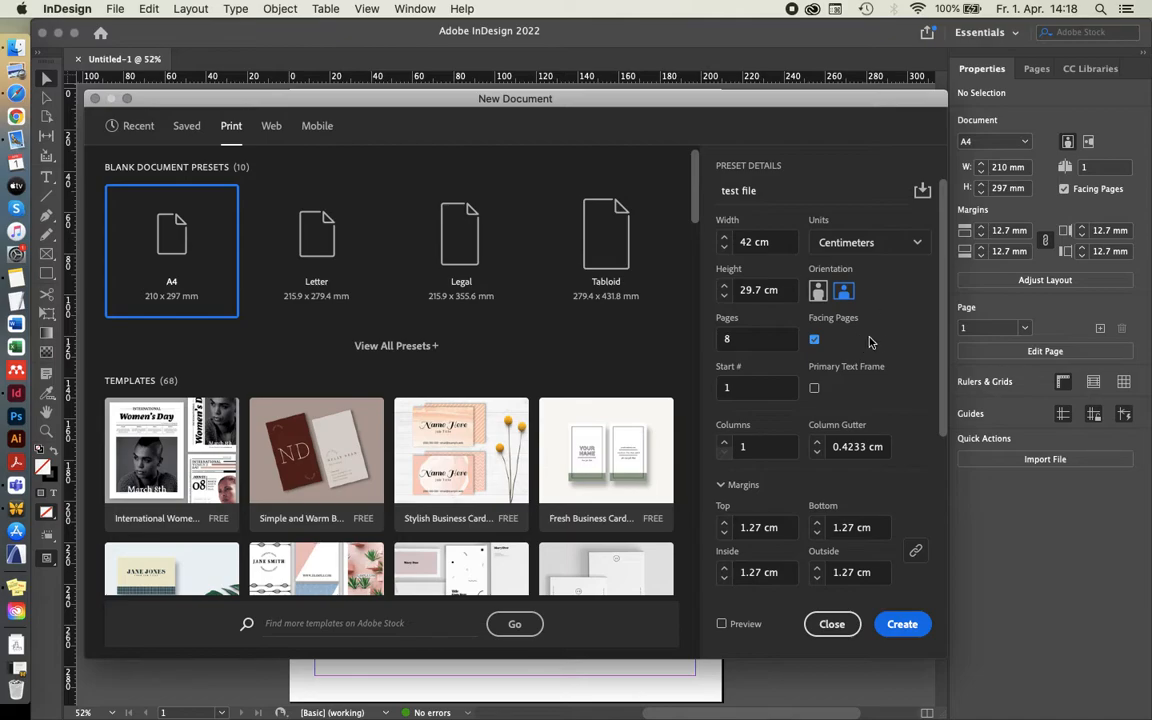
mouse_move(892, 296)
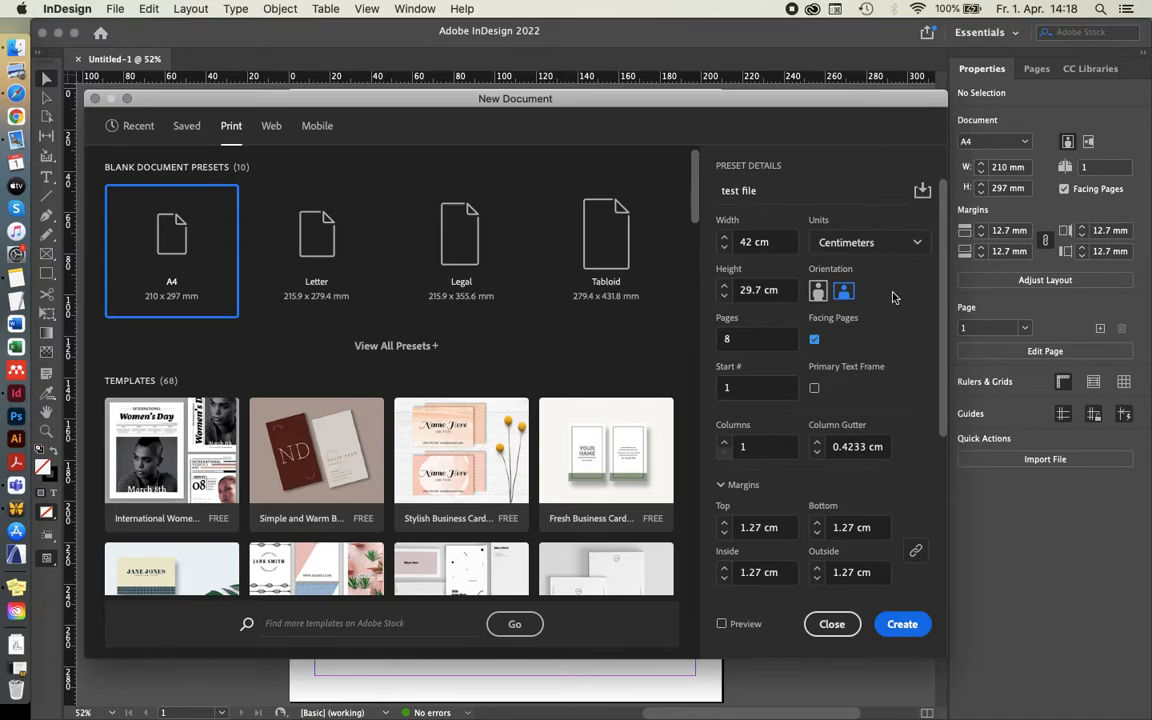
Set the starting page number (Start #) to 20.
scroll("down", 3)
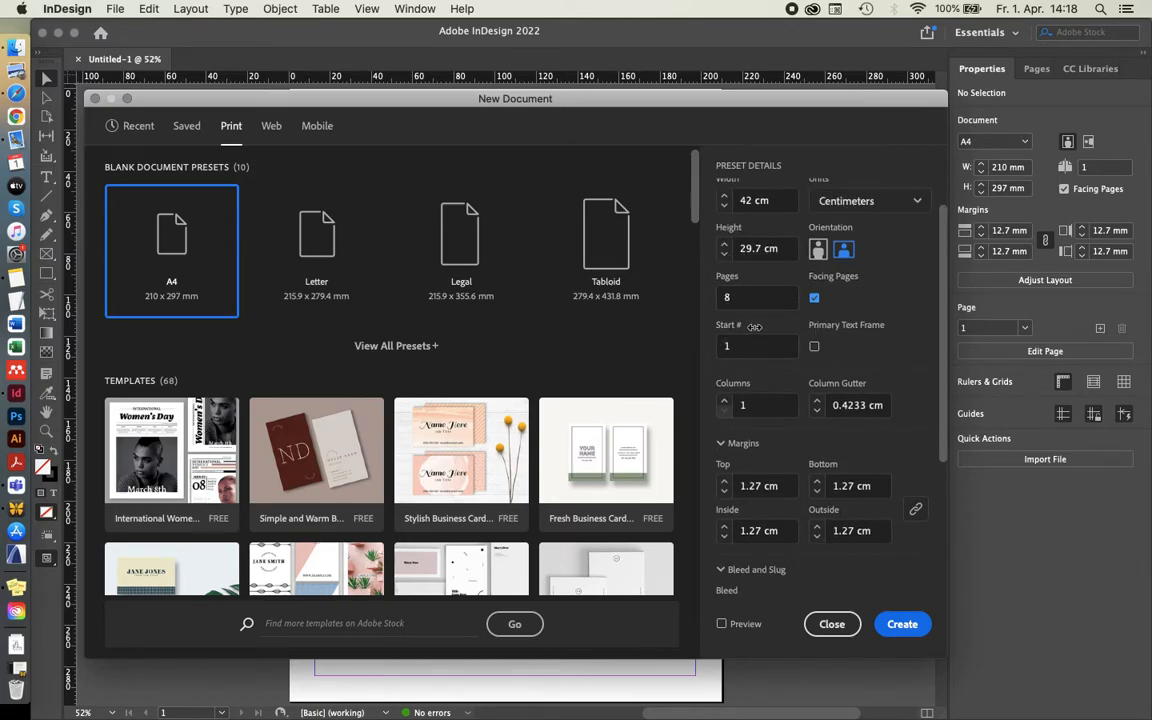
left_click(752, 346)
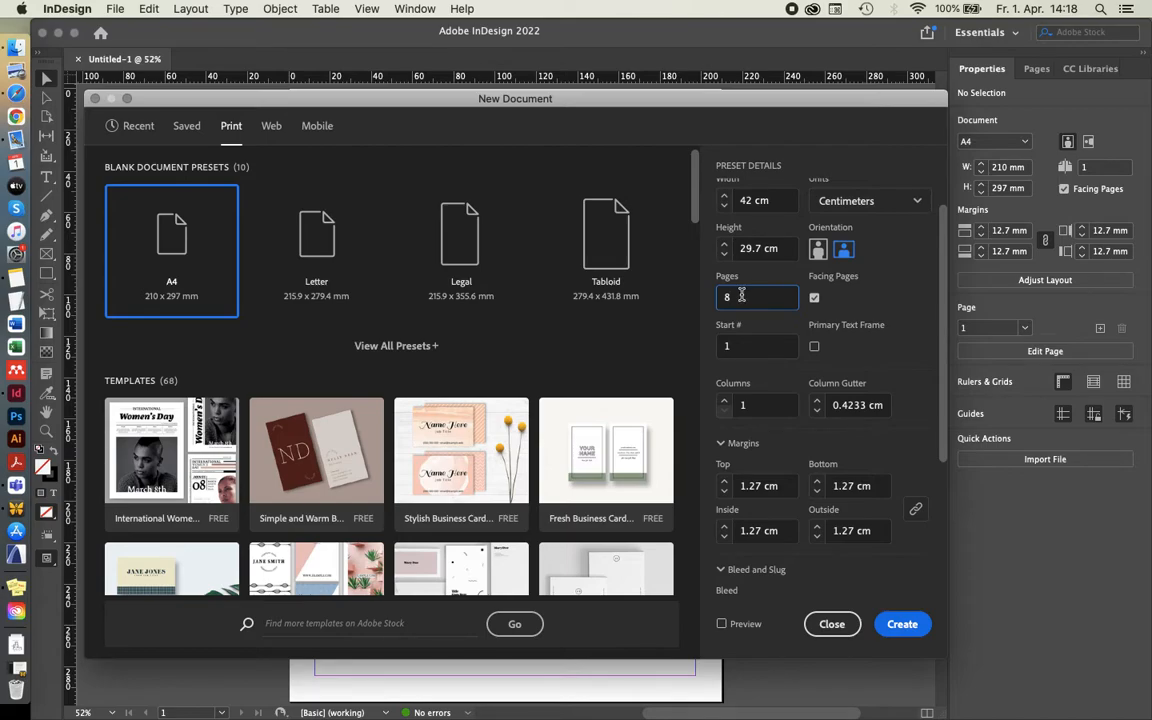
left_click(756, 346)
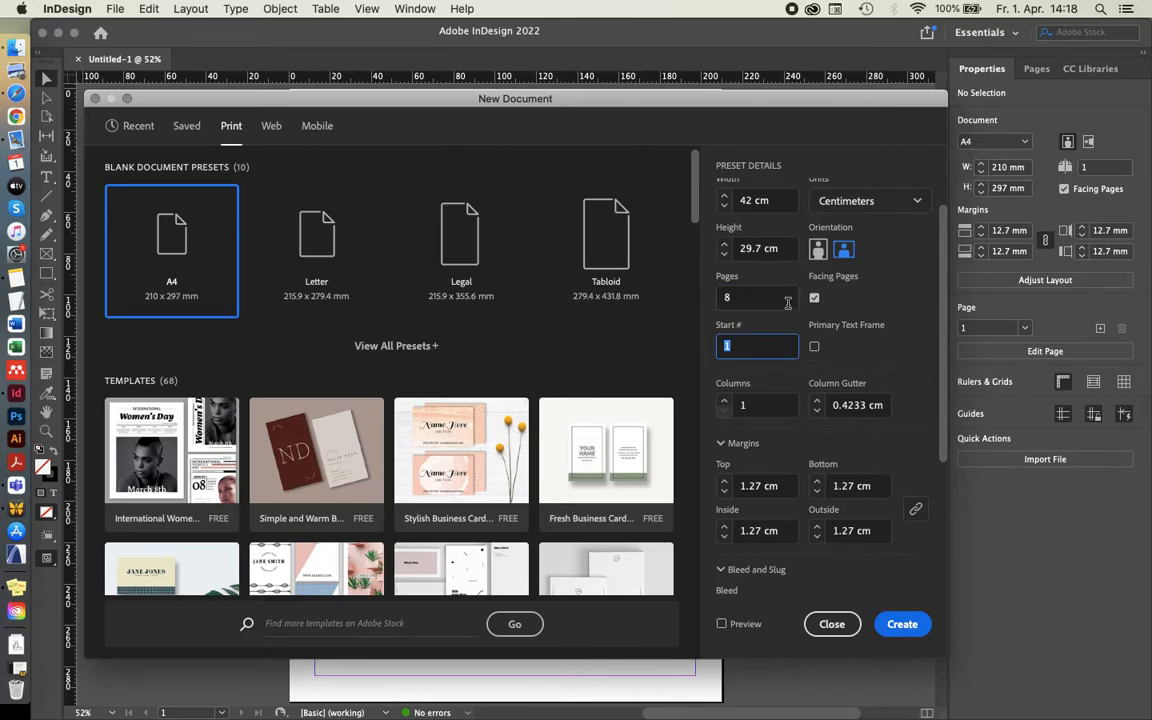
type("20")
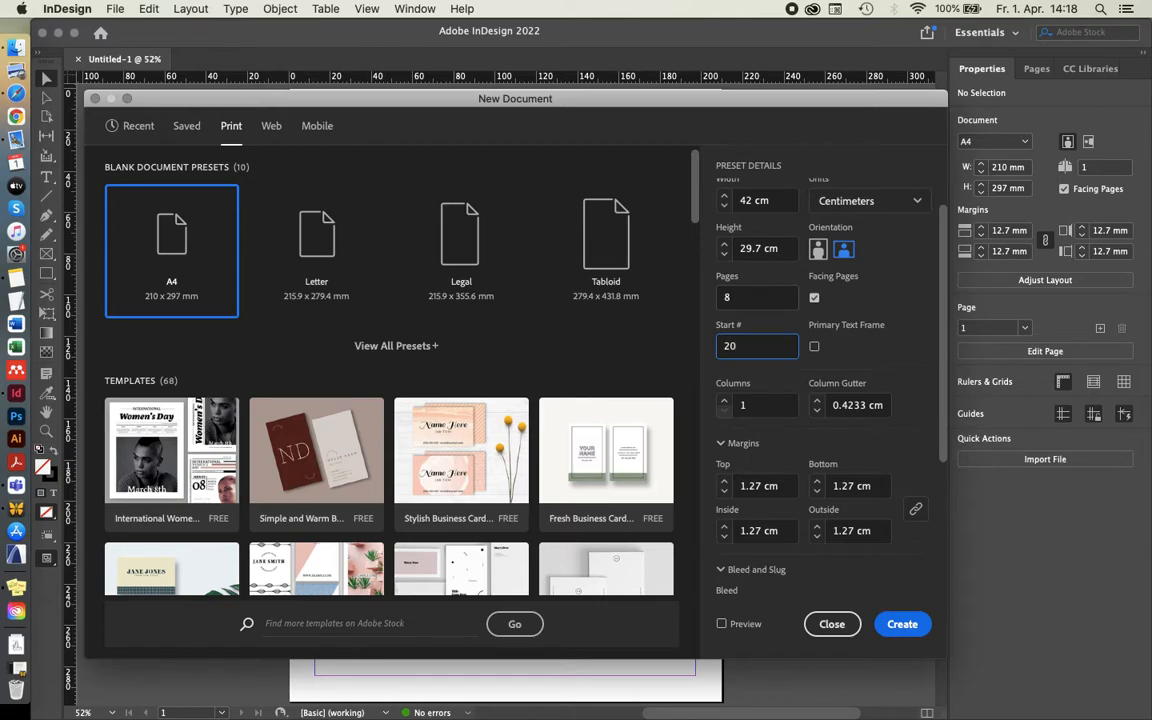
left_click(756, 344)
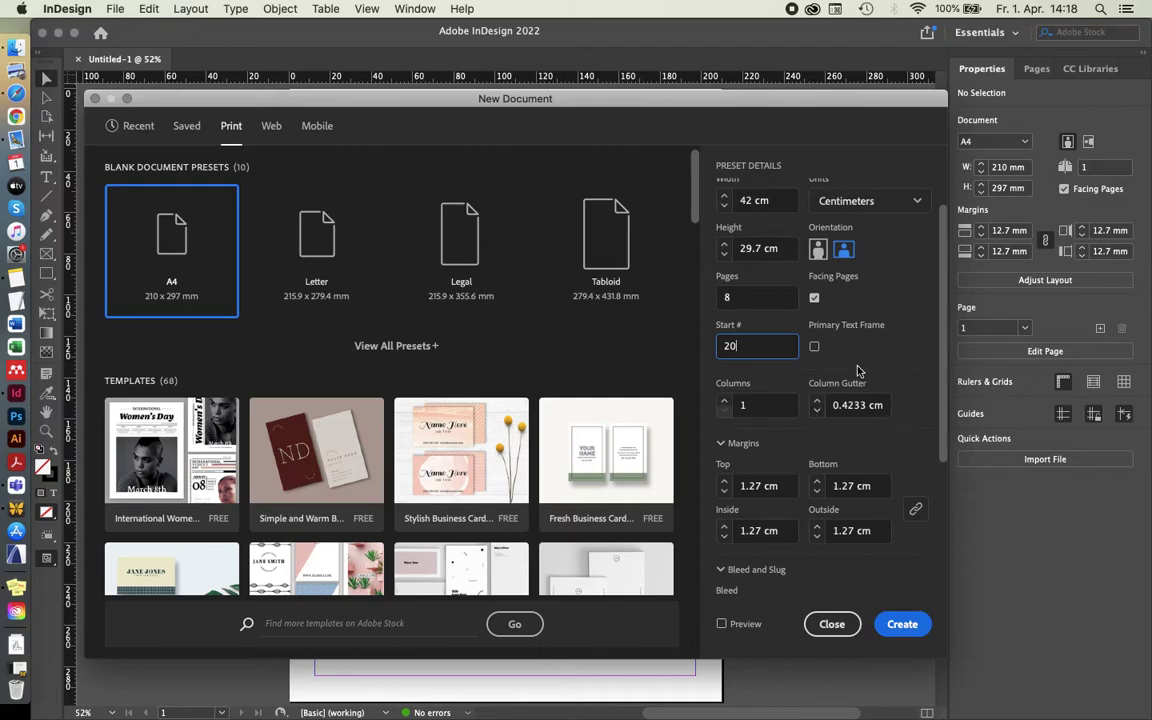
mouse_move(880, 360)
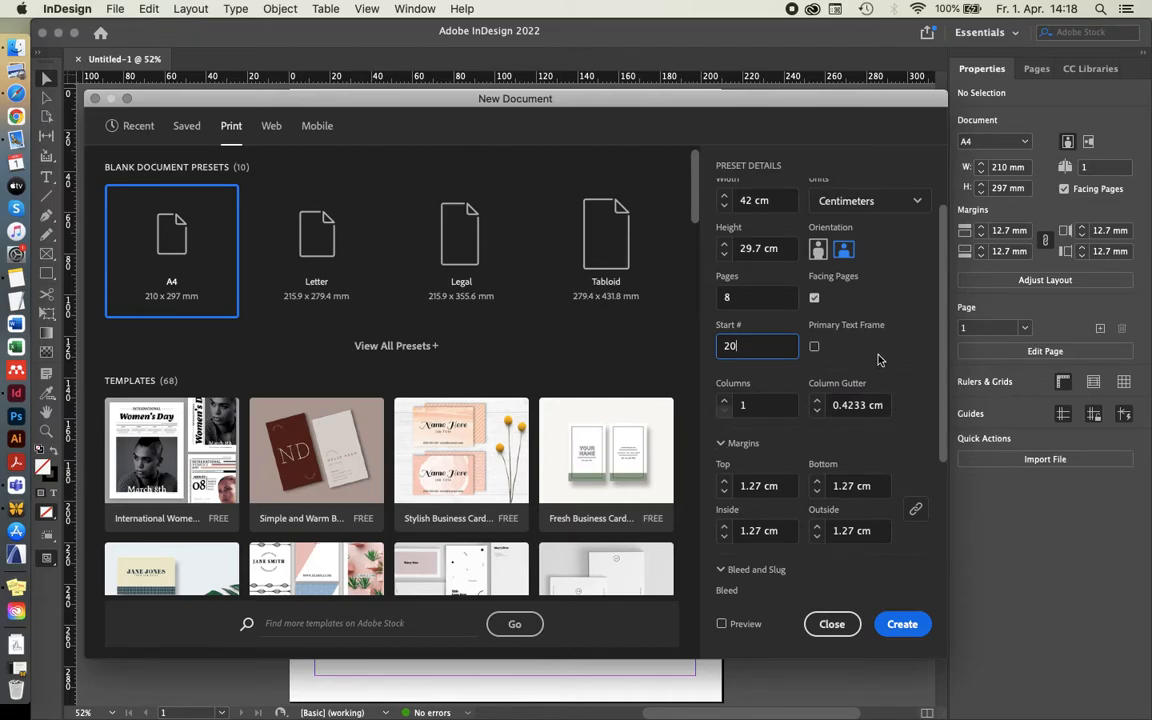
Commit start page 20 and review the 1.27 cm margins and 0 cm bleed below.
scroll("down", 3)
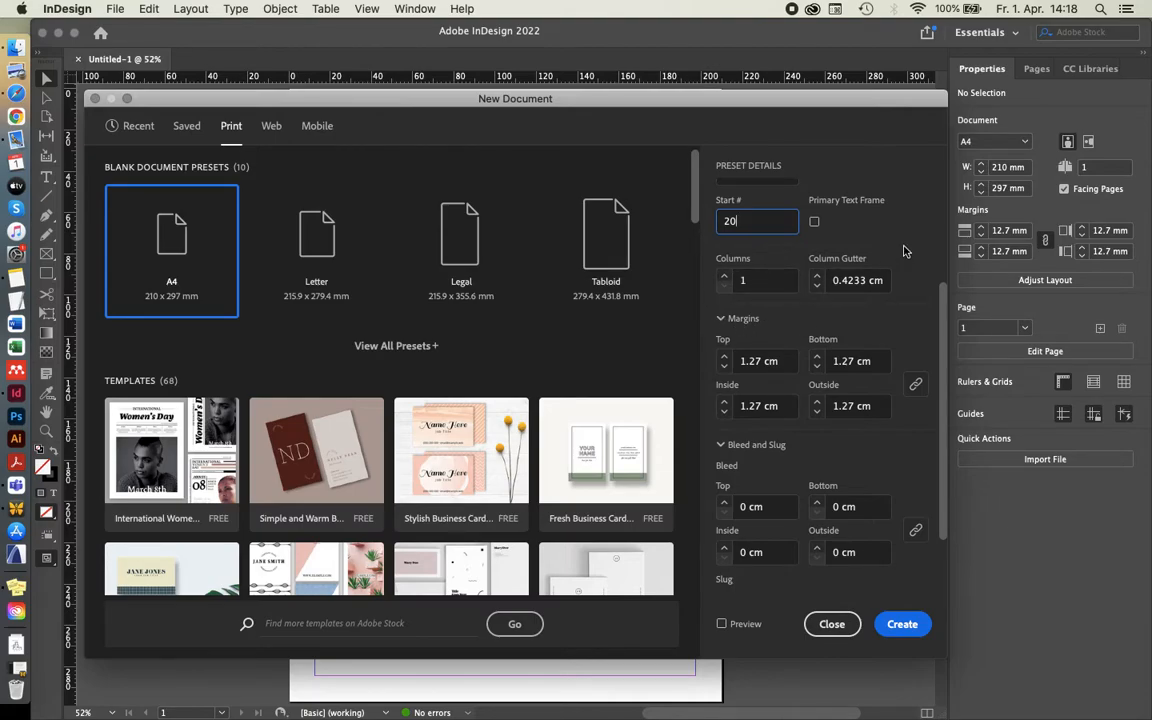
scroll("down", 3)
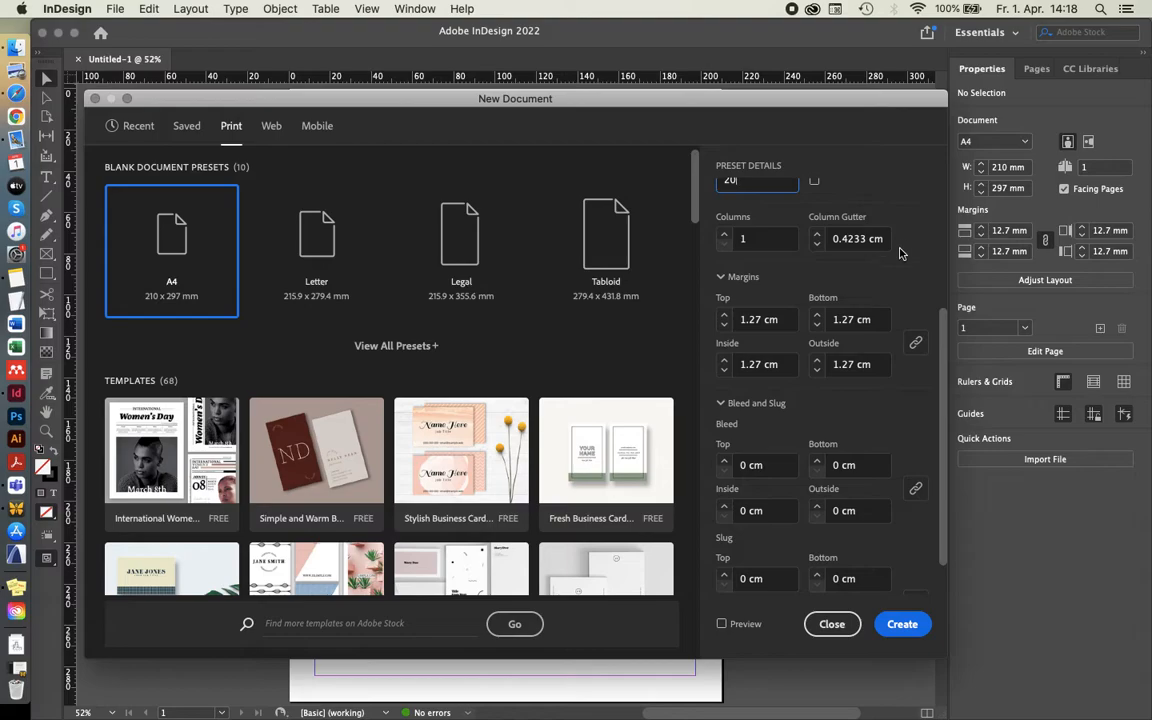
mouse_move(732, 284)
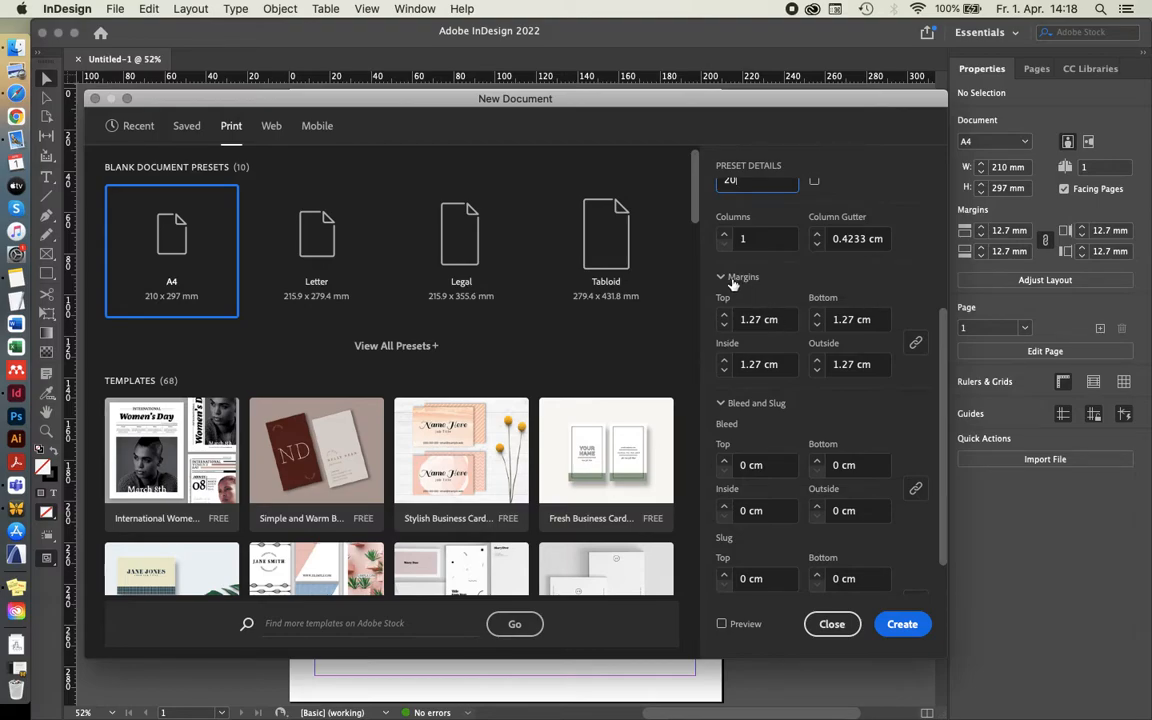
mouse_move(804, 278)
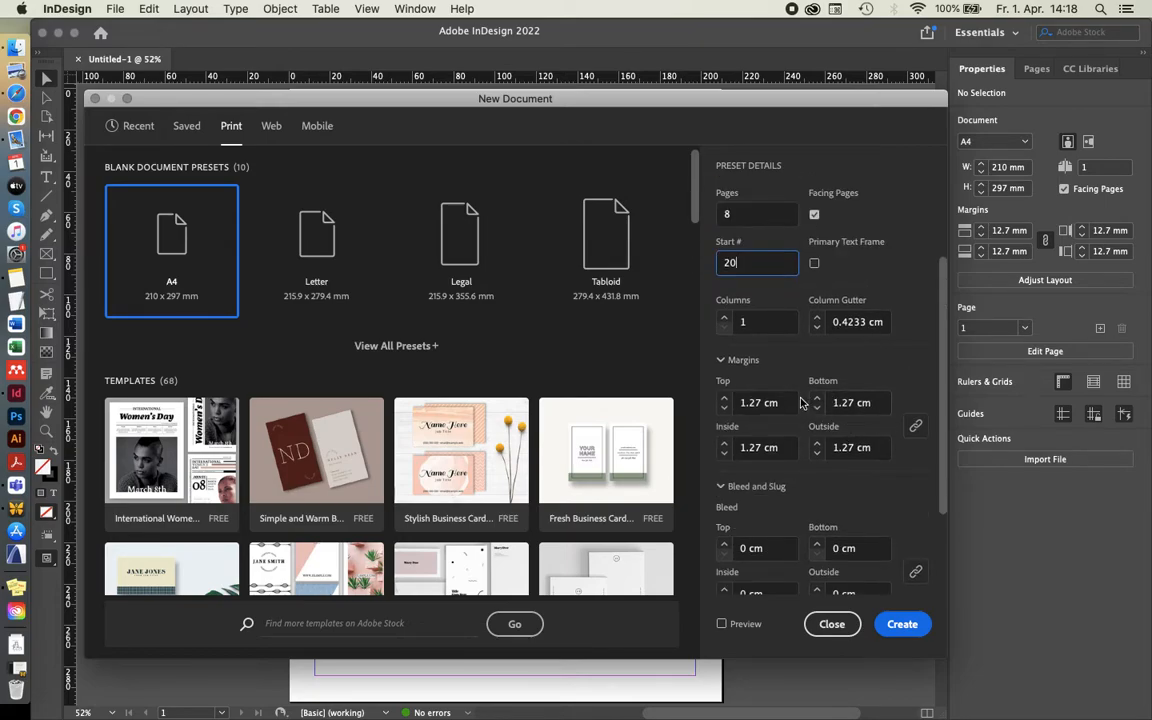
mouse_move(744, 402)
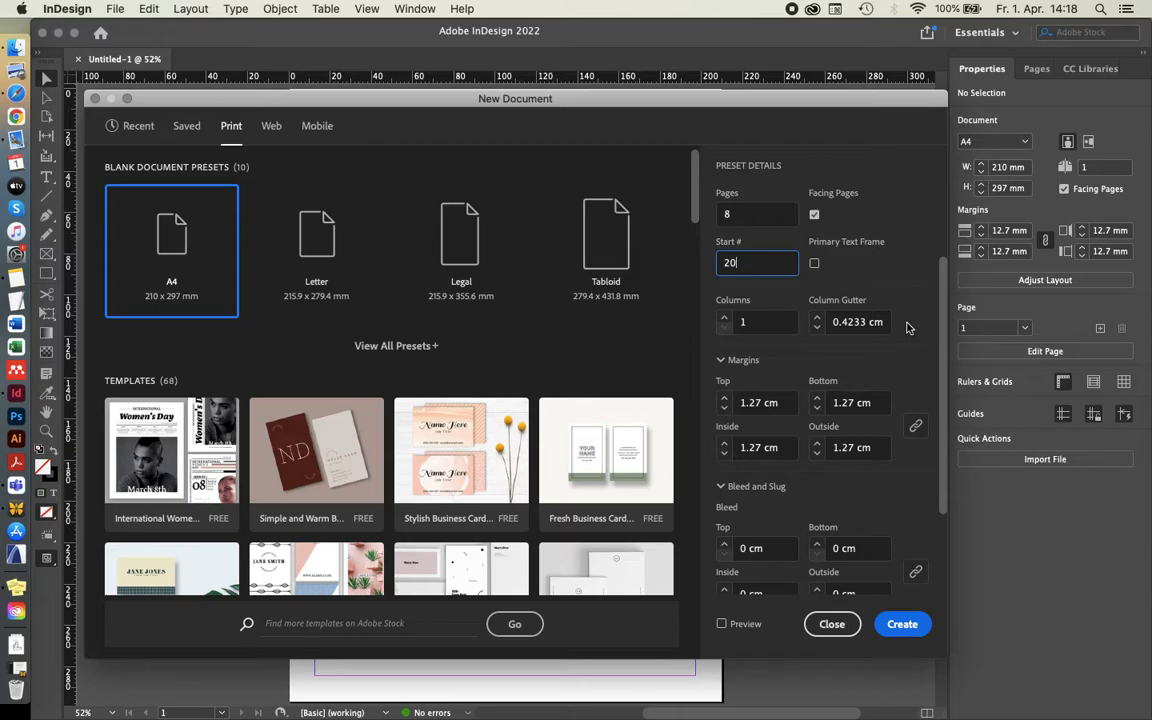
left_click(756, 262)
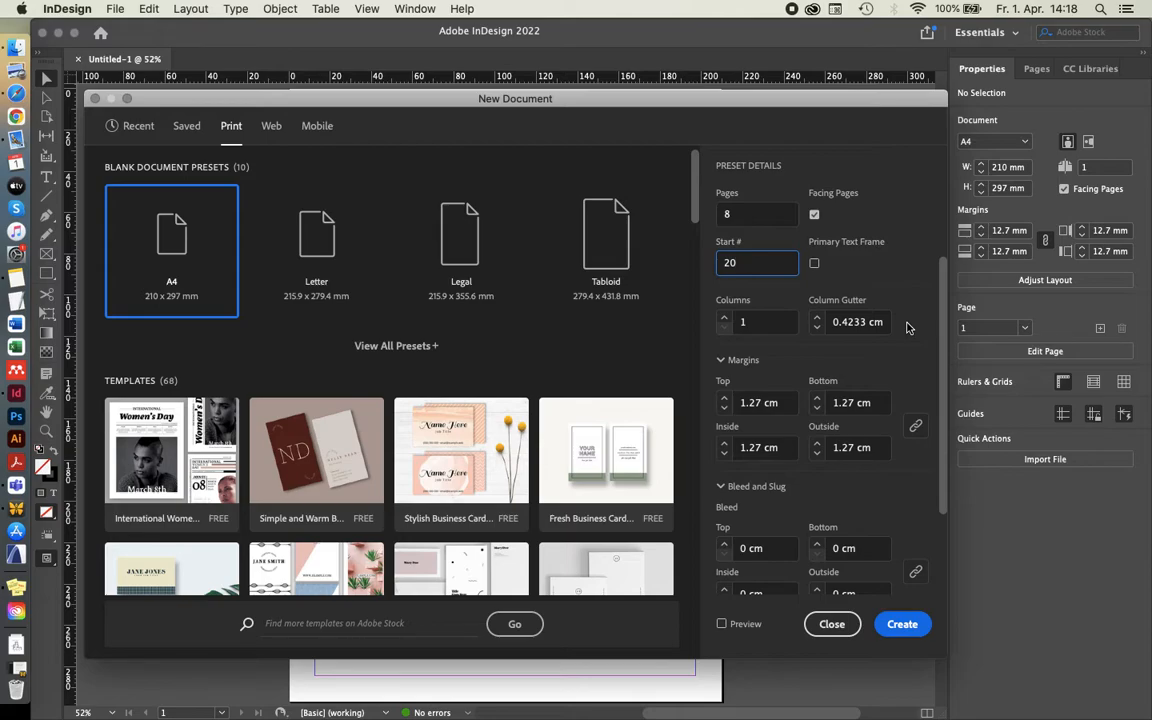
mouse_move(898, 354)
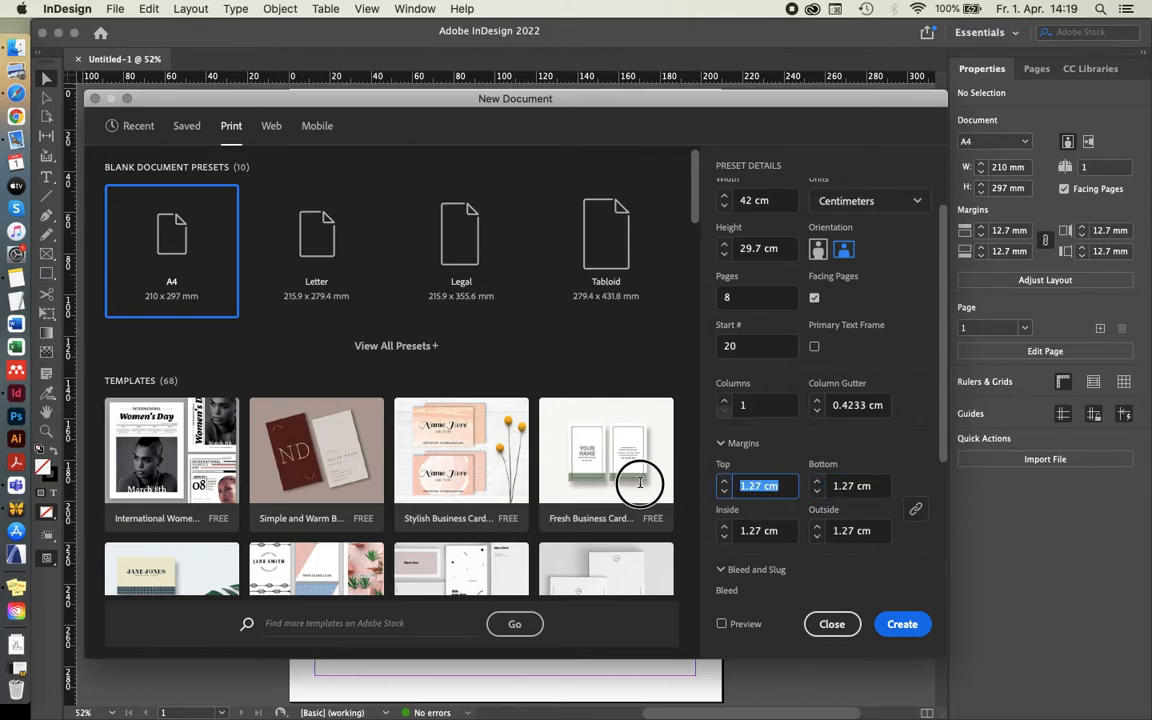
Enter 1.5 cm in the linked Top margin so all four margins become 1.5 cm.
type("1.5")
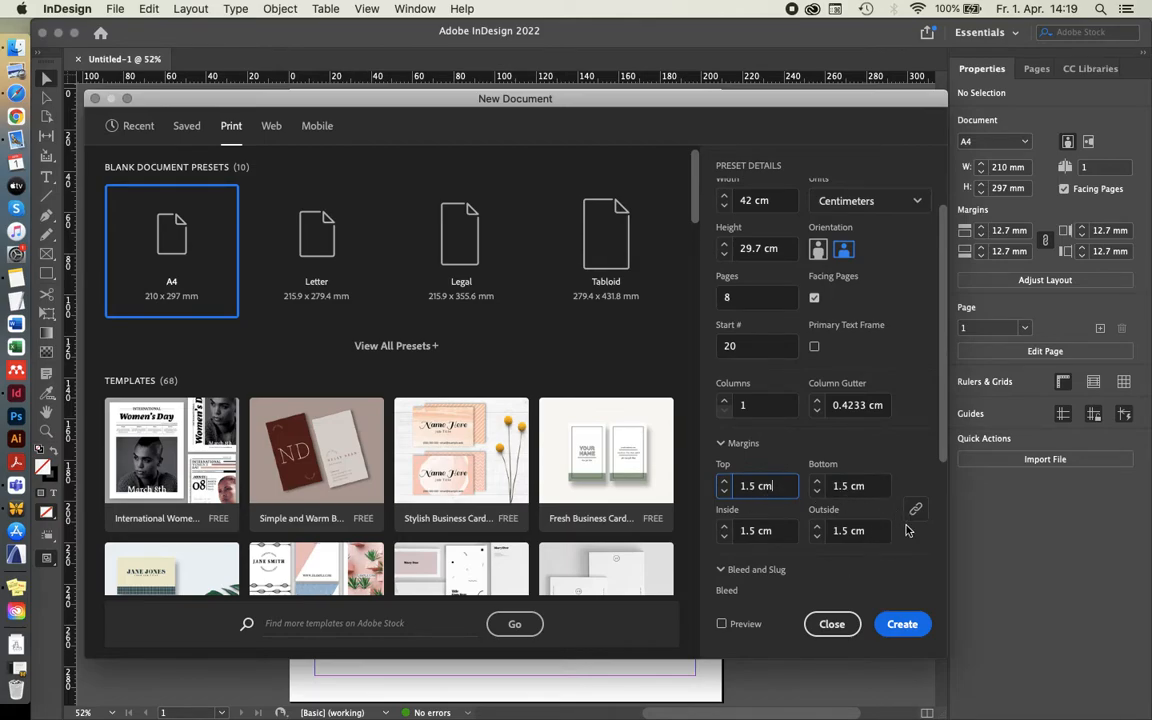
mouse_move(916, 510)
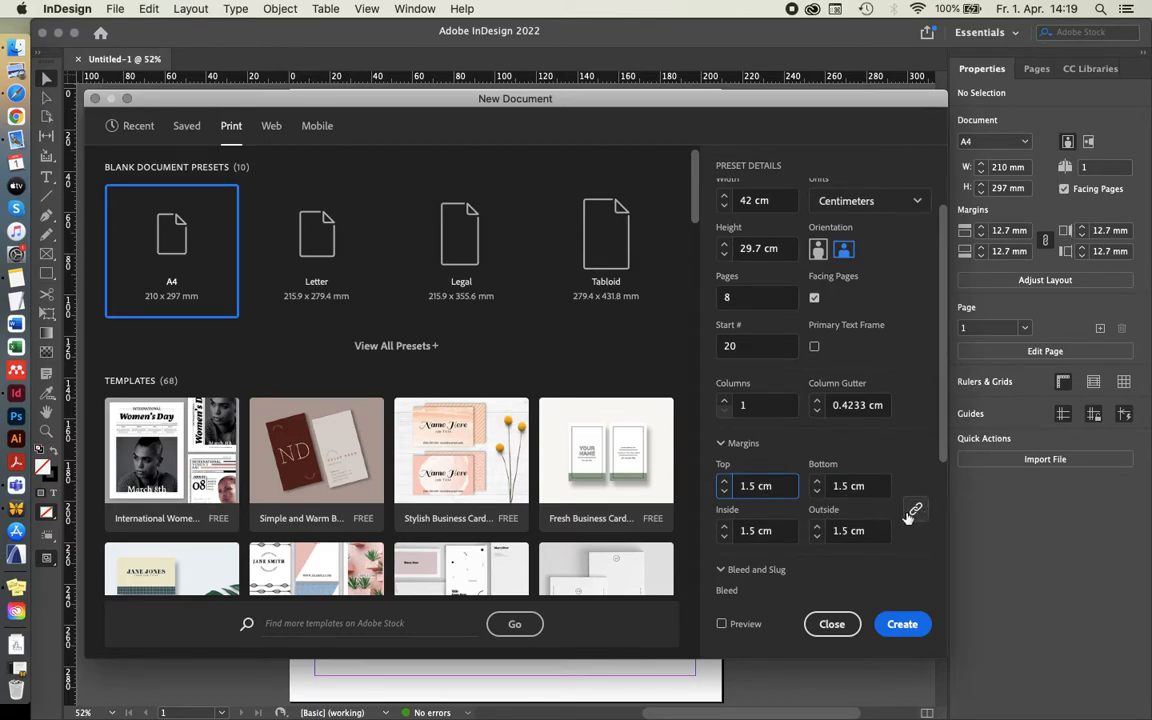
mouse_move(918, 520)
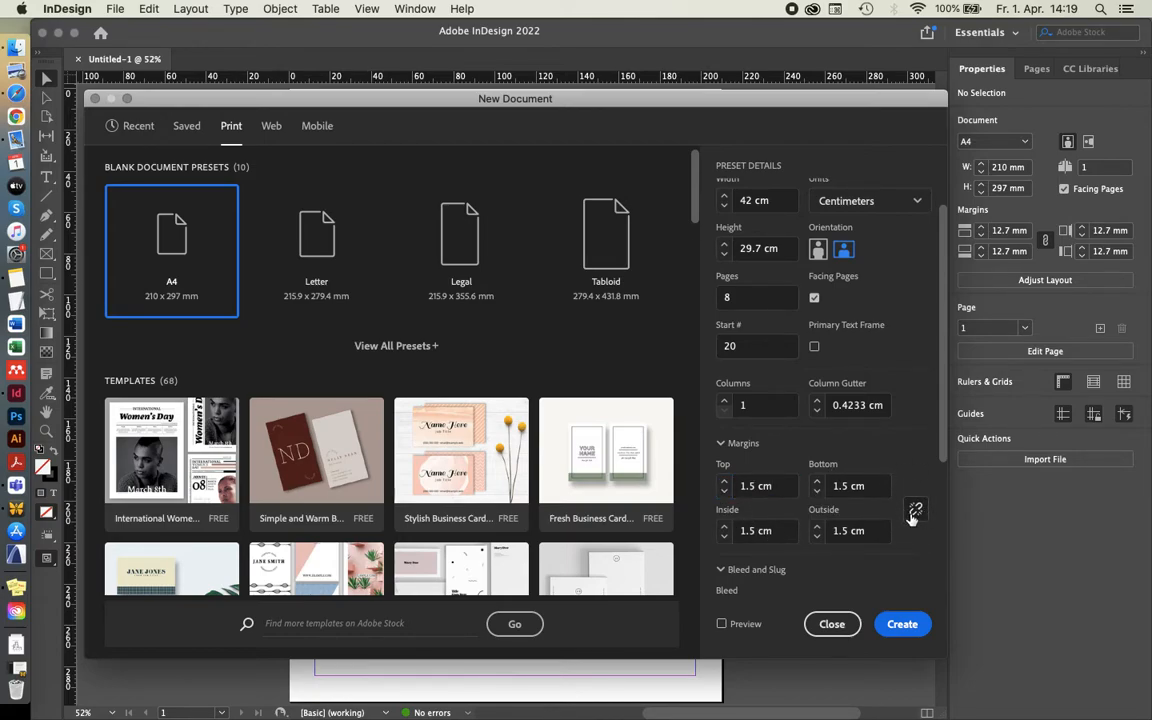
scroll("down", 3)
type("3")
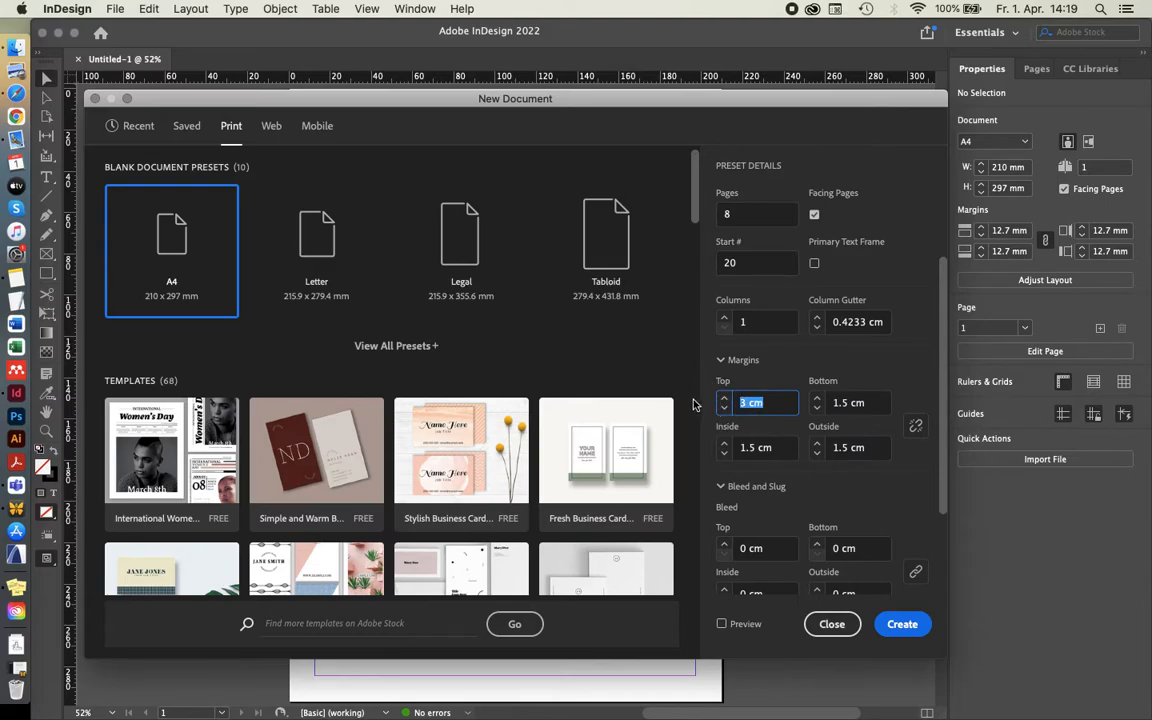
Try a 4 cm margin value, then unlink the margins so each side can differ.
left_click(848, 402)
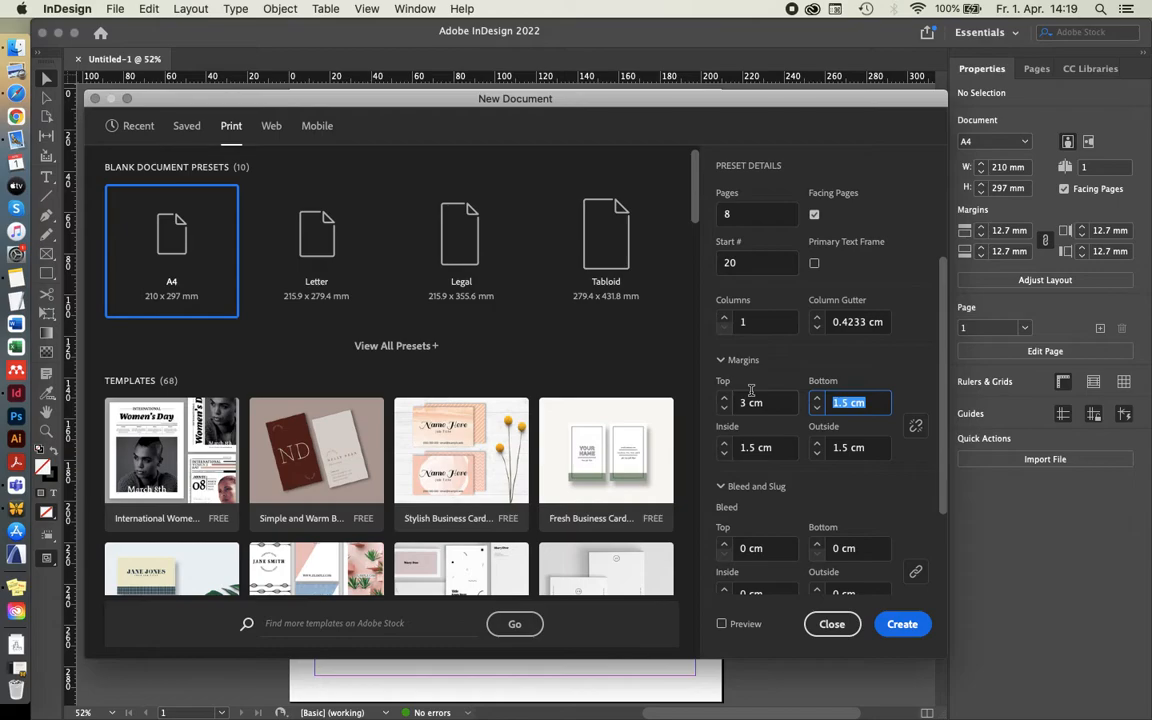
type("4")
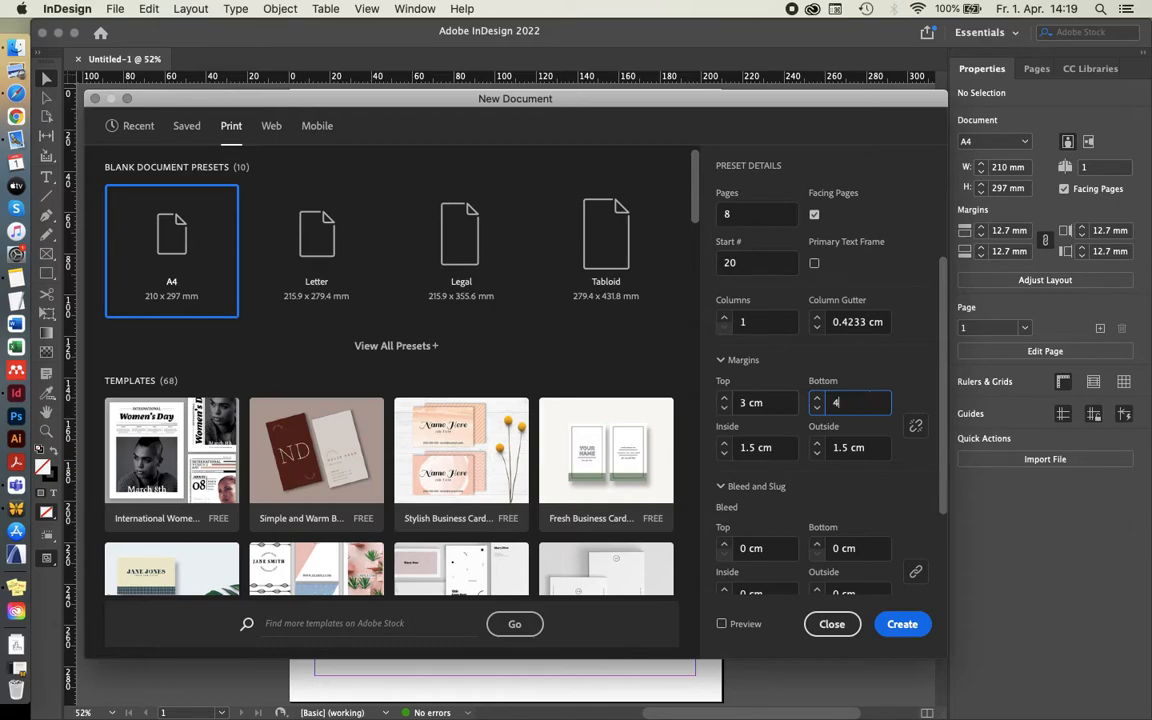
type("0mm")
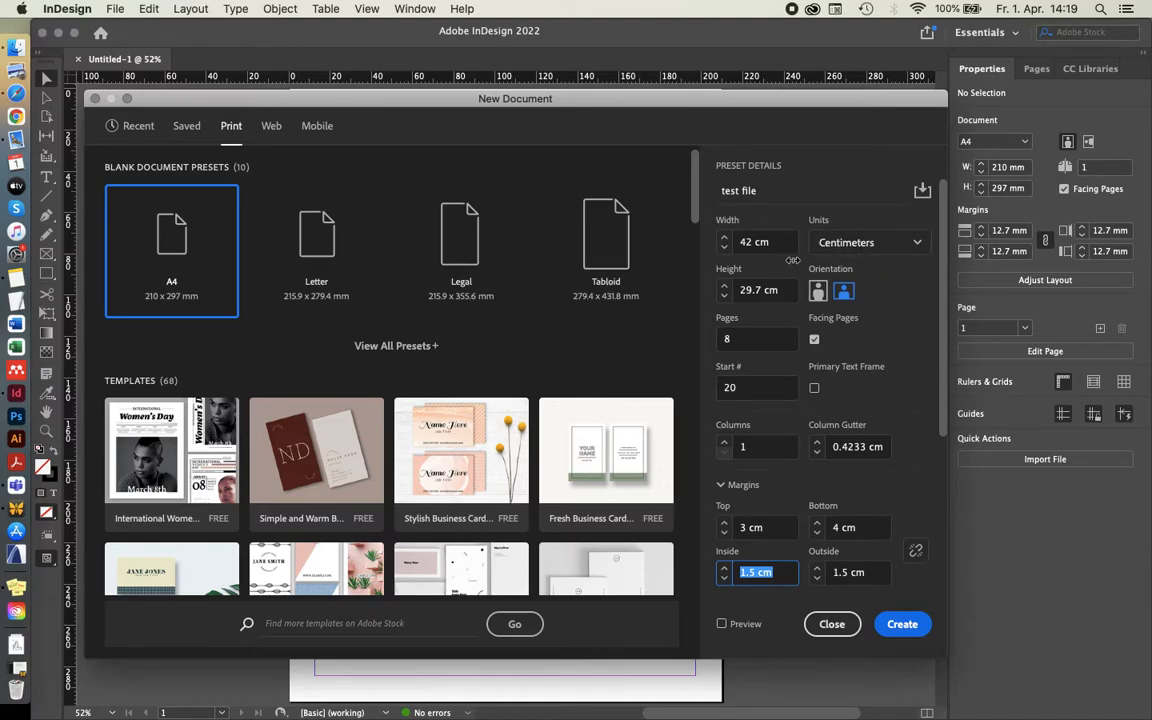
scroll("down", 3)
type("4")
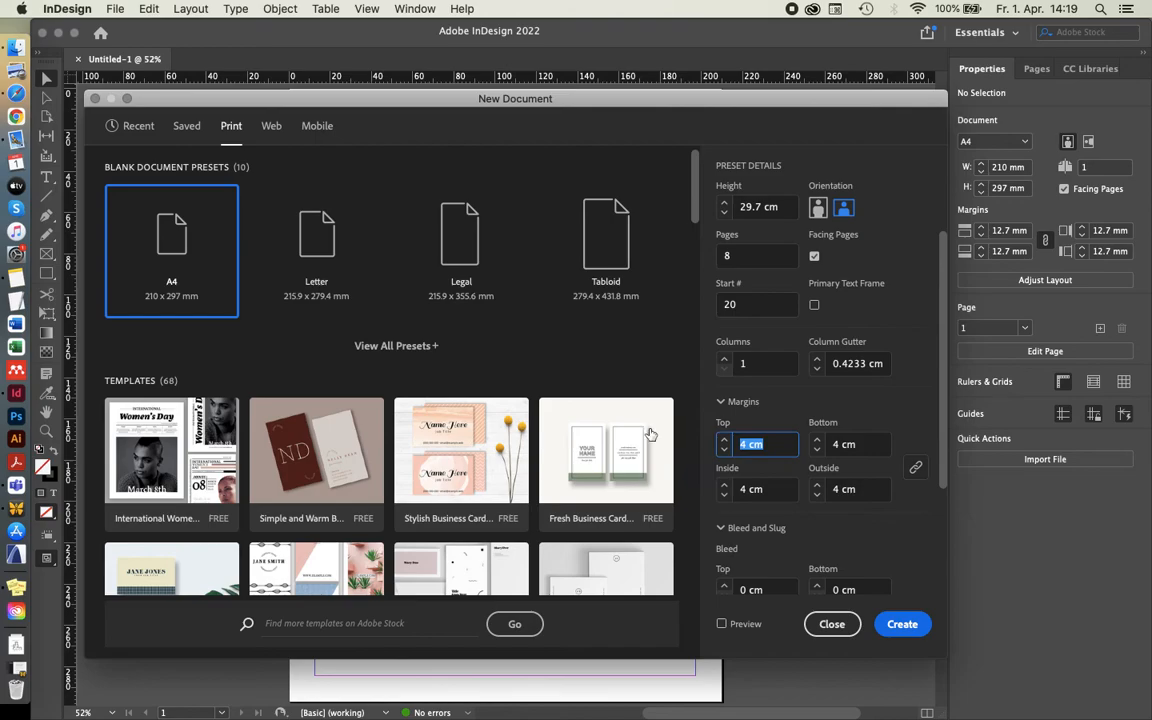
mouse_move(916, 472)
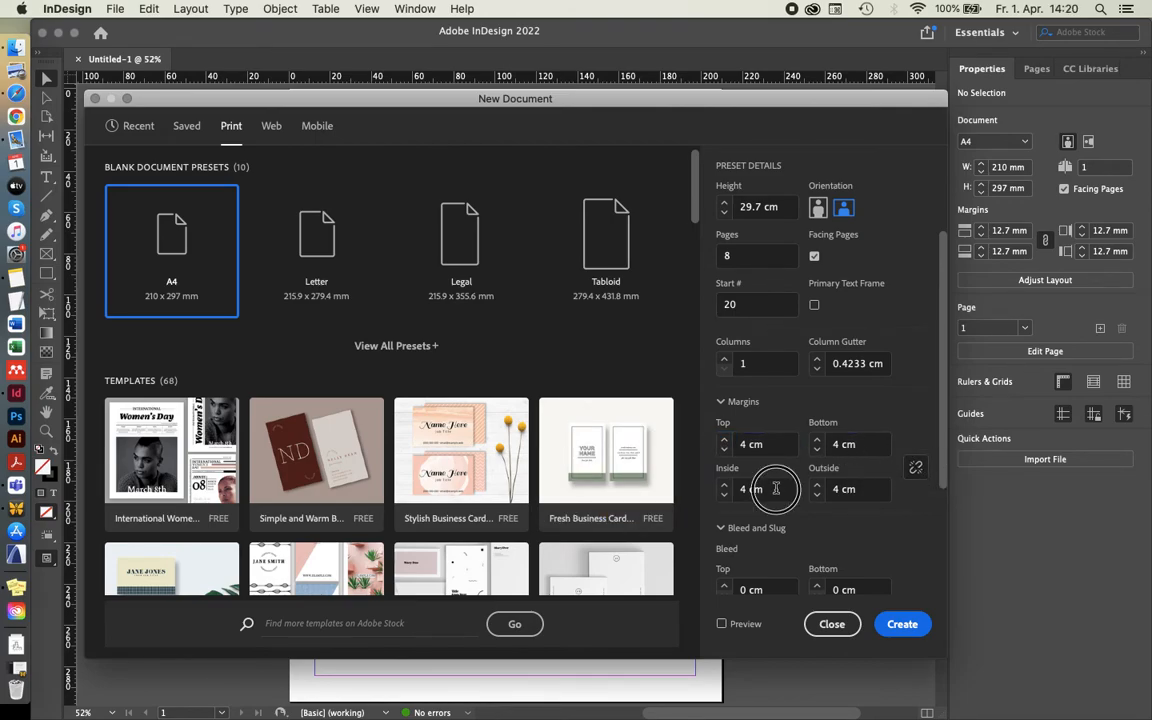
left_click(858, 488)
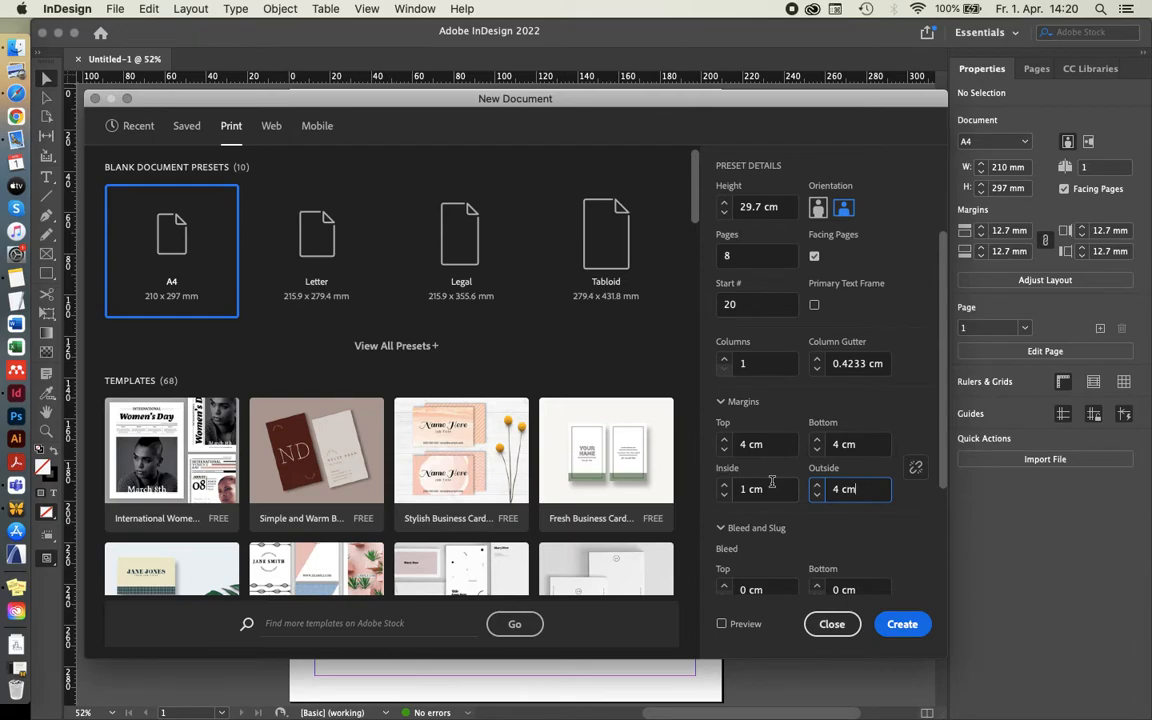
Set the inside margin to 4 cm with top, bottom and outside at 2 cm.
left_click(760, 488)
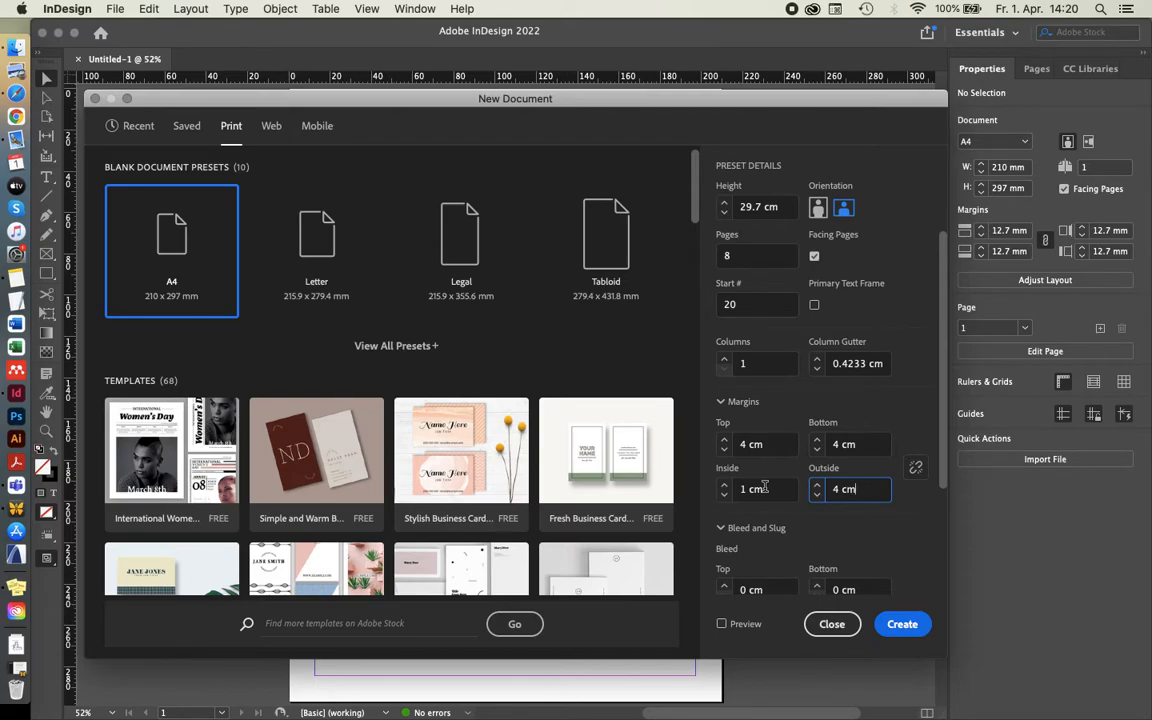
left_click(760, 488)
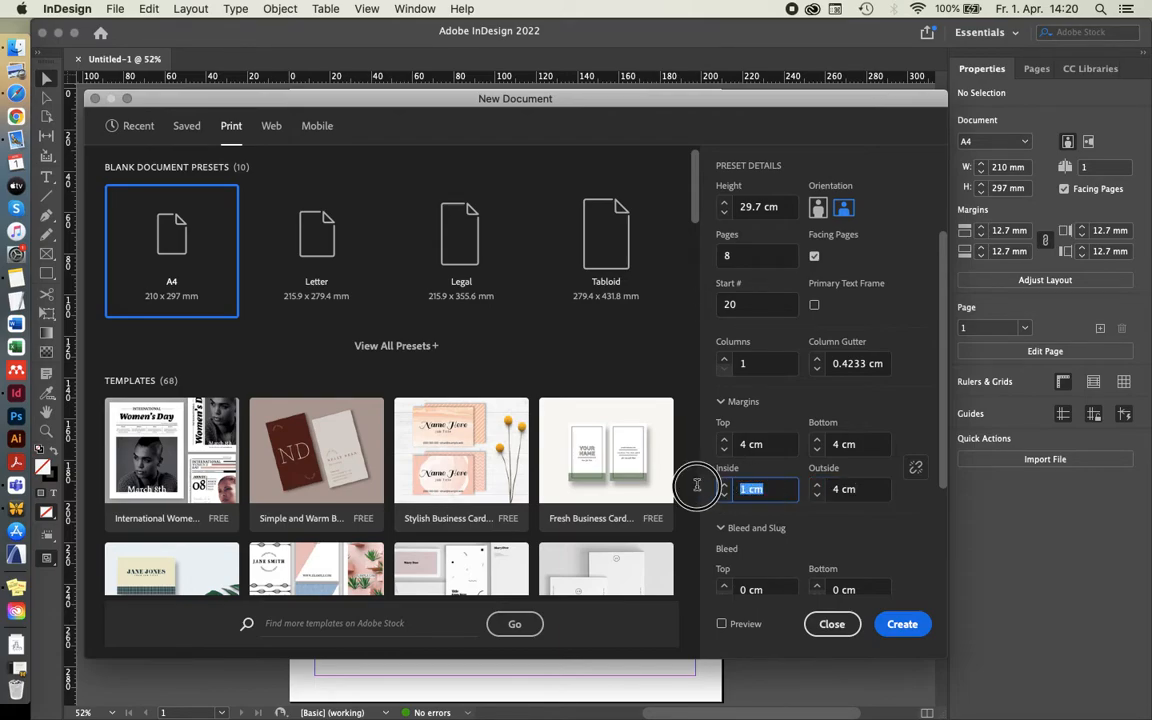
type("4")
left_click(850, 444)
type("2")
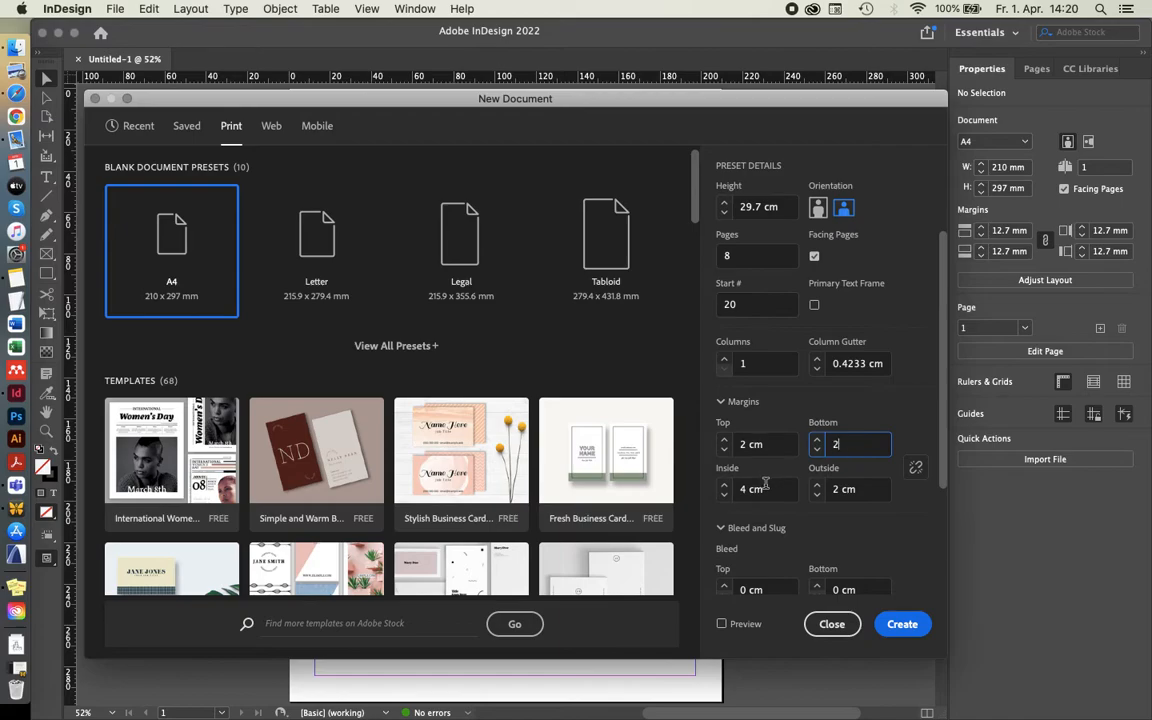
left_click(756, 488)
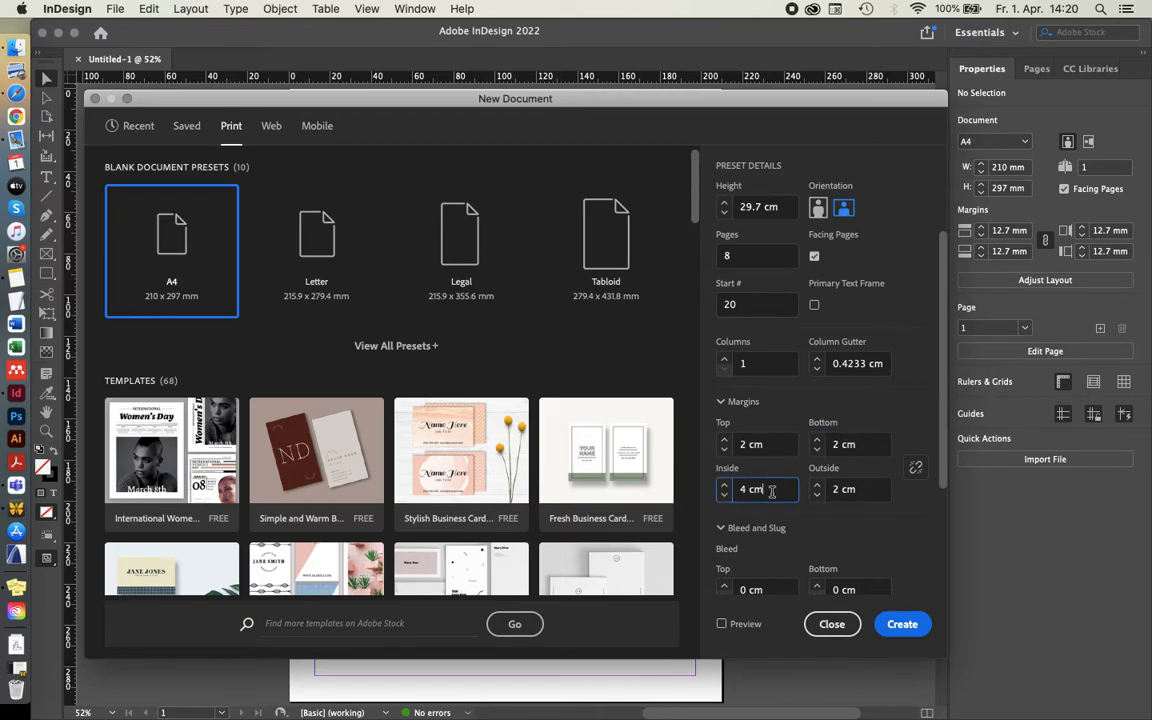
scroll("down", 3)
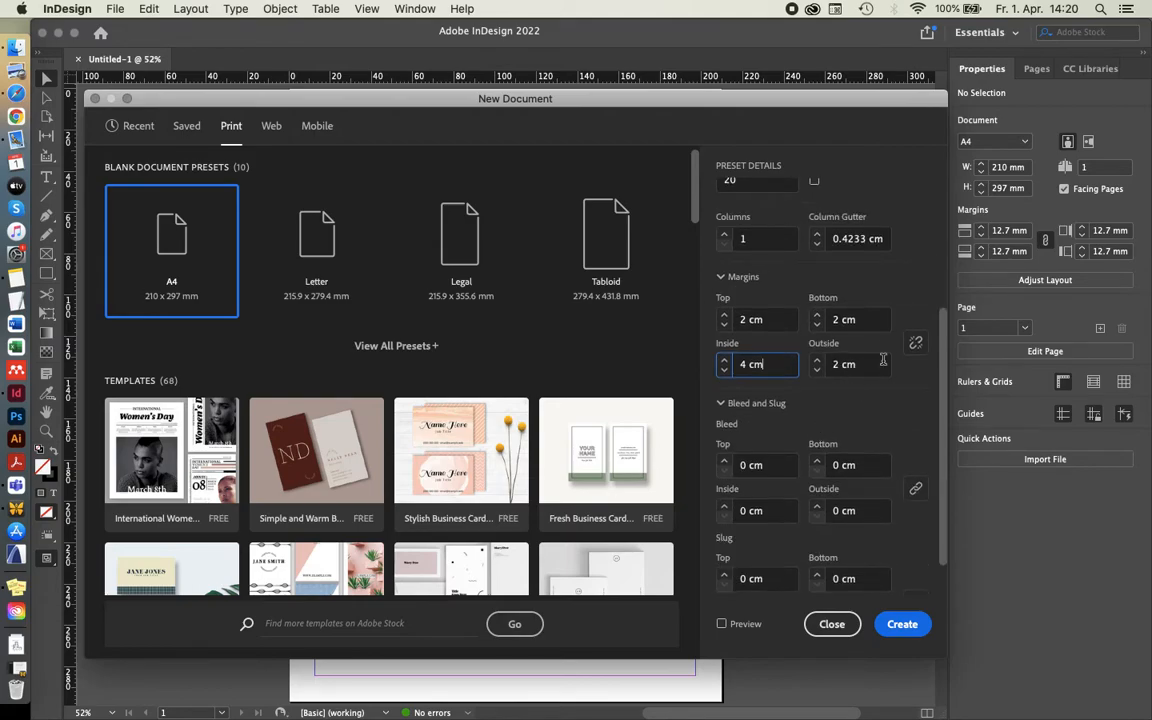
mouse_move(780, 402)
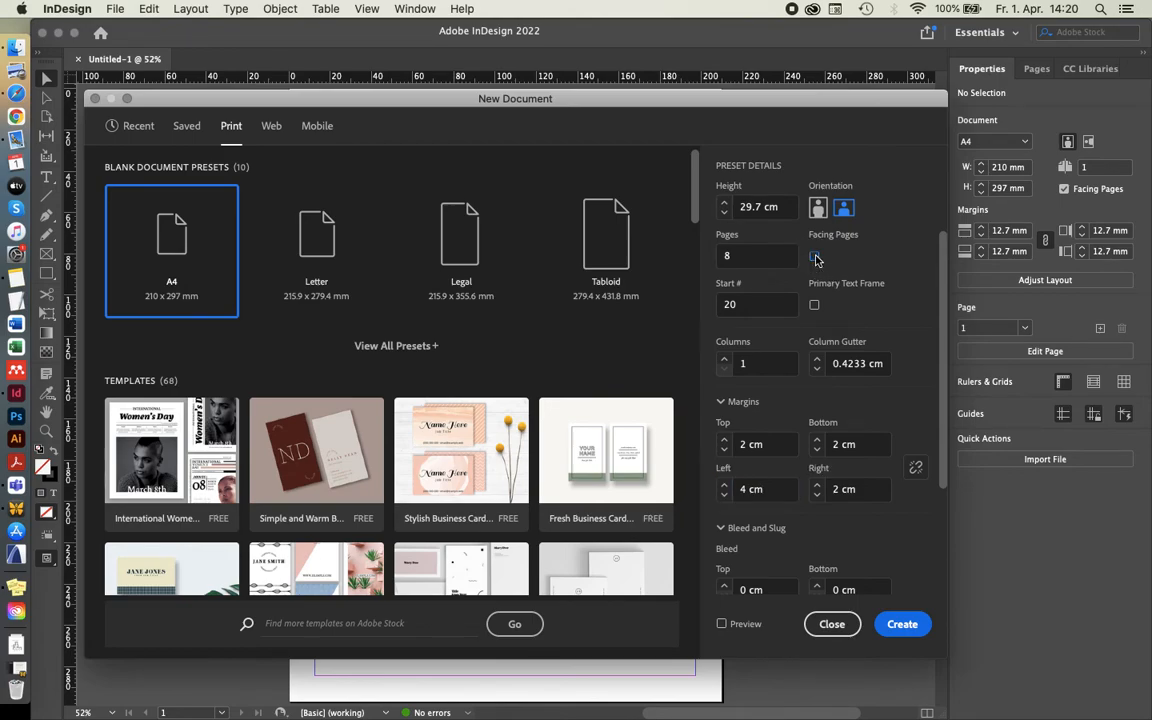
left_click(814, 256)
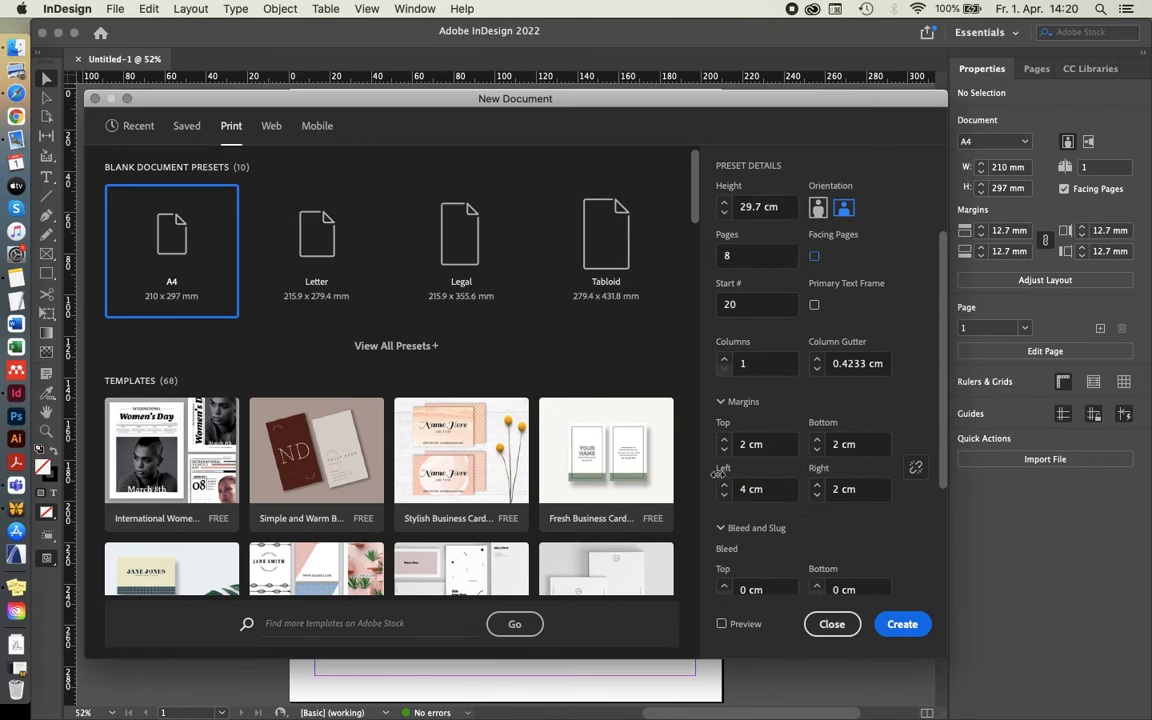
left_click(812, 256)
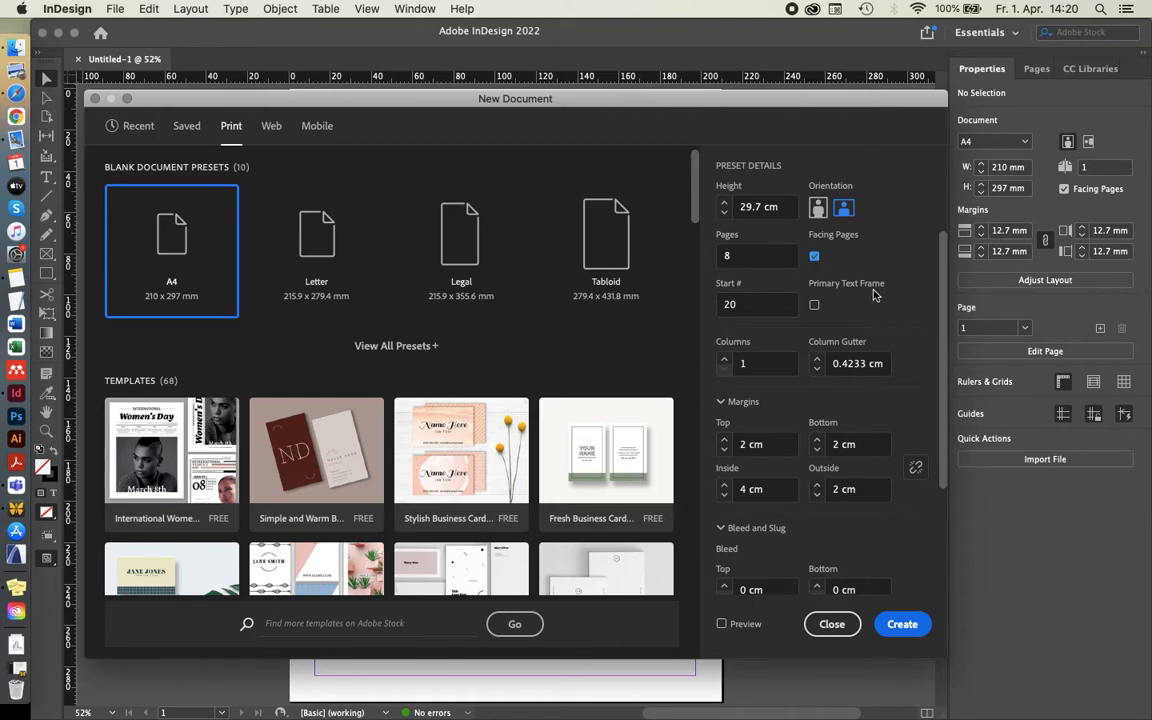
scroll("down", 3)
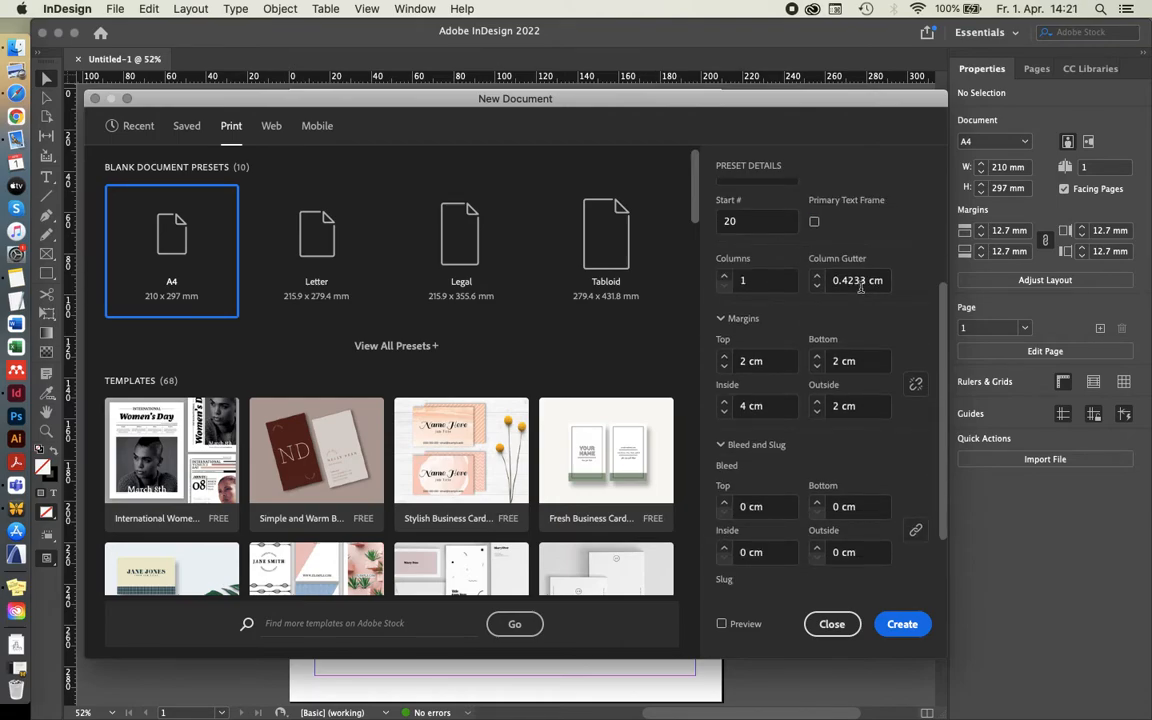
scroll("down", 3)
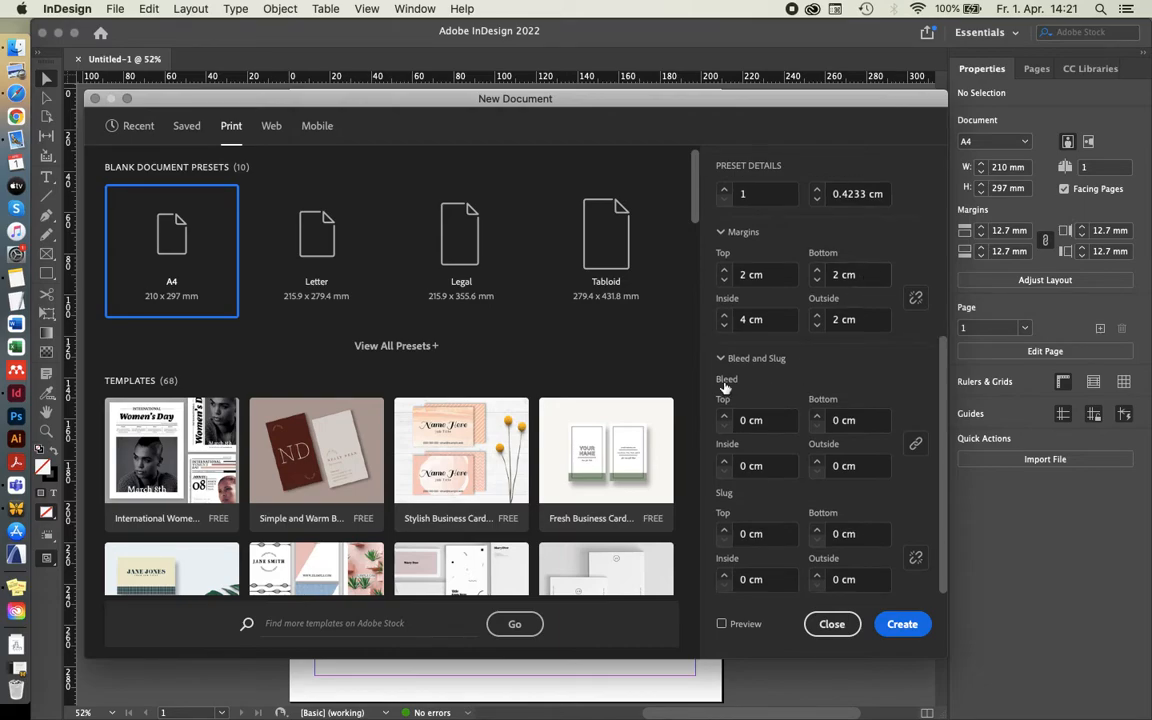
mouse_move(748, 388)
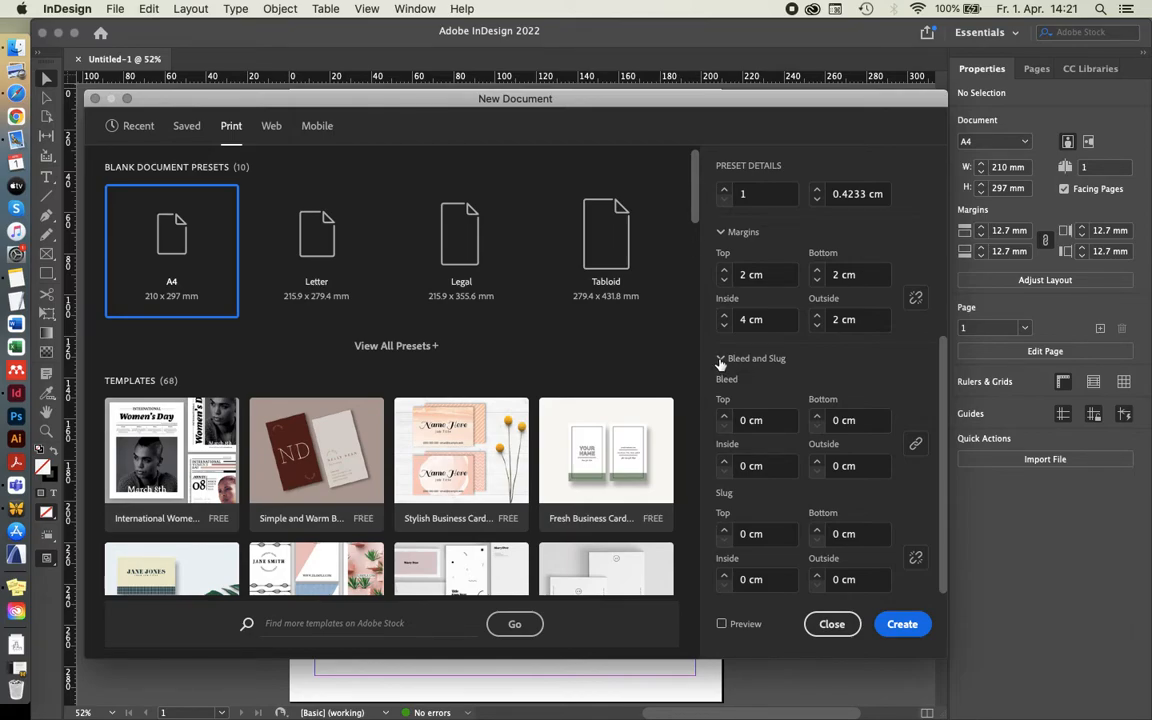
mouse_move(760, 612)
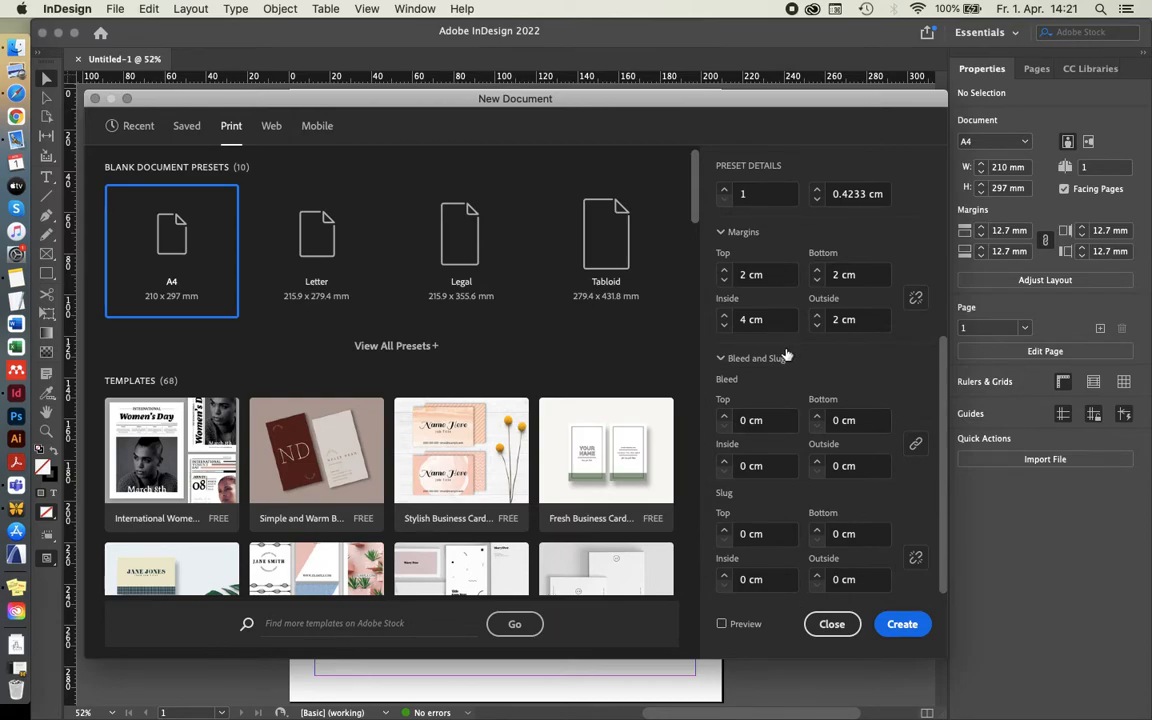
mouse_move(808, 370)
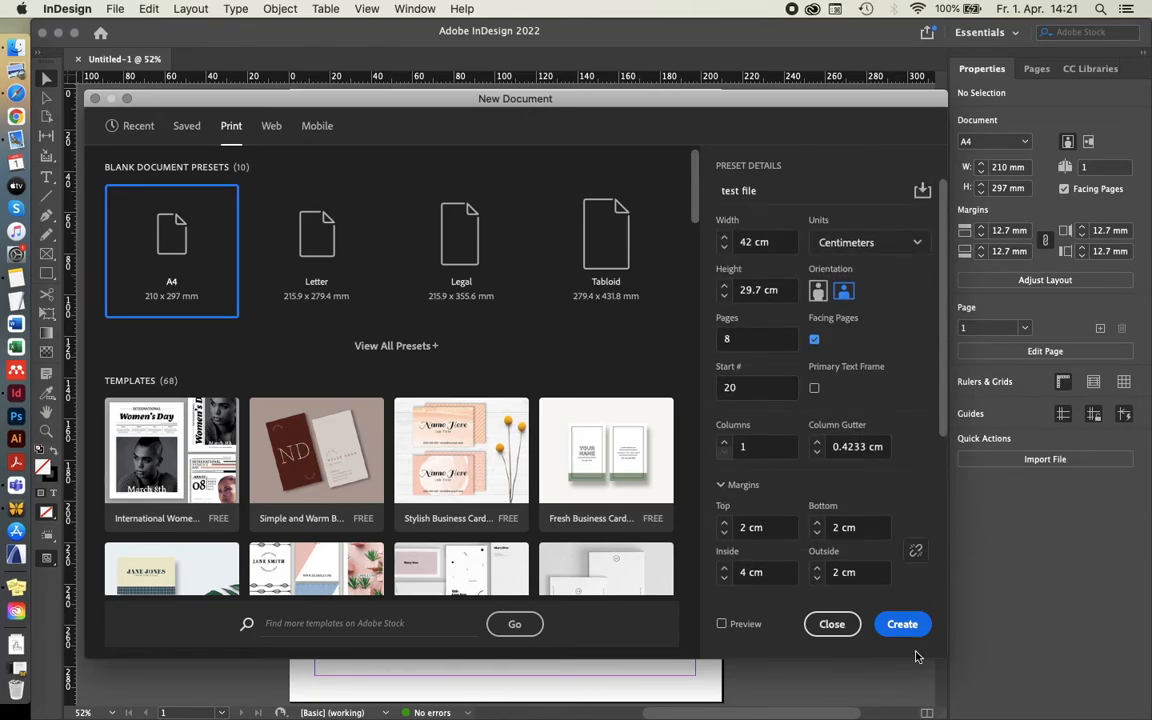
Create 'test file' with 8 facing landscape 42×29.7 cm pages starting at page 20.
left_click(900, 624)
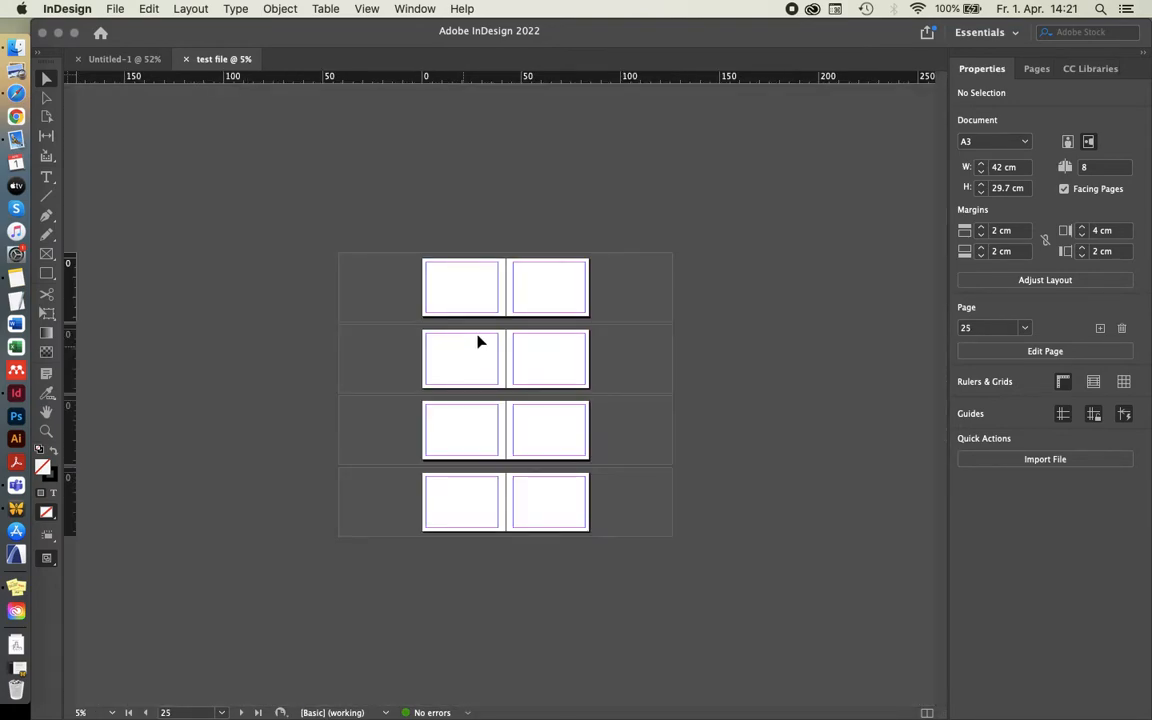
mouse_move(544, 506)
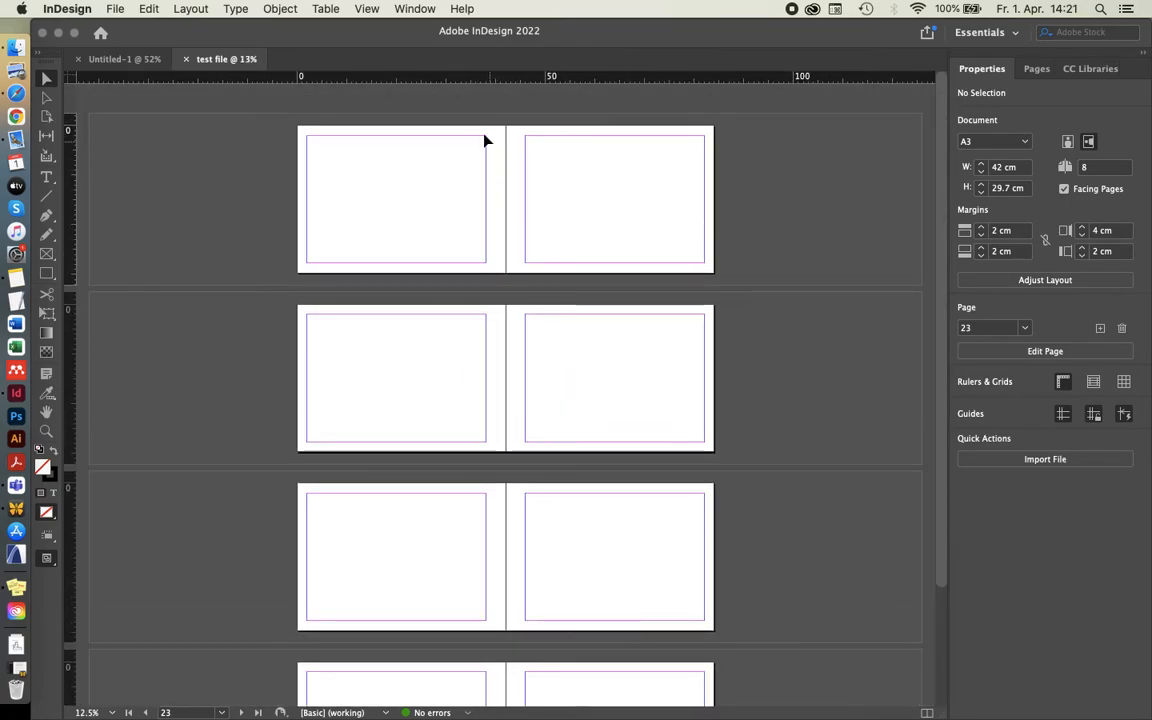
mouse_move(496, 176)
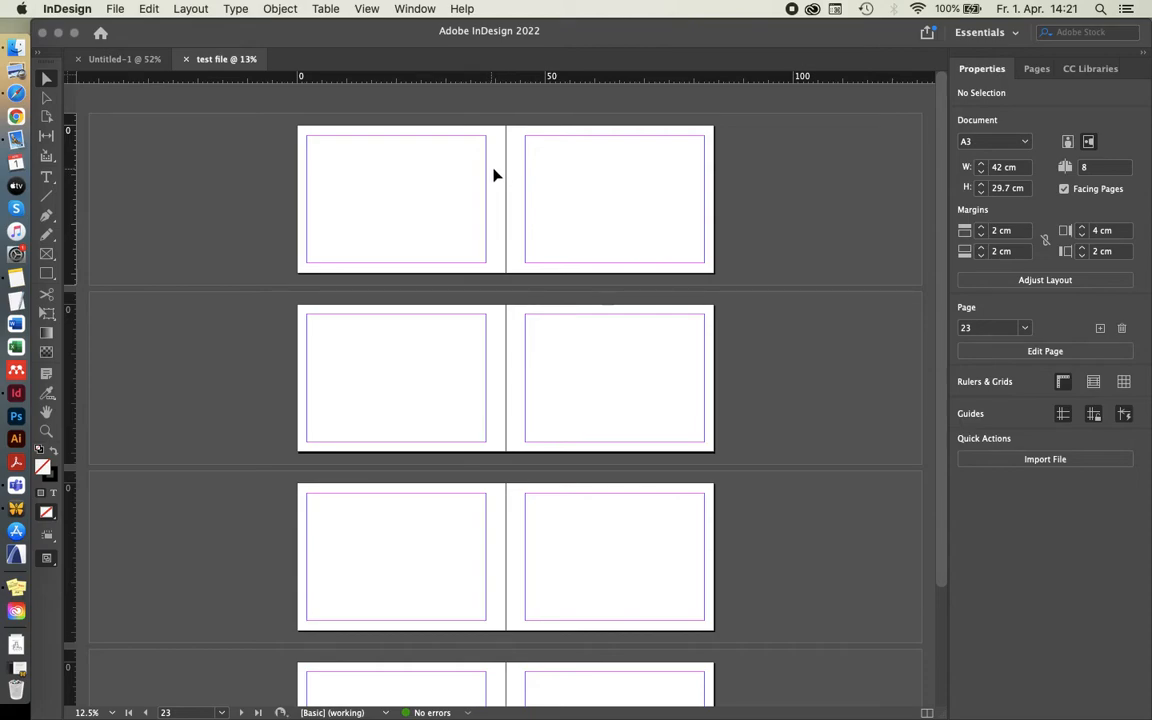
mouse_move(338, 132)
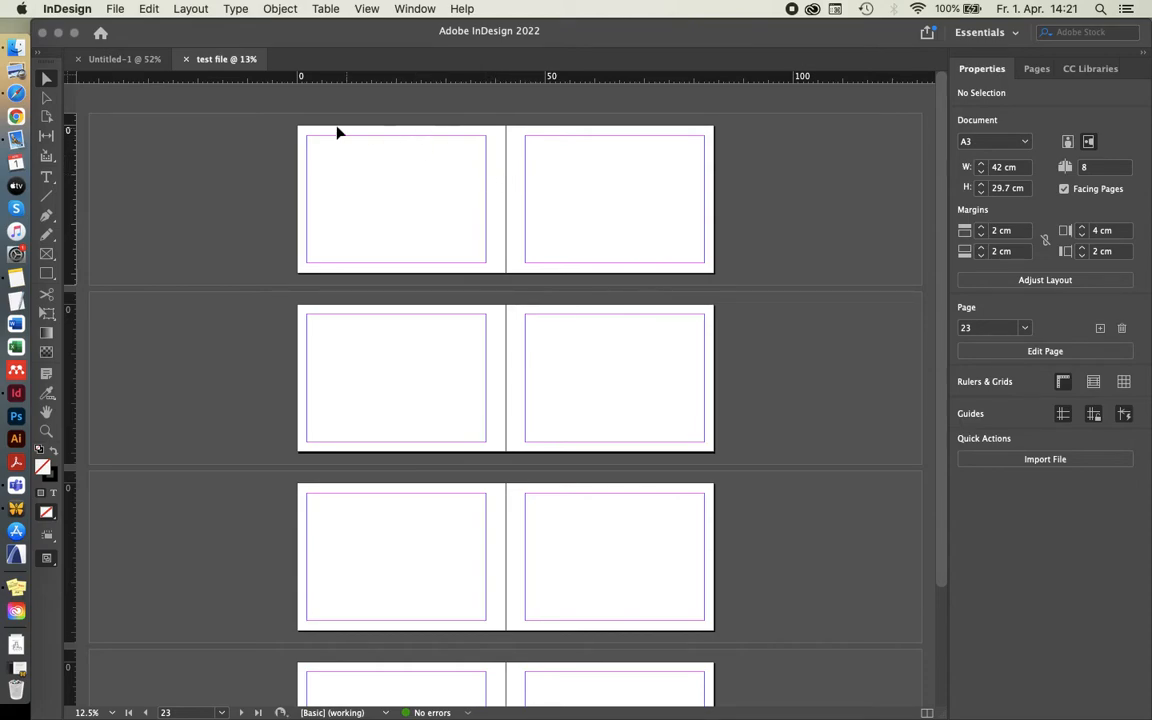
mouse_move(324, 228)
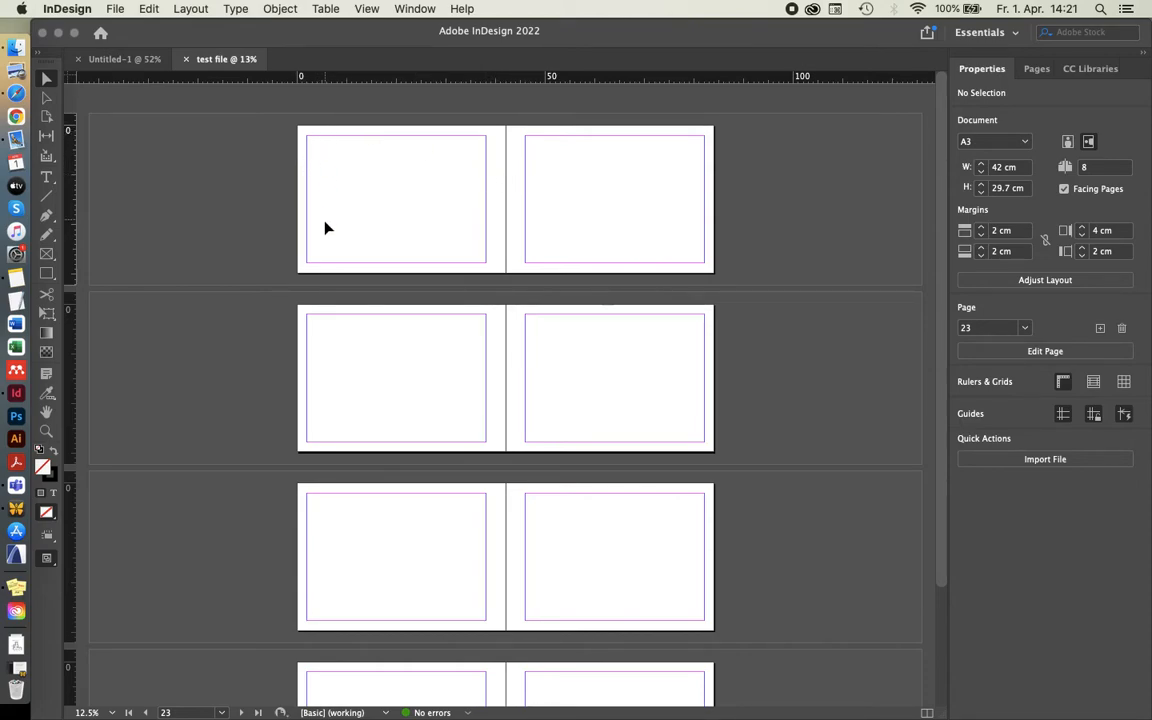
mouse_move(492, 148)
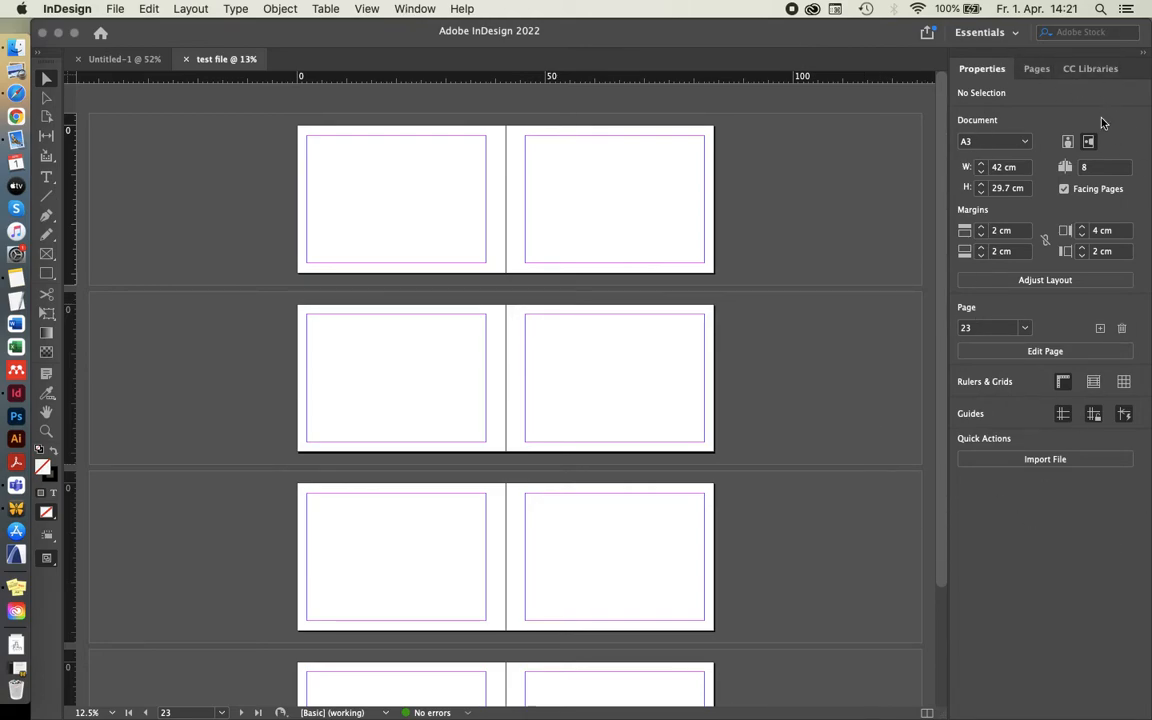
Add pages in the Pages panel until there are 12 pages in six spreads, 20–31.
left_click(1036, 68)
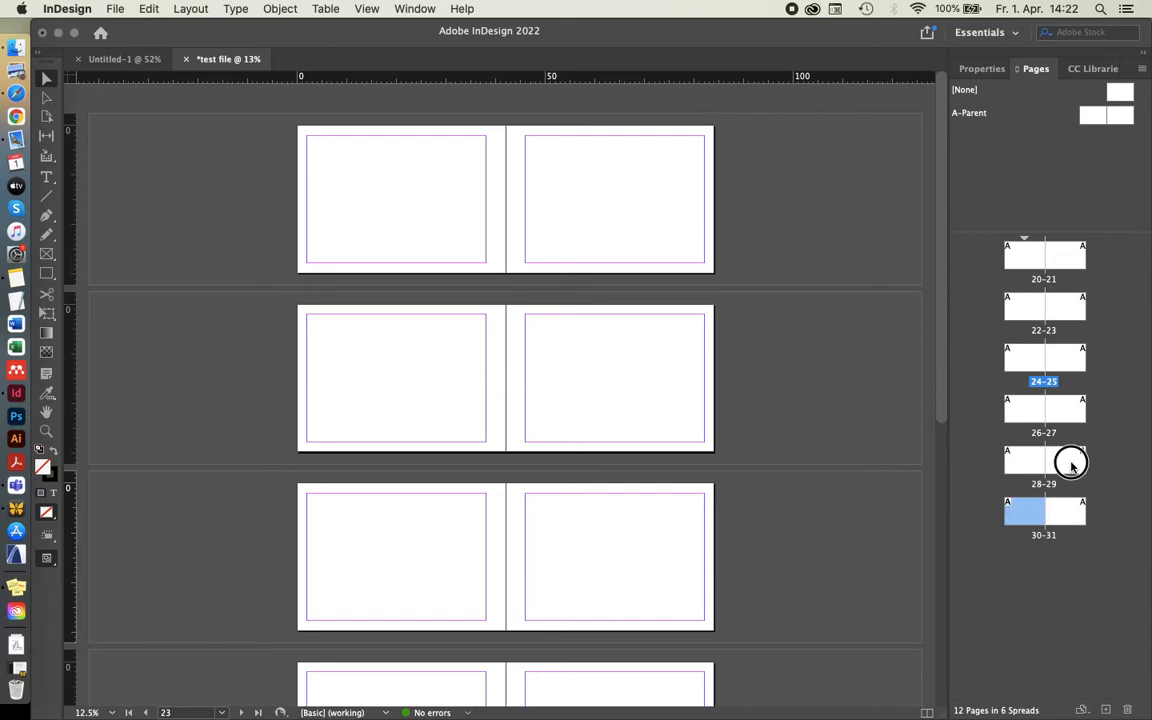
left_click(1020, 512)
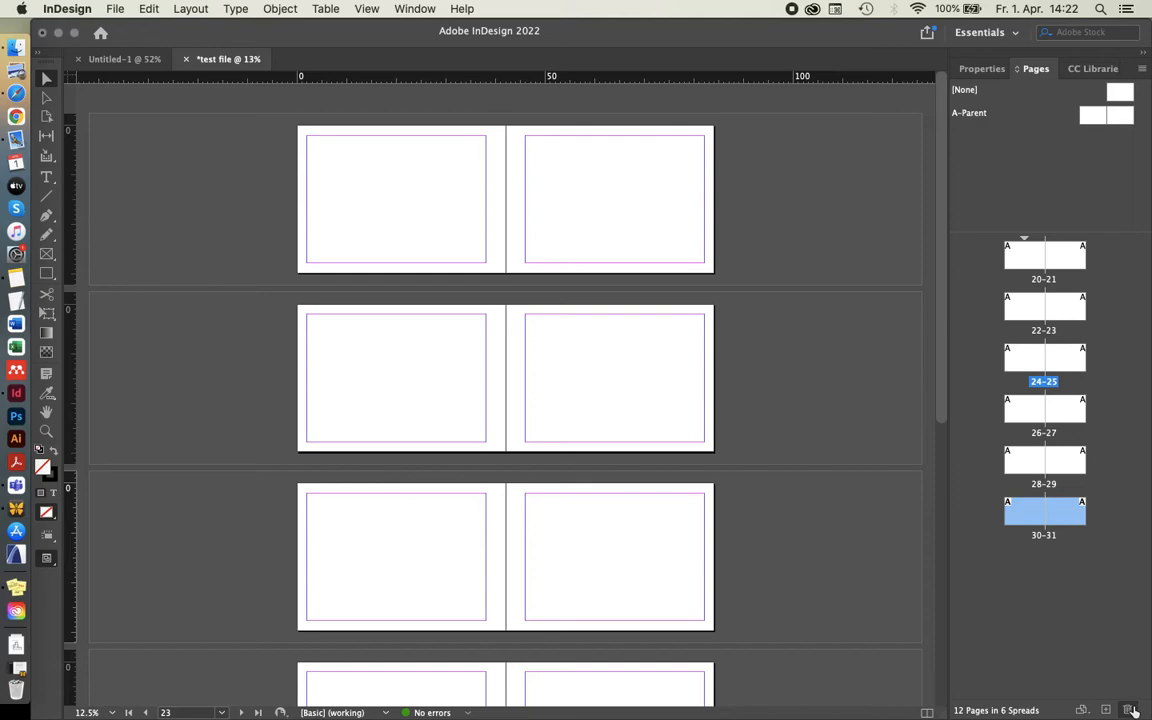
mouse_move(1132, 708)
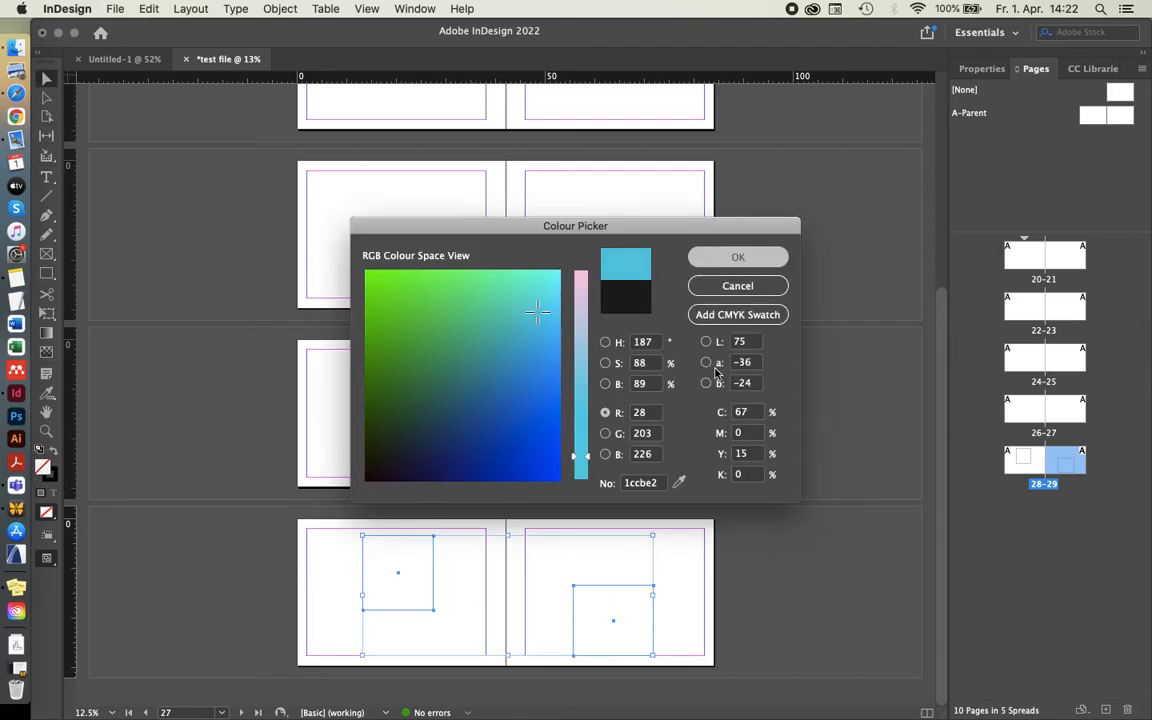
Fill the squares on pages 28–29 with light blue 1ccbe2.
left_click(736, 256)
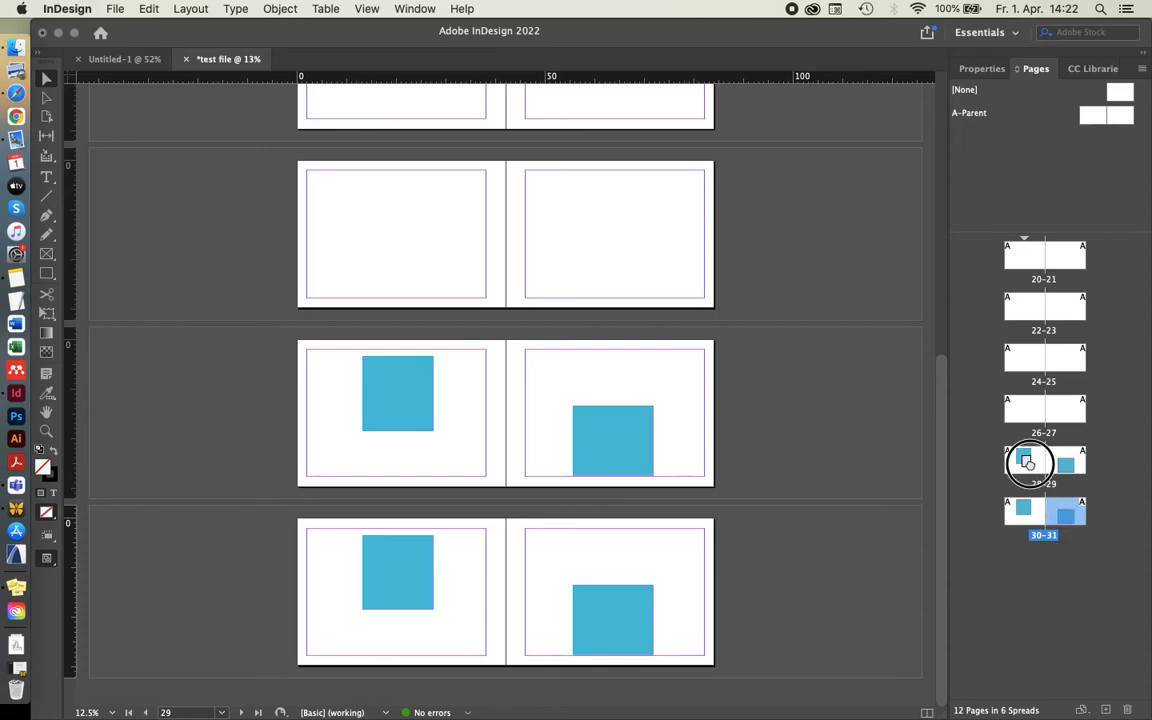
Delete spreads 28–29 and 30–31, confirming removal of pages containing the blue squares.
left_click(1132, 708)
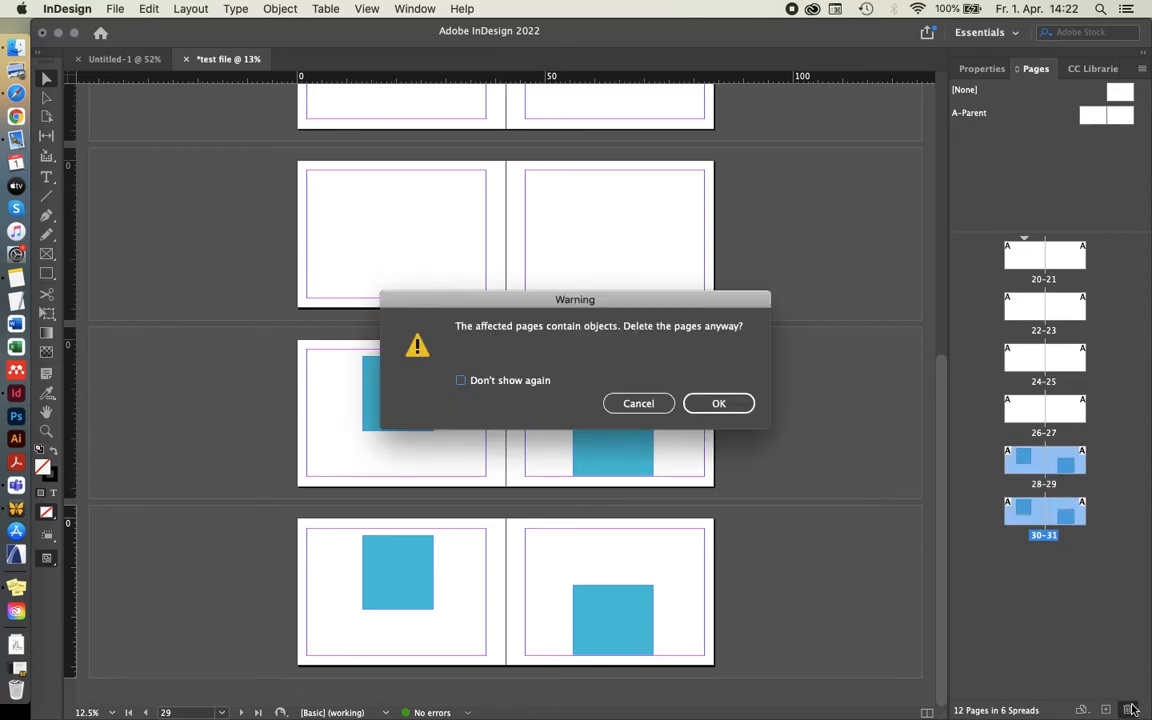
mouse_move(614, 336)
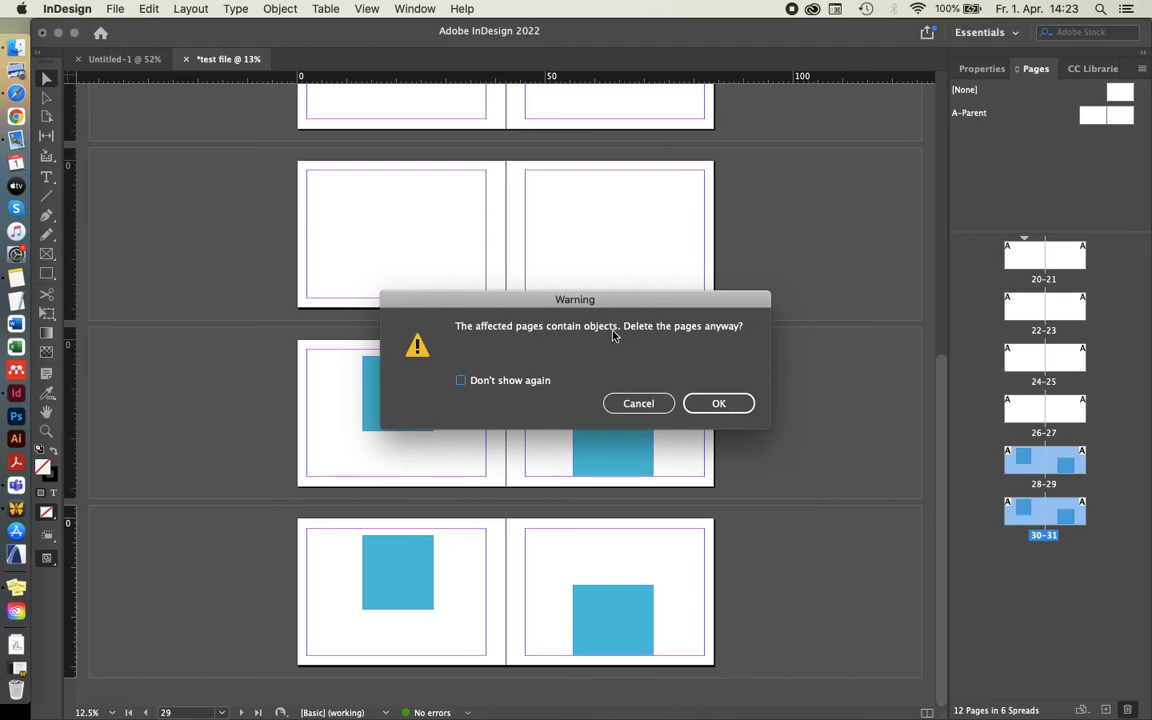
mouse_move(608, 304)
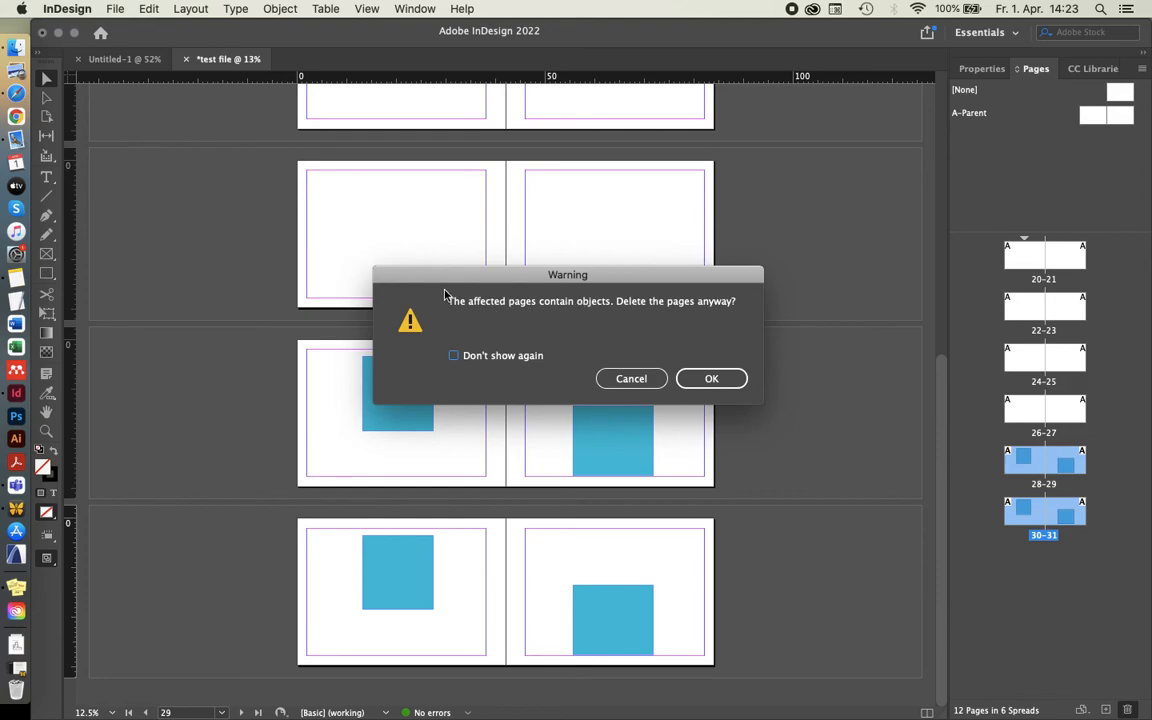
mouse_move(454, 324)
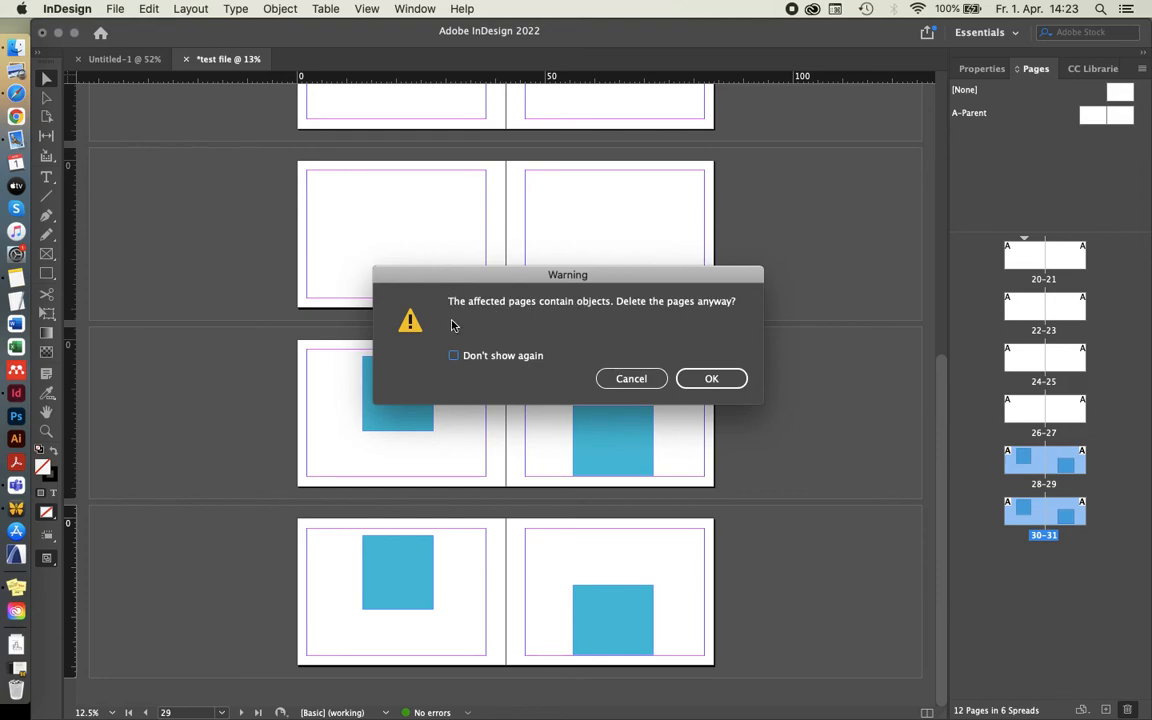
mouse_move(538, 316)
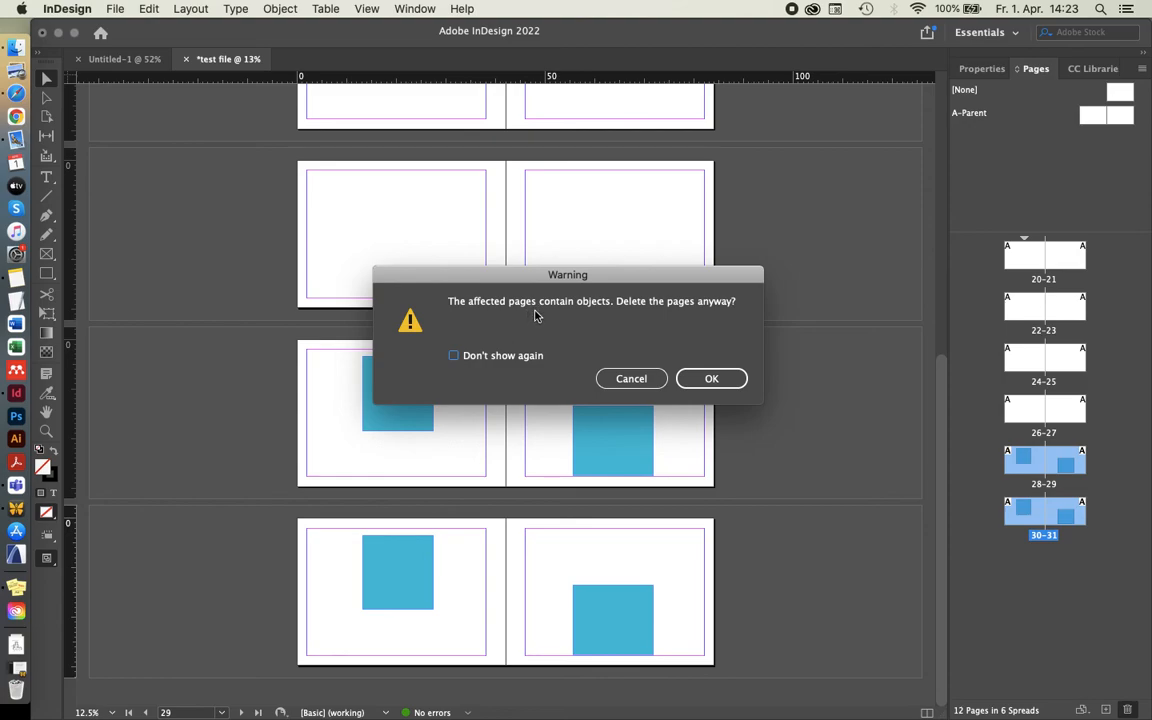
mouse_move(576, 286)
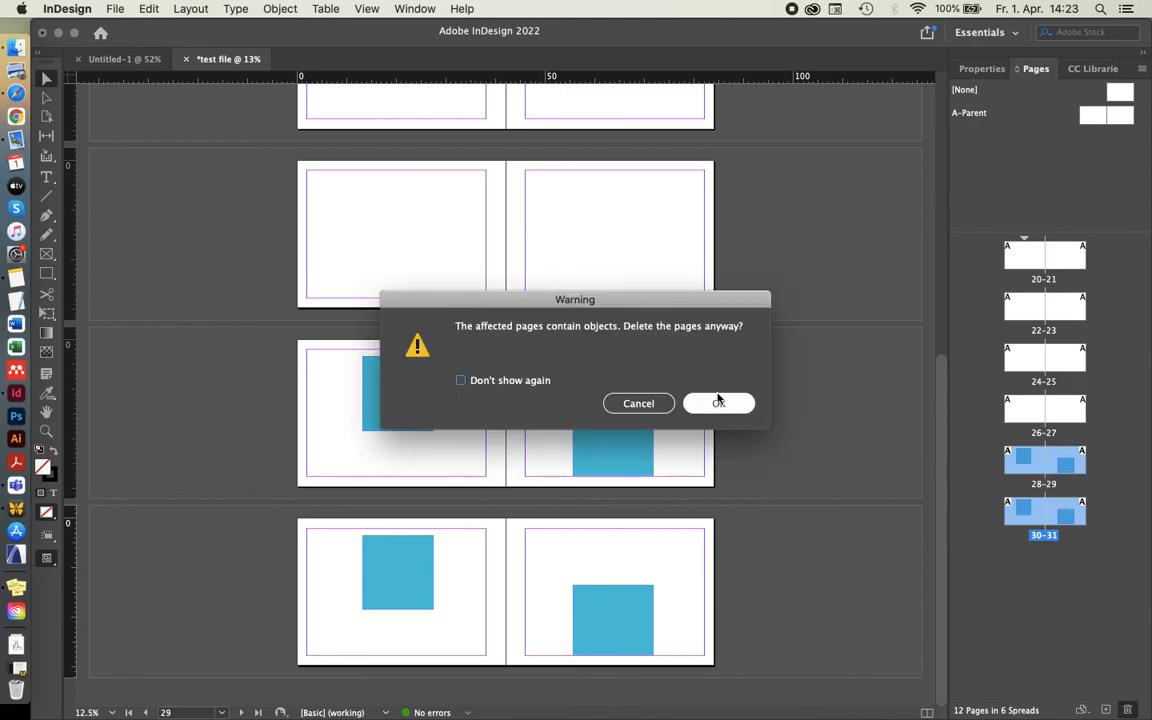
left_click(718, 404)
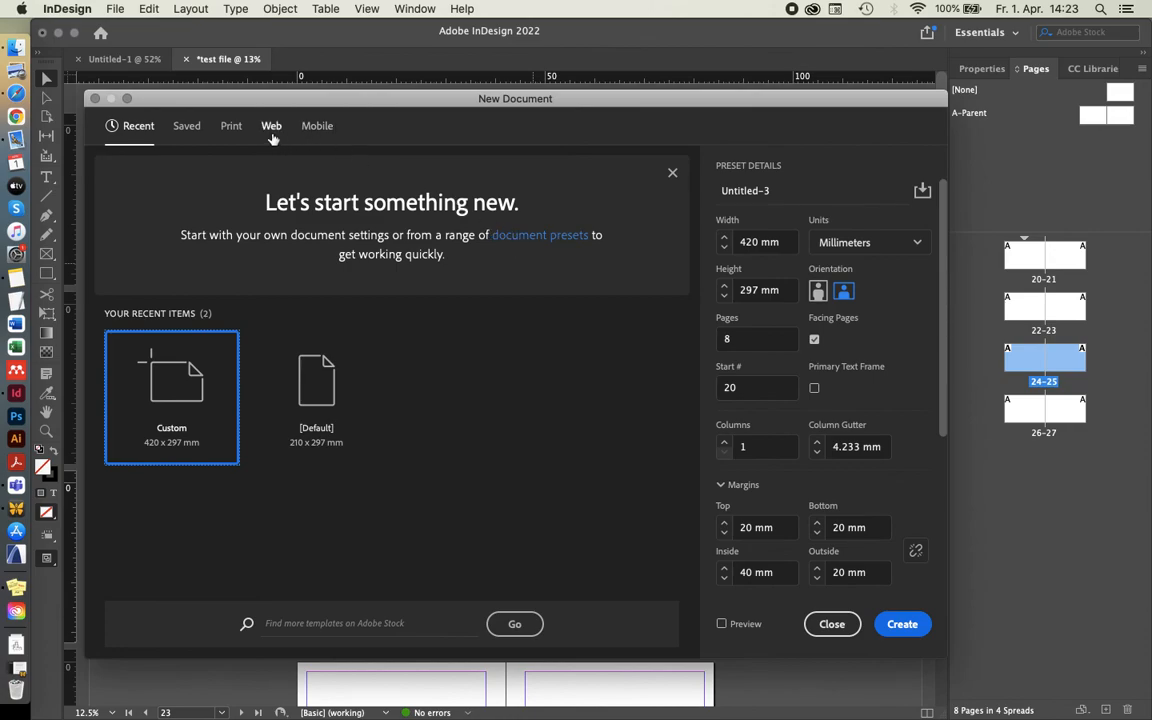
Create a new single-page A4 portrait print document (Untitled-3) from the default preset.
left_click(232, 124)
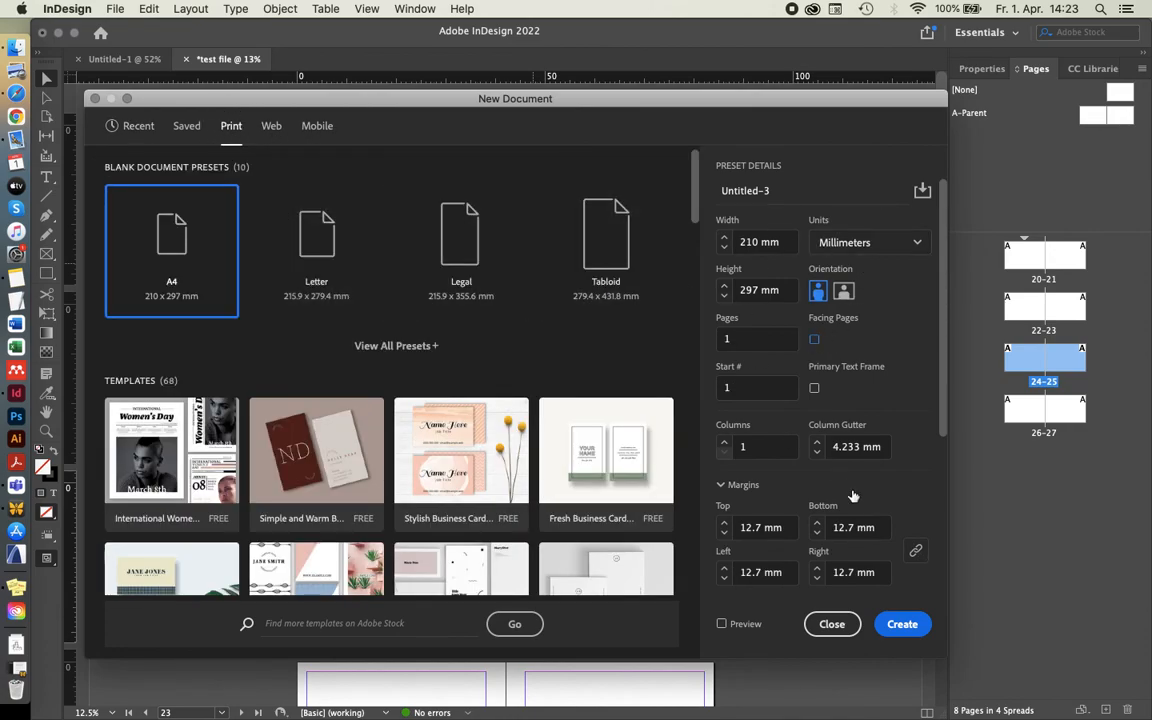
left_click(902, 624)
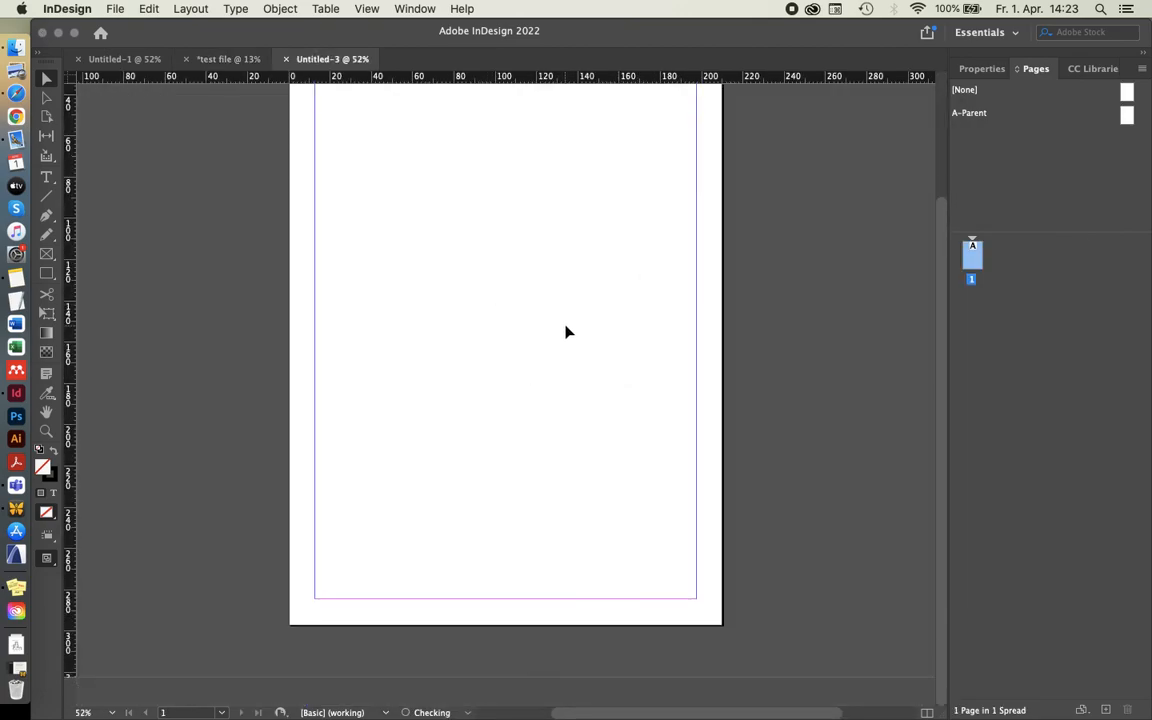